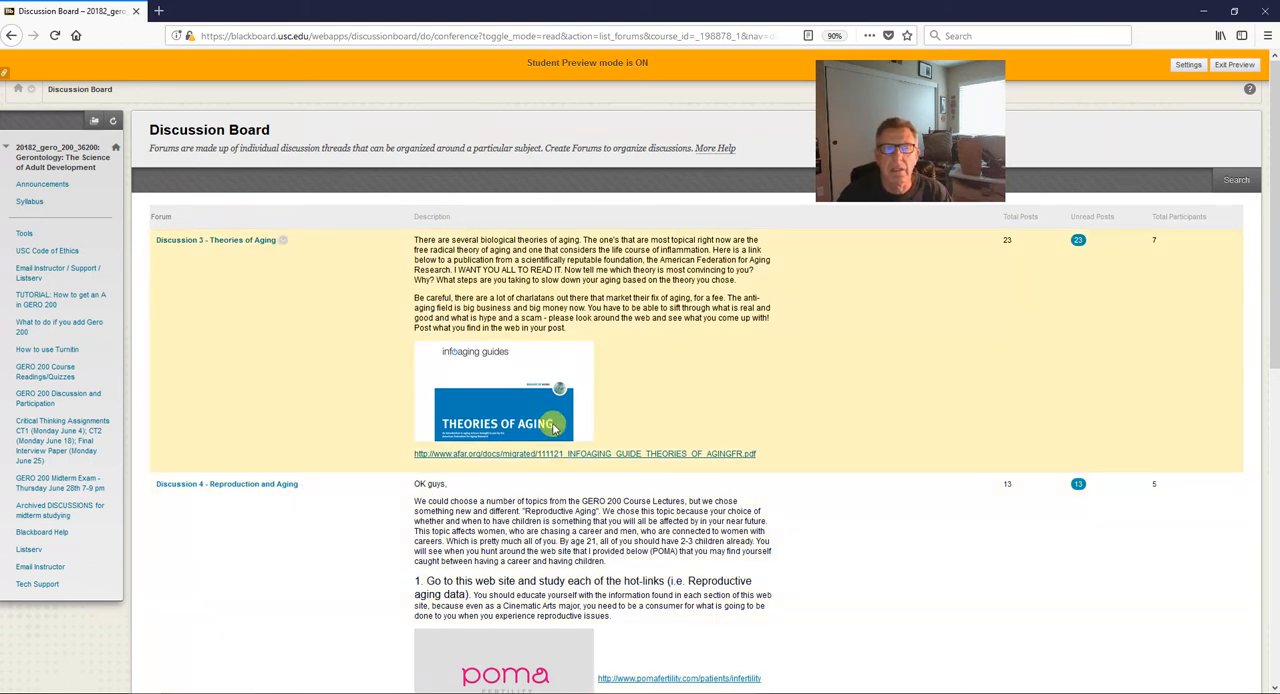
pyautogui.moveTo(825, 423)
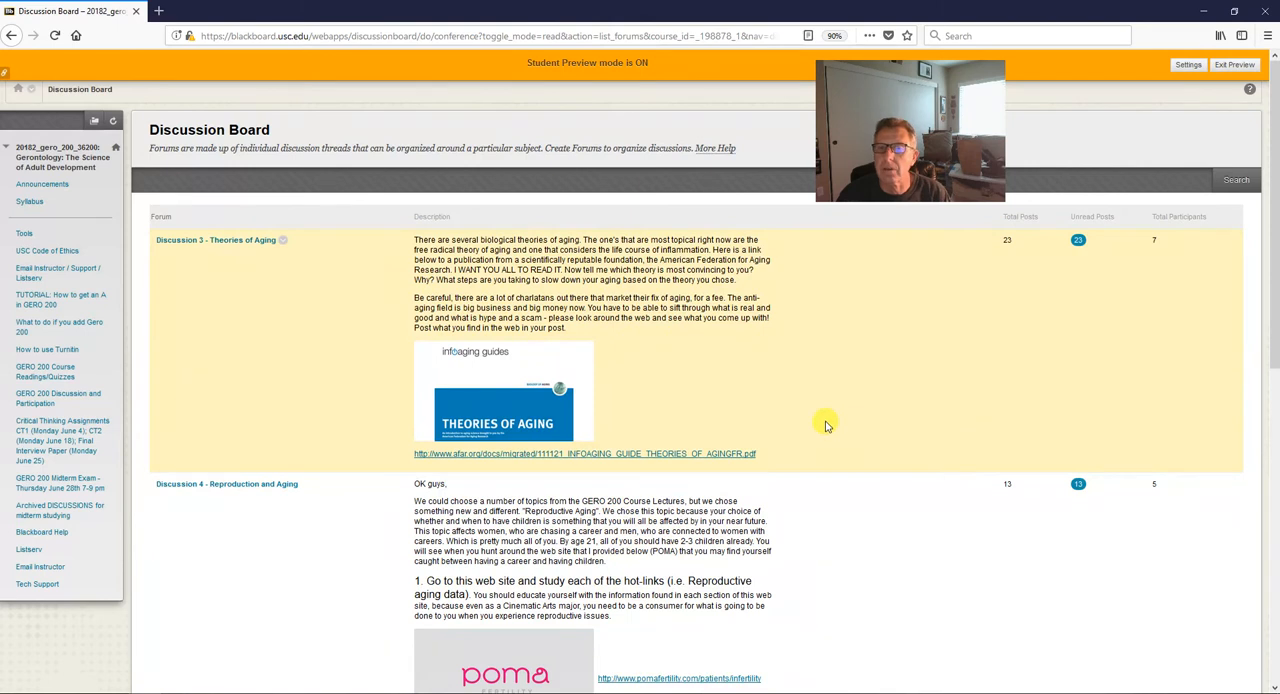
pyautogui.moveTo(565, 440)
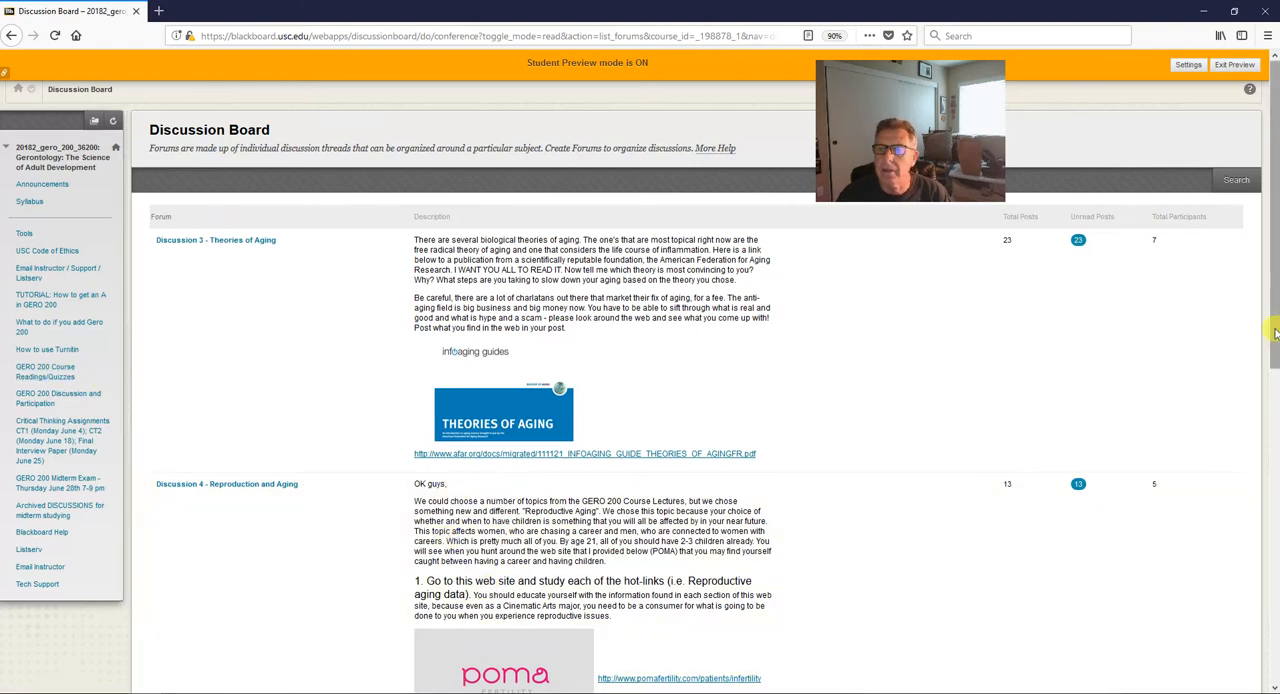
# Open the GERO 200 course Announcements page.
pyautogui.scroll(-3)
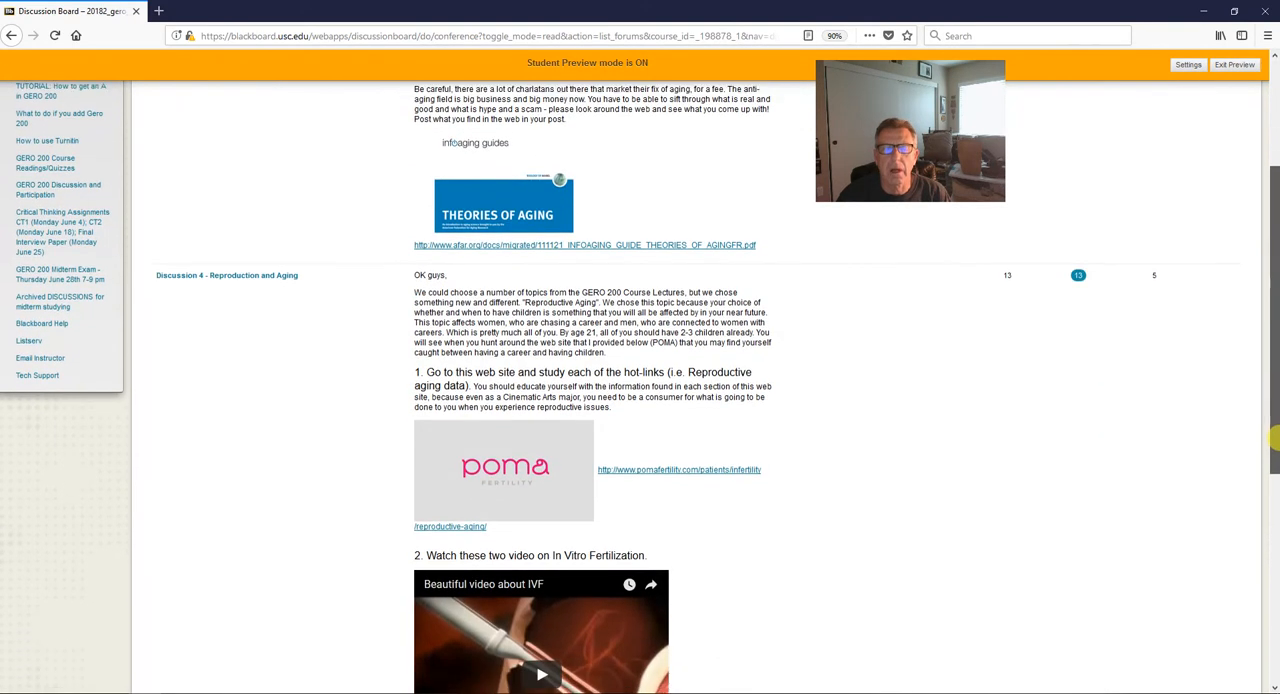
pyautogui.scroll(-3)
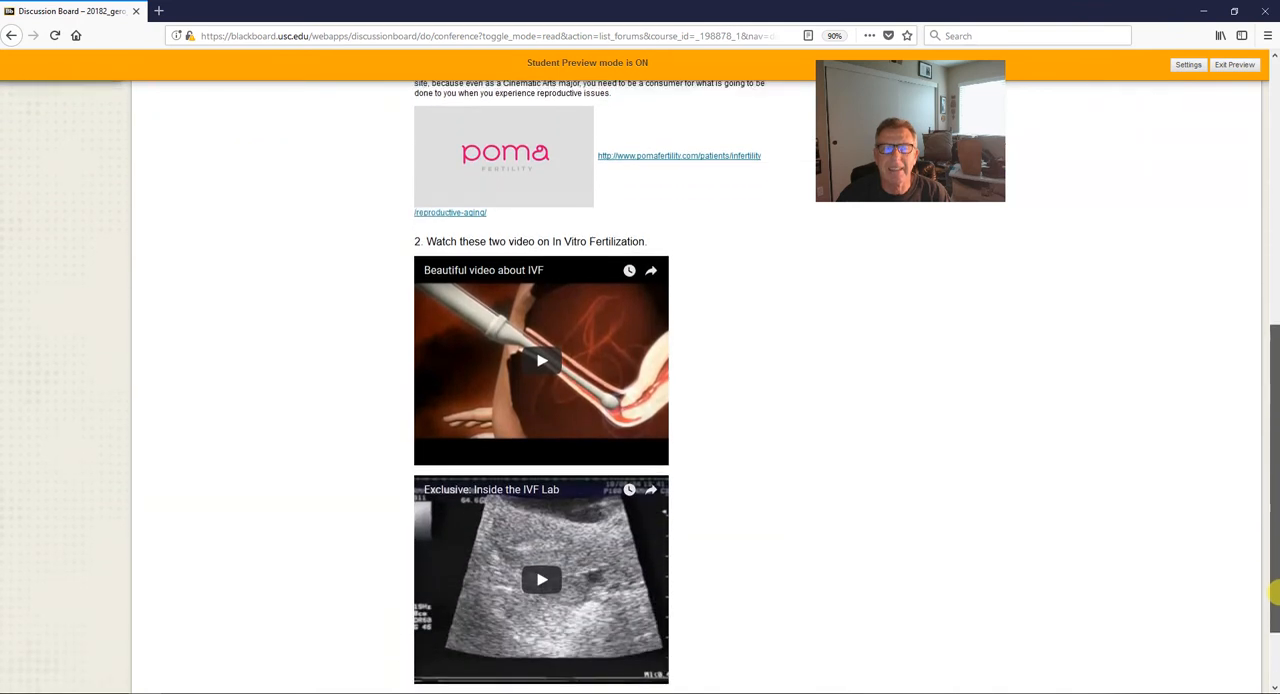
pyautogui.scroll(-3)
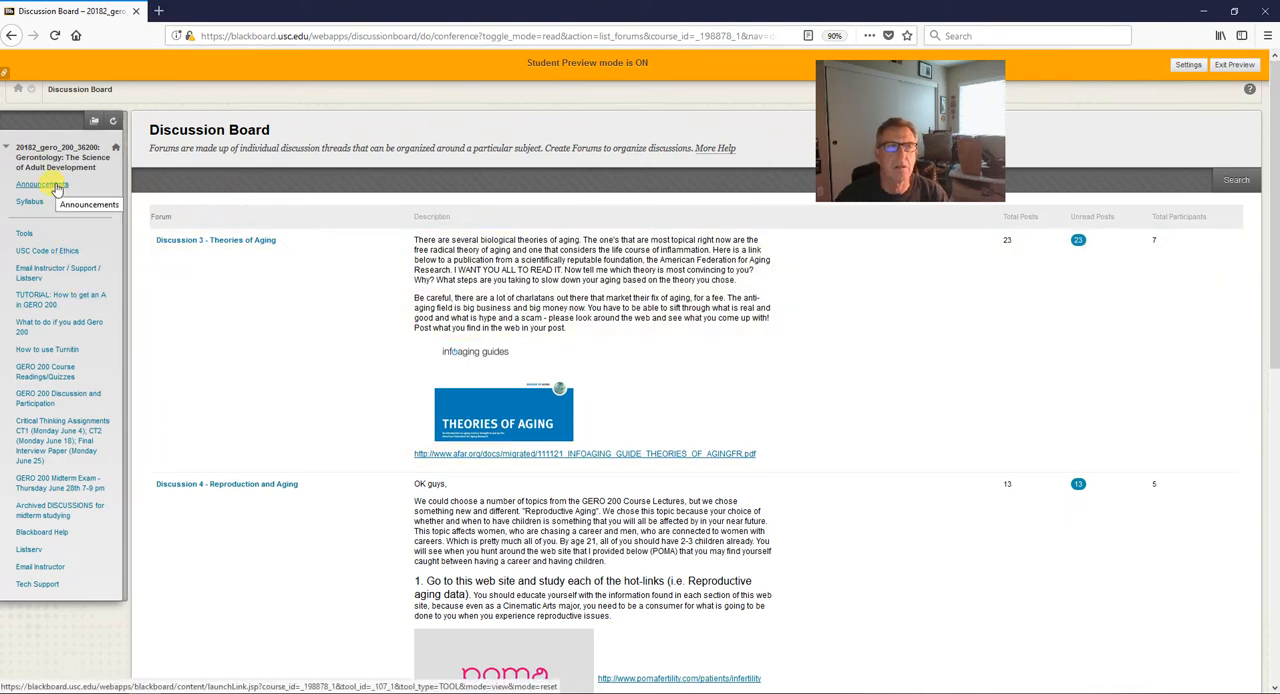
pyautogui.click(42, 184)
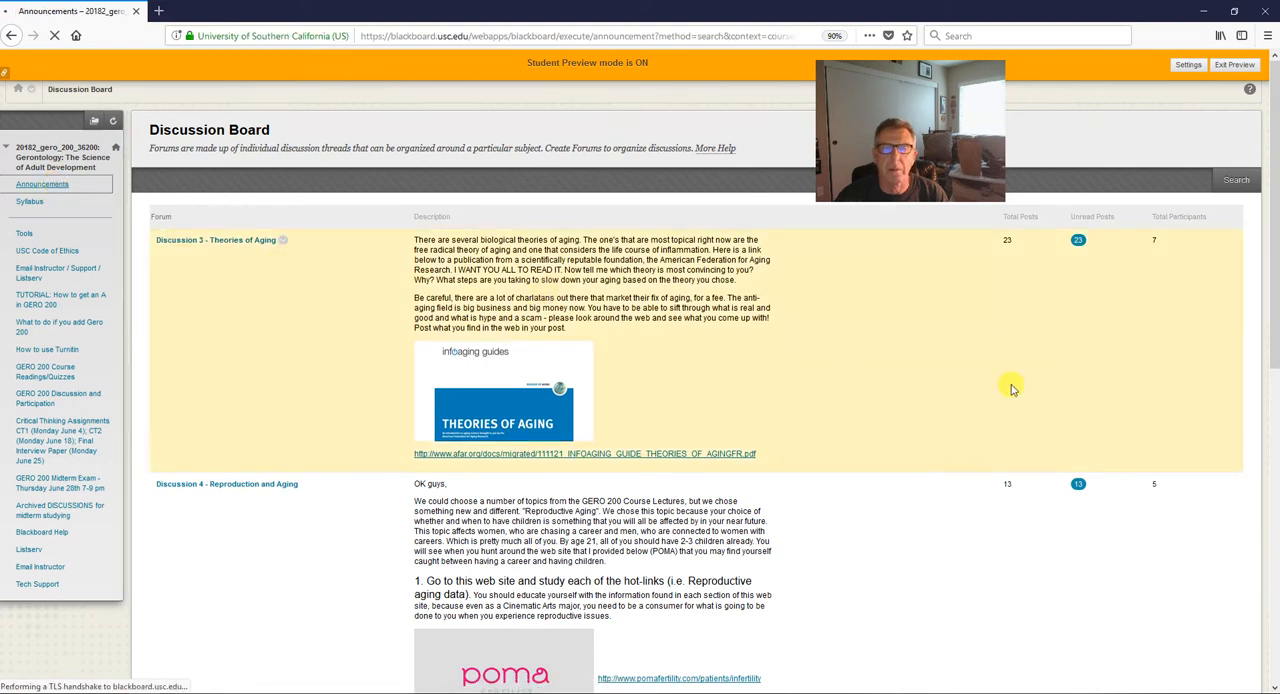
pyautogui.click(42, 184)
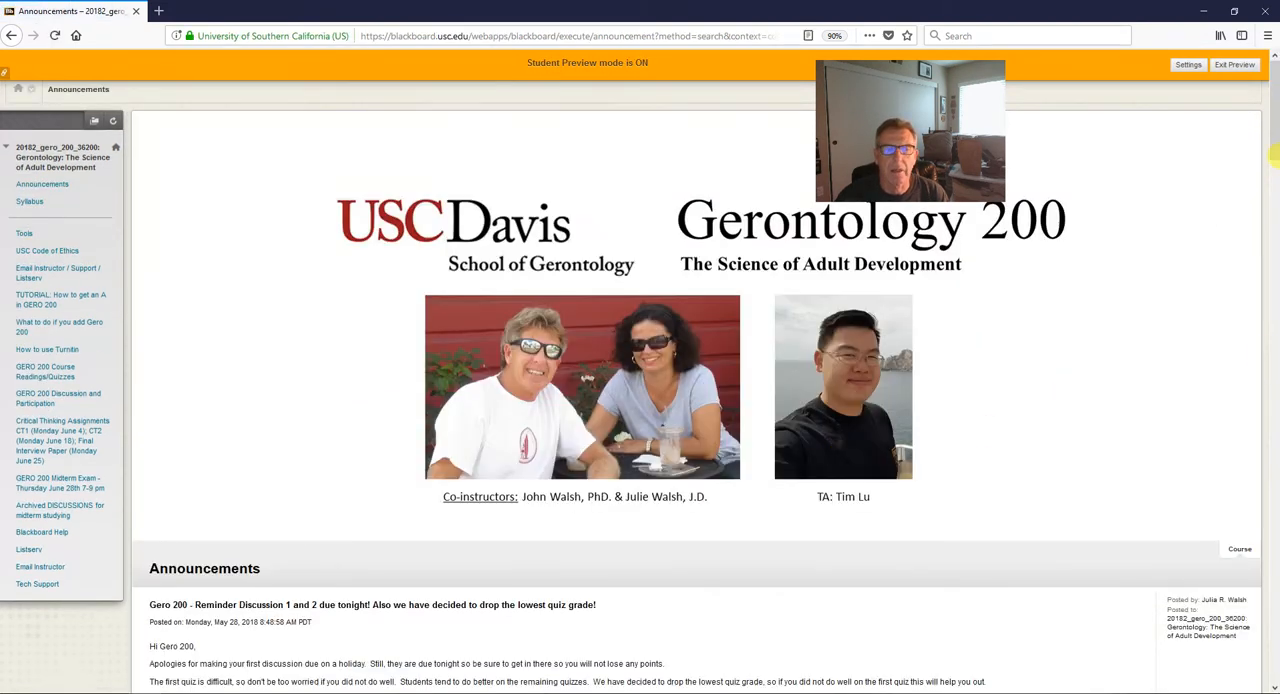
# Highlight the announcement sentence saying the lowest quiz grade will be dropped.
pyautogui.scroll(-3)
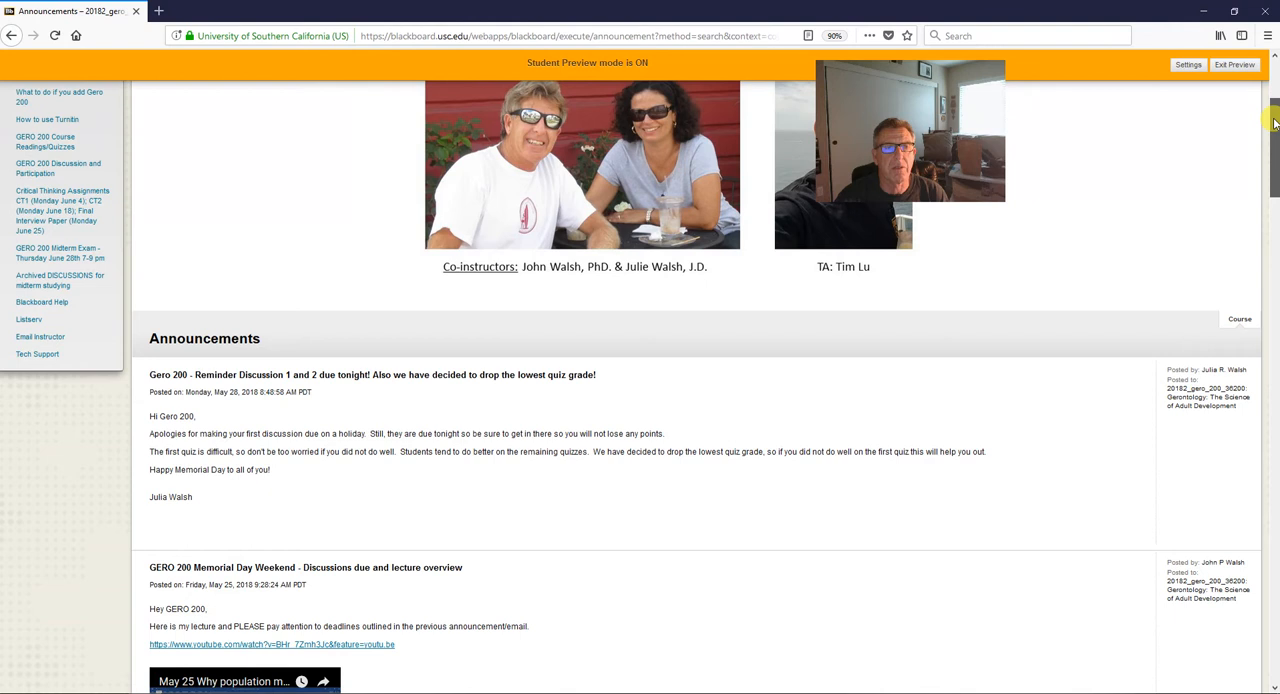
pyautogui.scroll(-3)
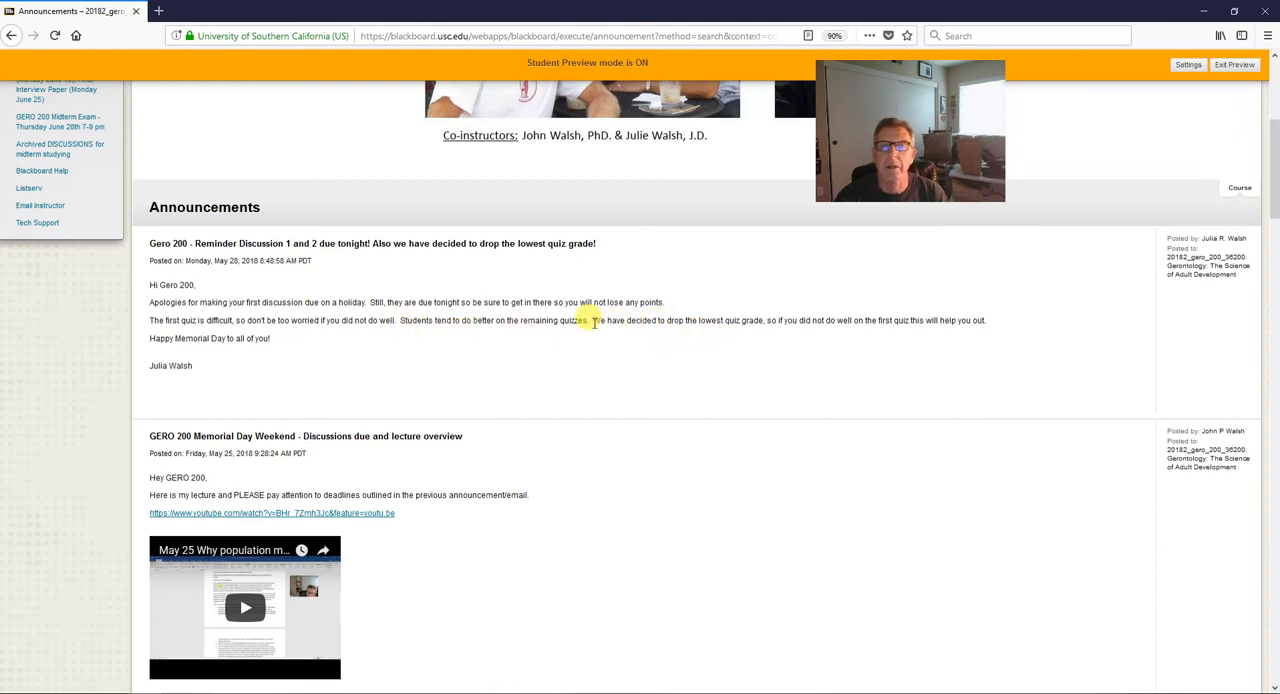
pyautogui.moveTo(592, 320); pyautogui.dragTo(768, 320)
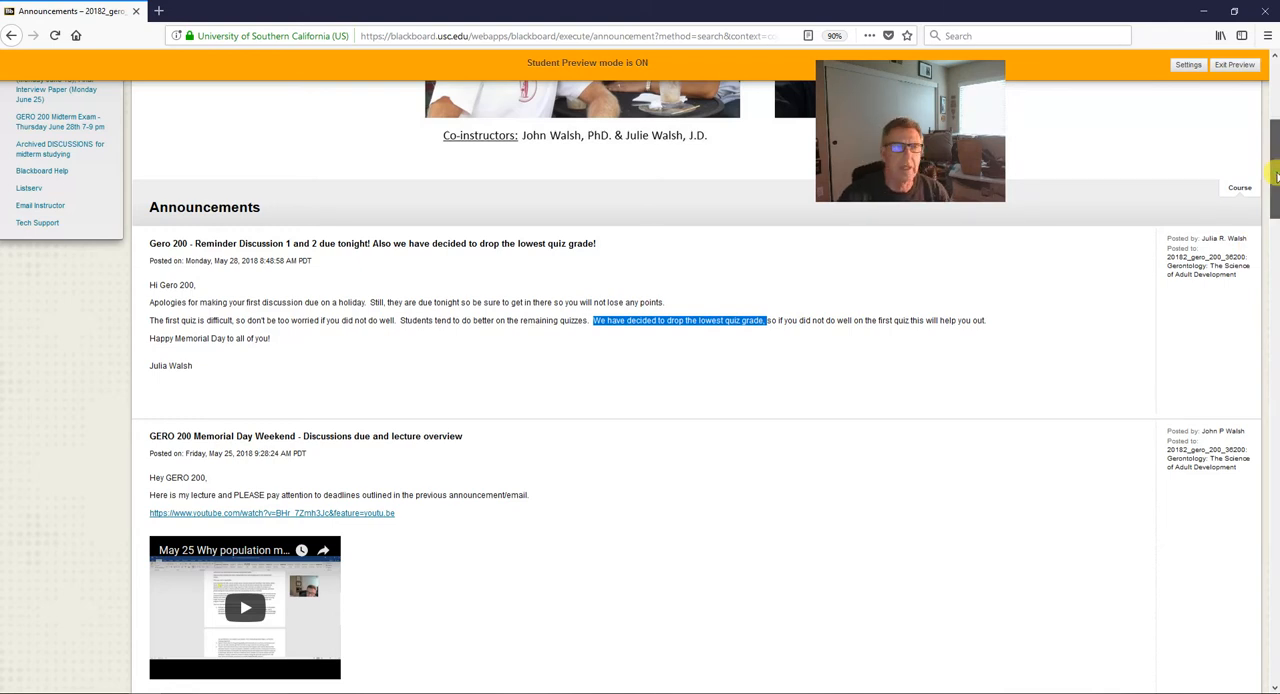
pyautogui.scroll(-3)
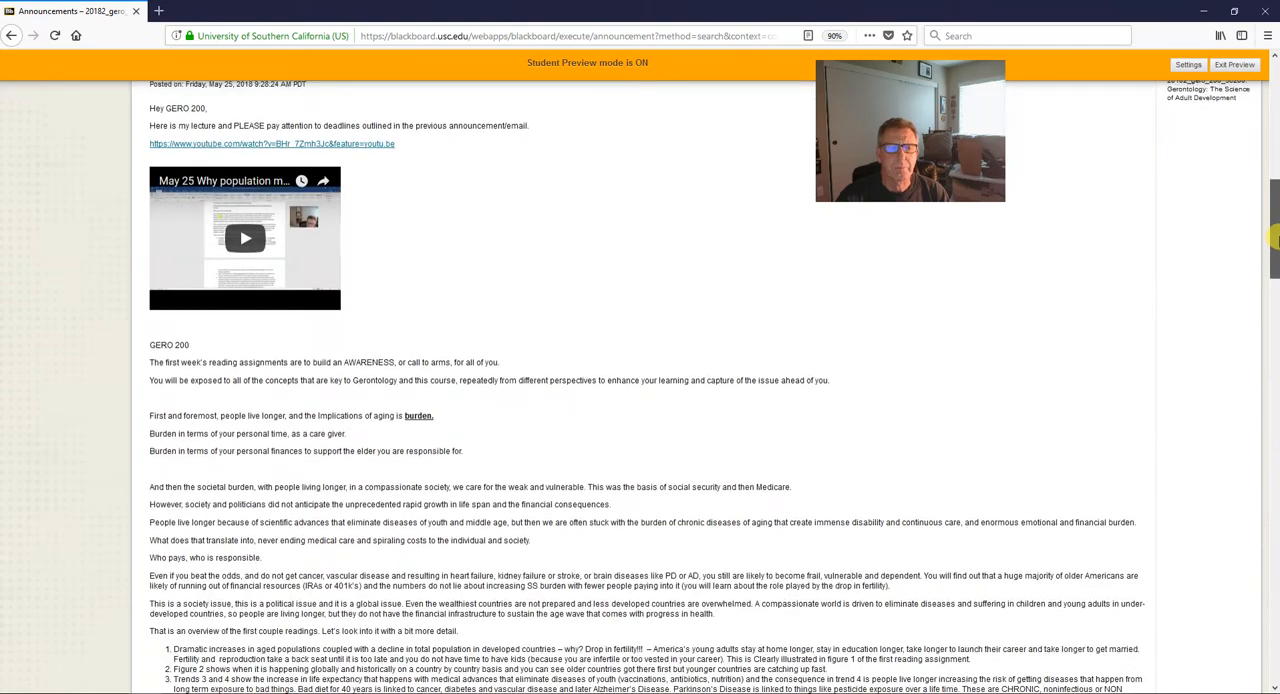
pyautogui.scroll(-3)
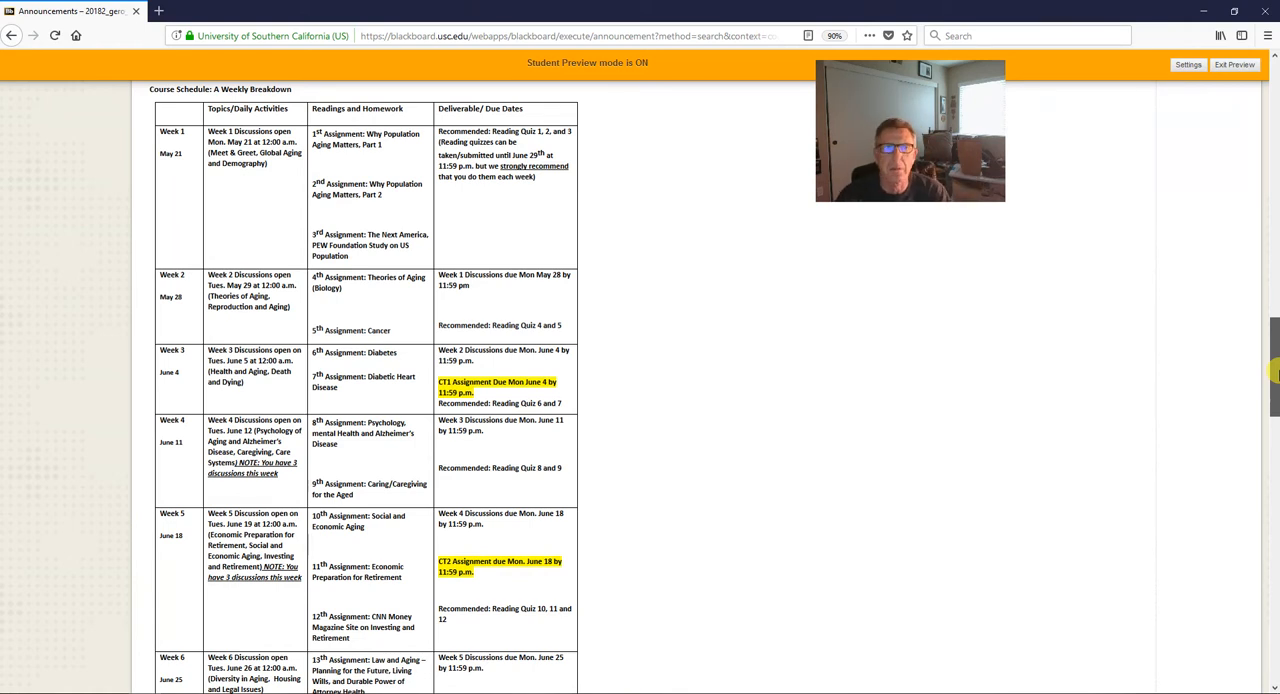
# Highlight Week 2 schedule entries: the Fifth Assignment on cancer and the recommended reading quizzes.
pyautogui.doubleClick(352, 280)
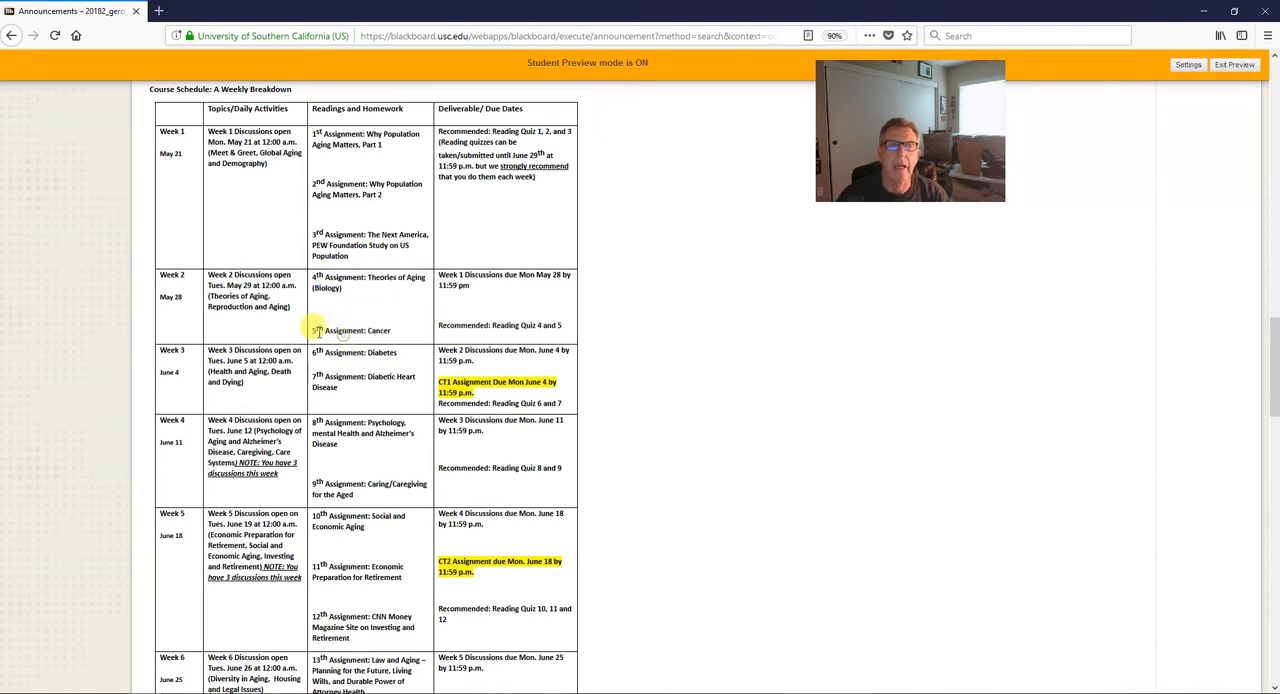
pyautogui.doubleClick(355, 330)
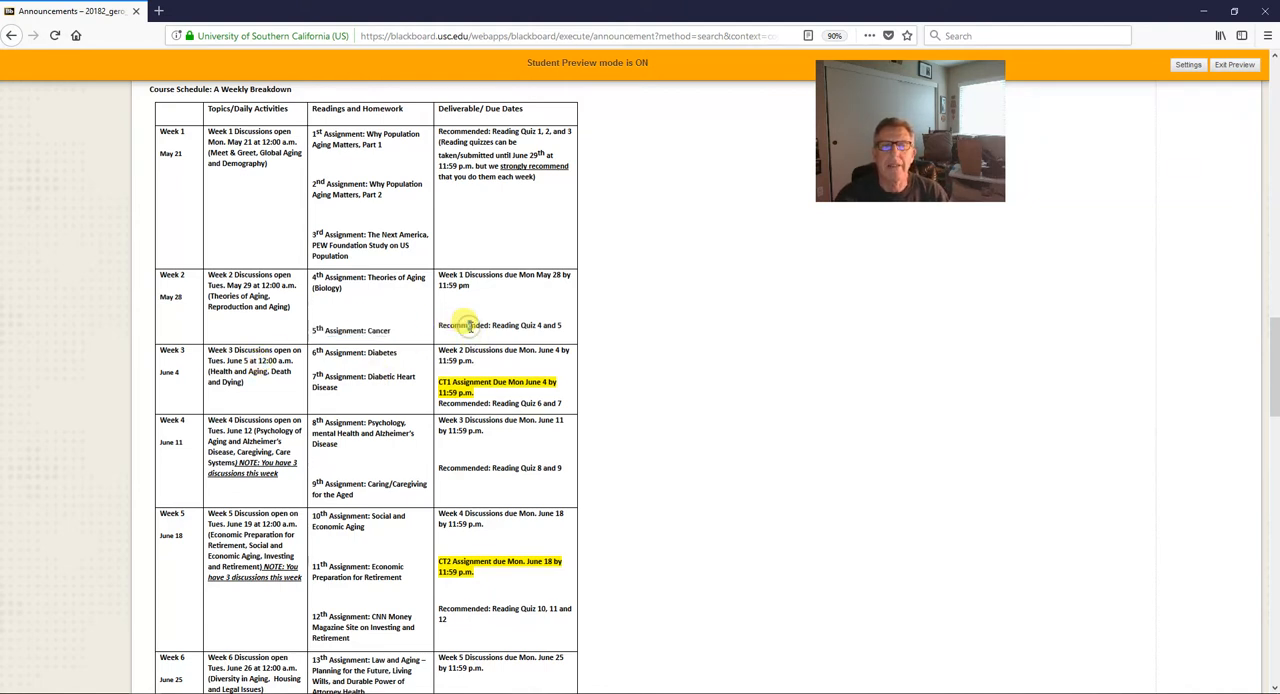
pyautogui.moveTo(466, 325); pyautogui.dragTo(561, 325)
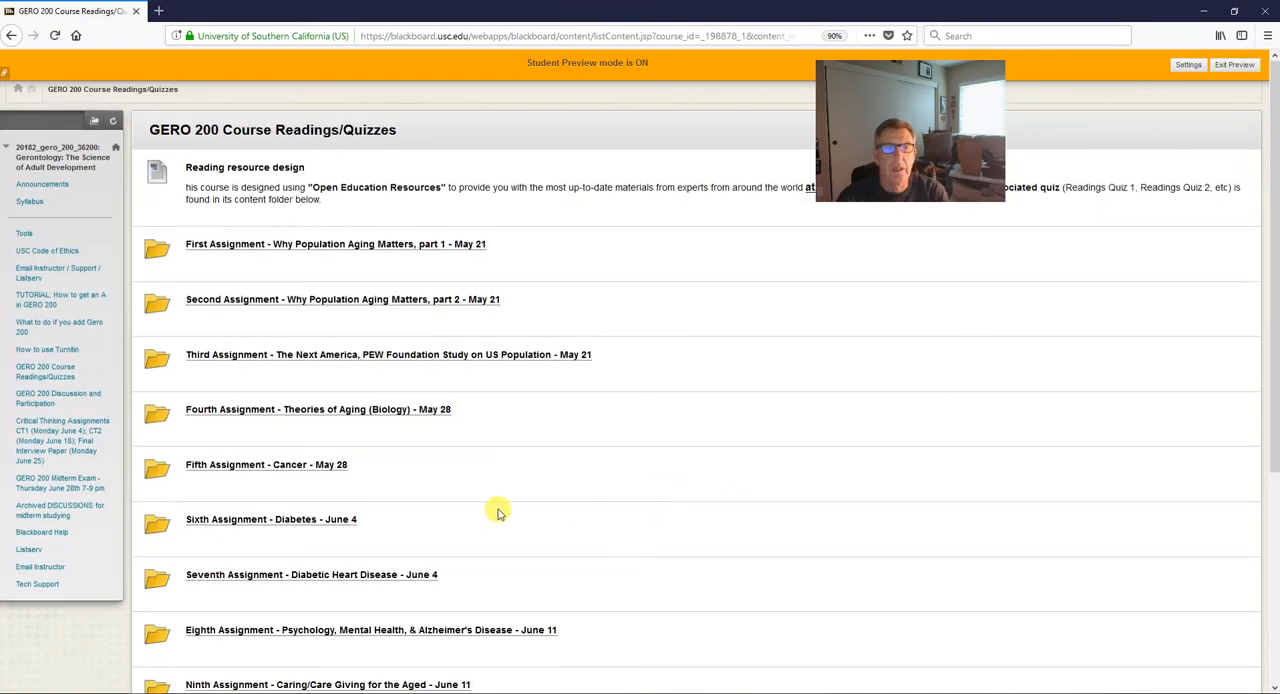
# Open the afar.org Theories of Aging PDF from the Fourth Assignment folder.
pyautogui.click(318, 409)
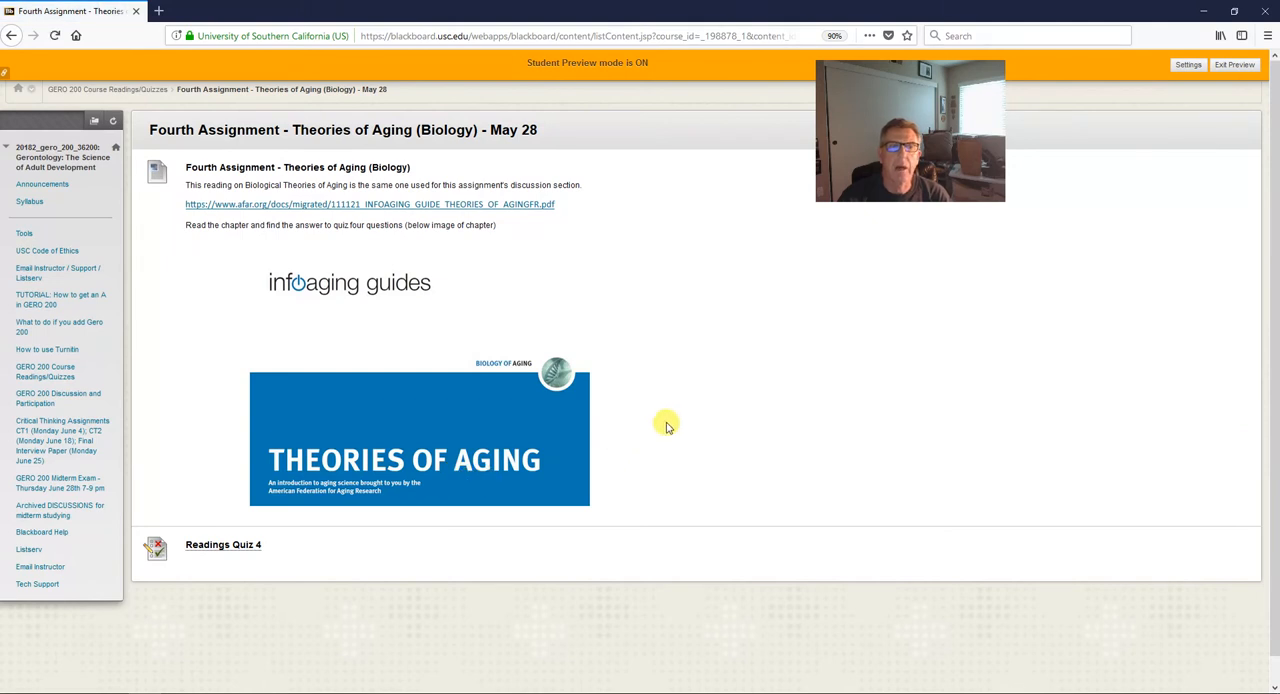
pyautogui.click(370, 204)
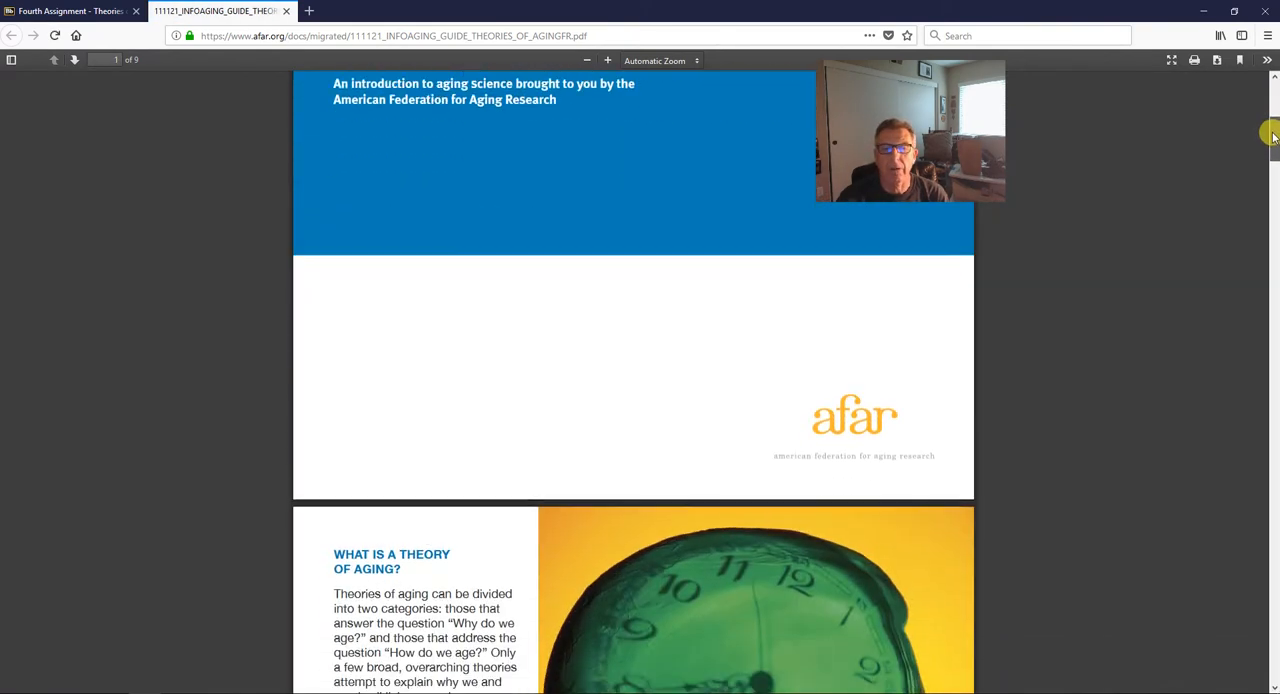
# Scroll the Theories of Aging PDF to page 2's Modifying the Course of Aging section.
pyautogui.scroll(-3)
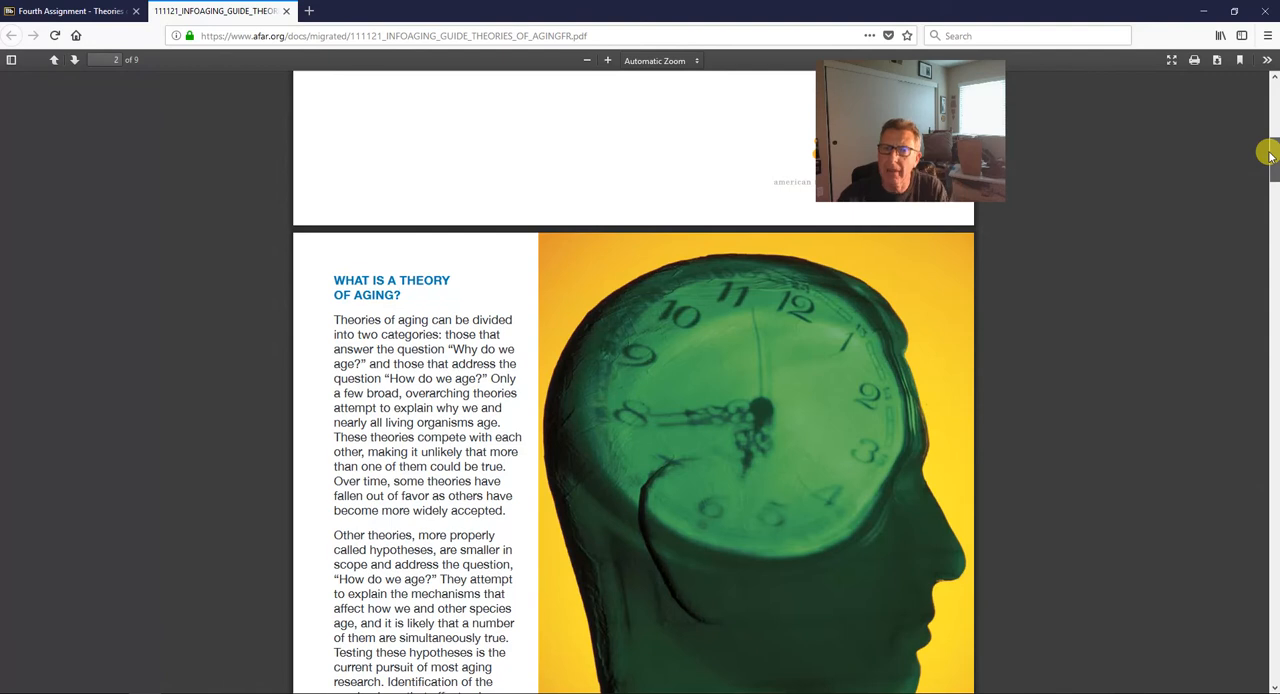
pyautogui.scroll(-3)
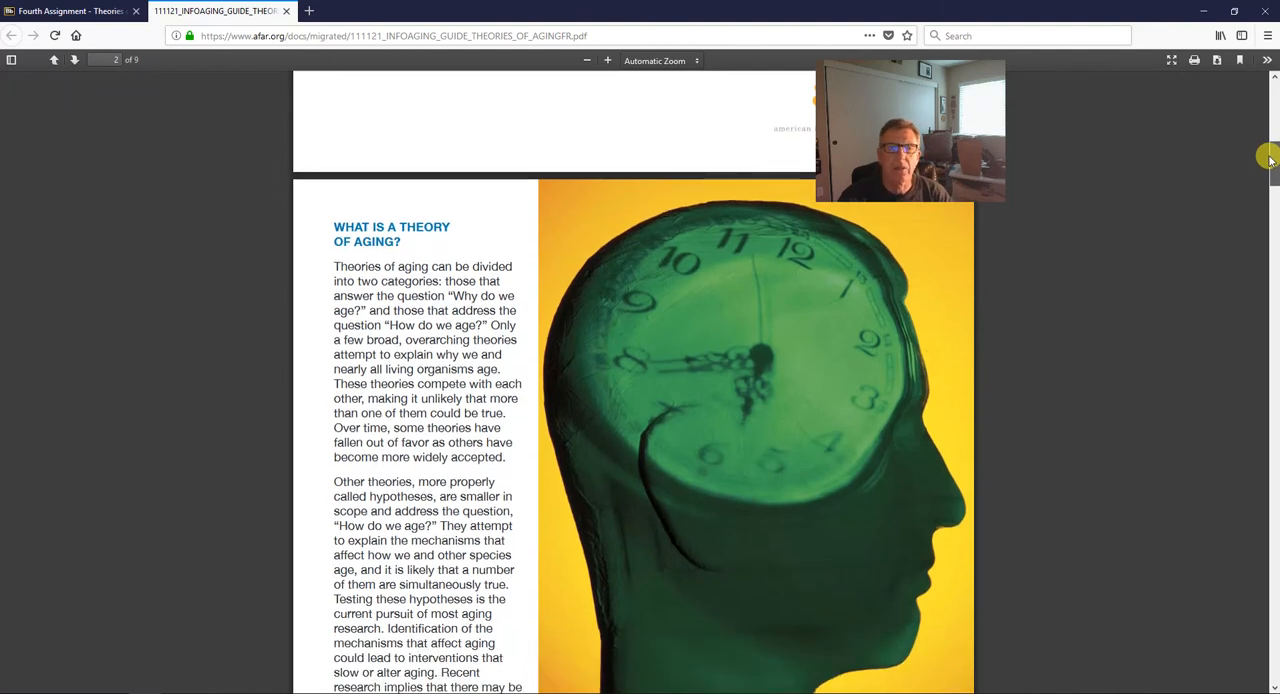
pyautogui.scroll(-3)
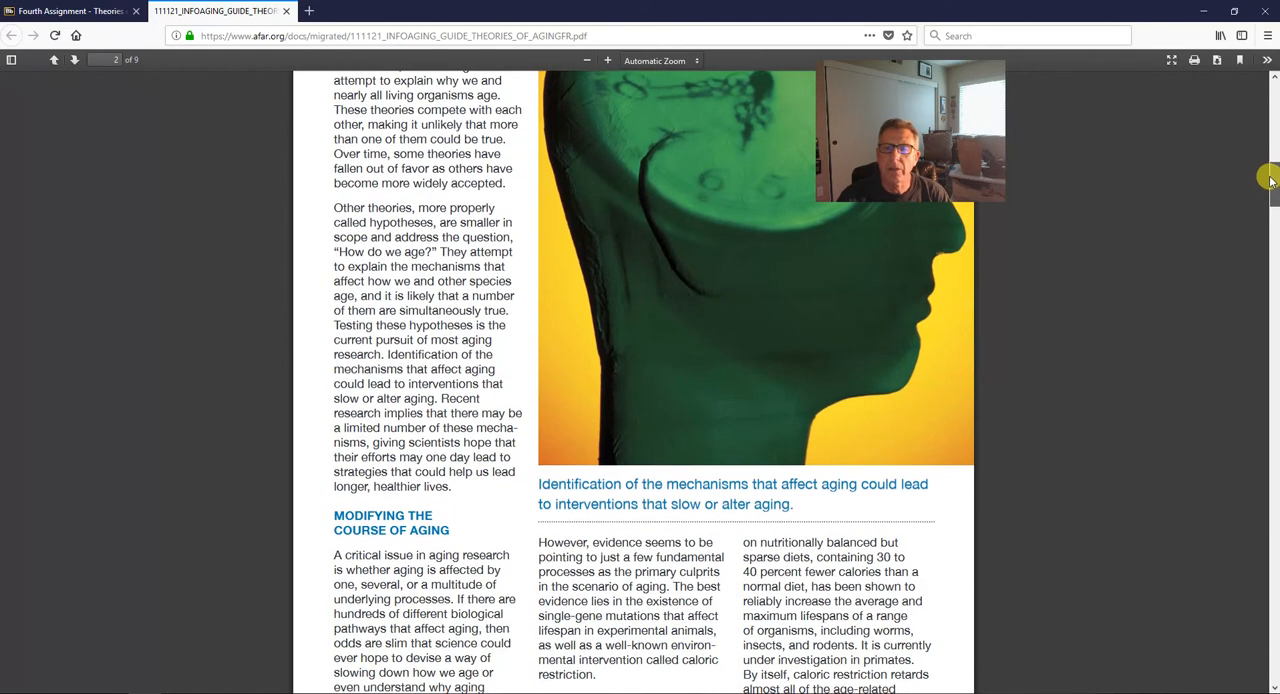
pyautogui.scroll(-3)
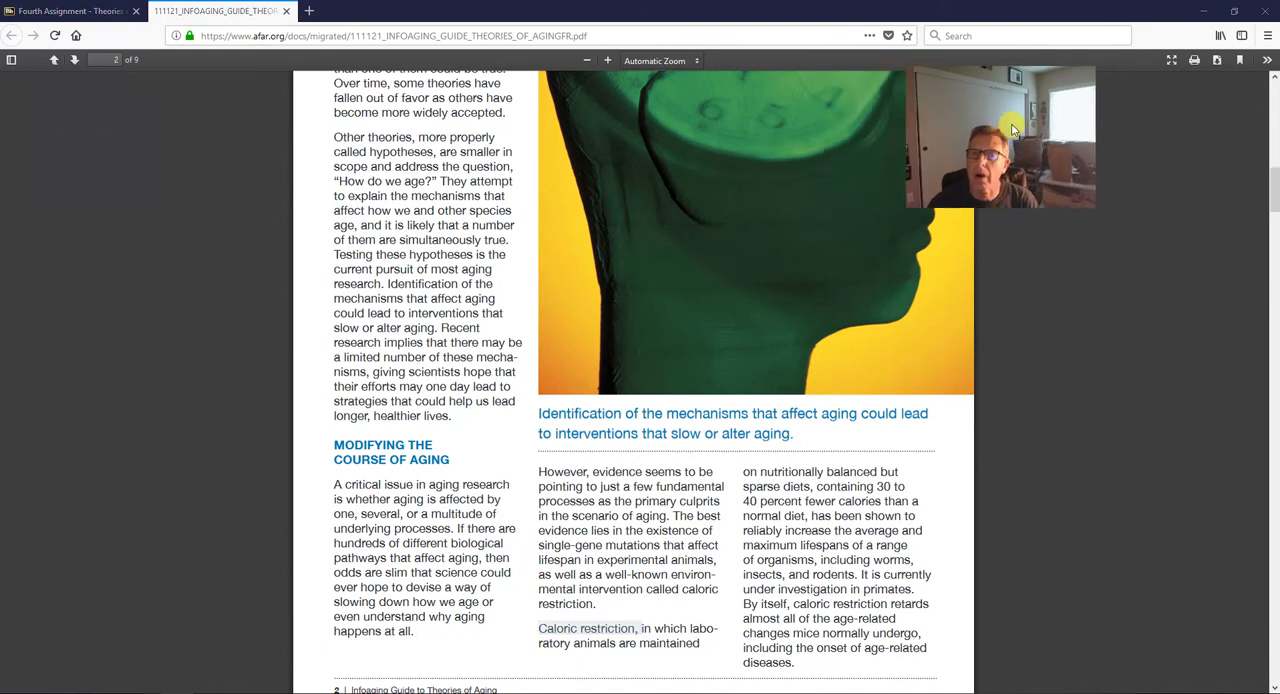
pyautogui.moveTo(995, 402)
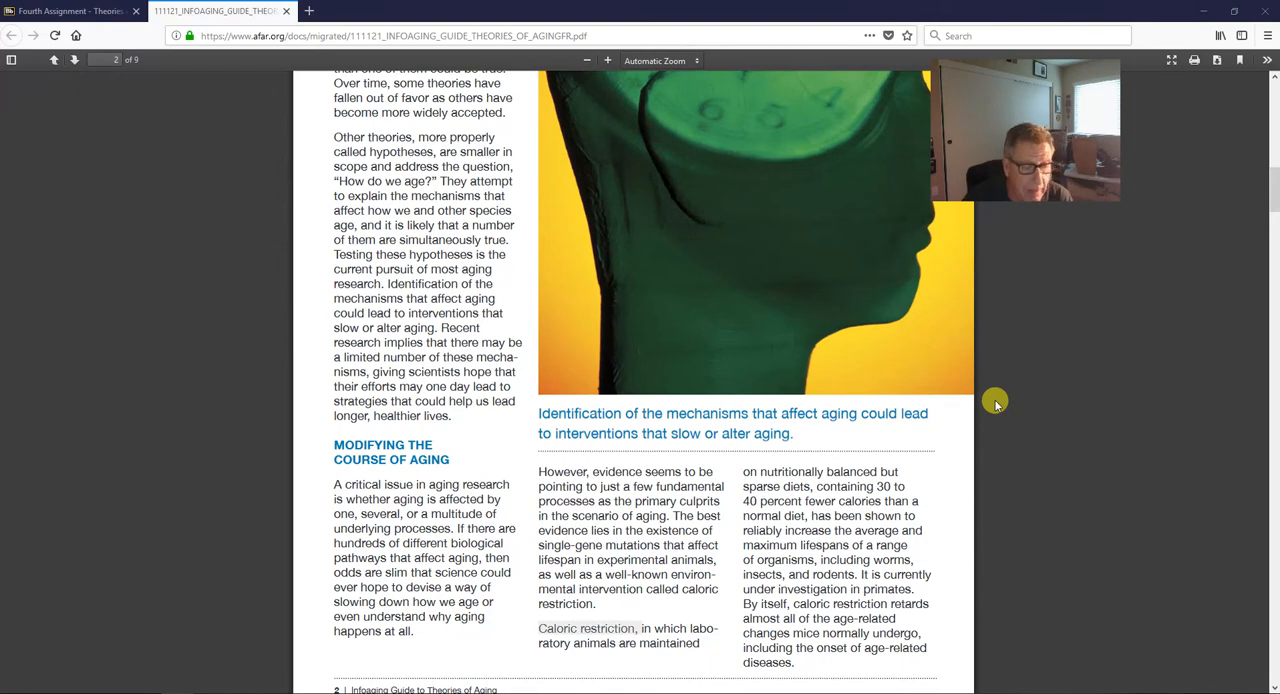
pyautogui.moveTo(1272, 190)
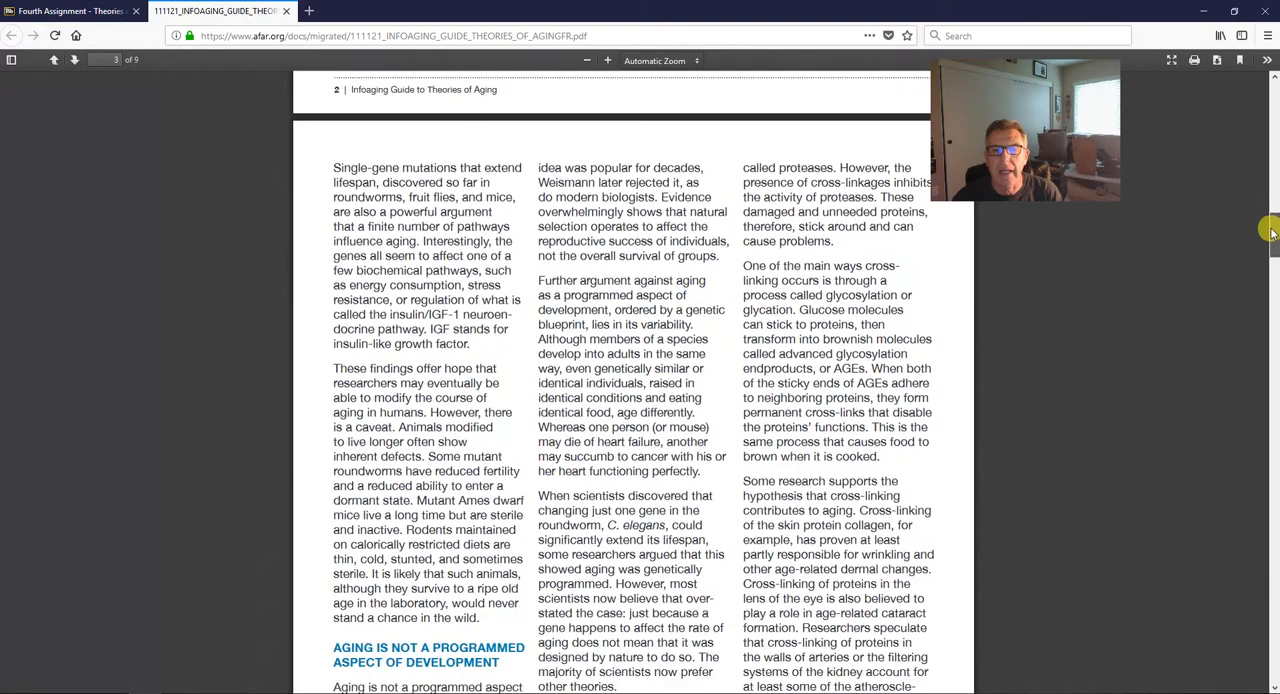
# Scroll the aging guide down to page 4's Evolutionary Senescence Theory of Aging.
pyautogui.scroll(-3)
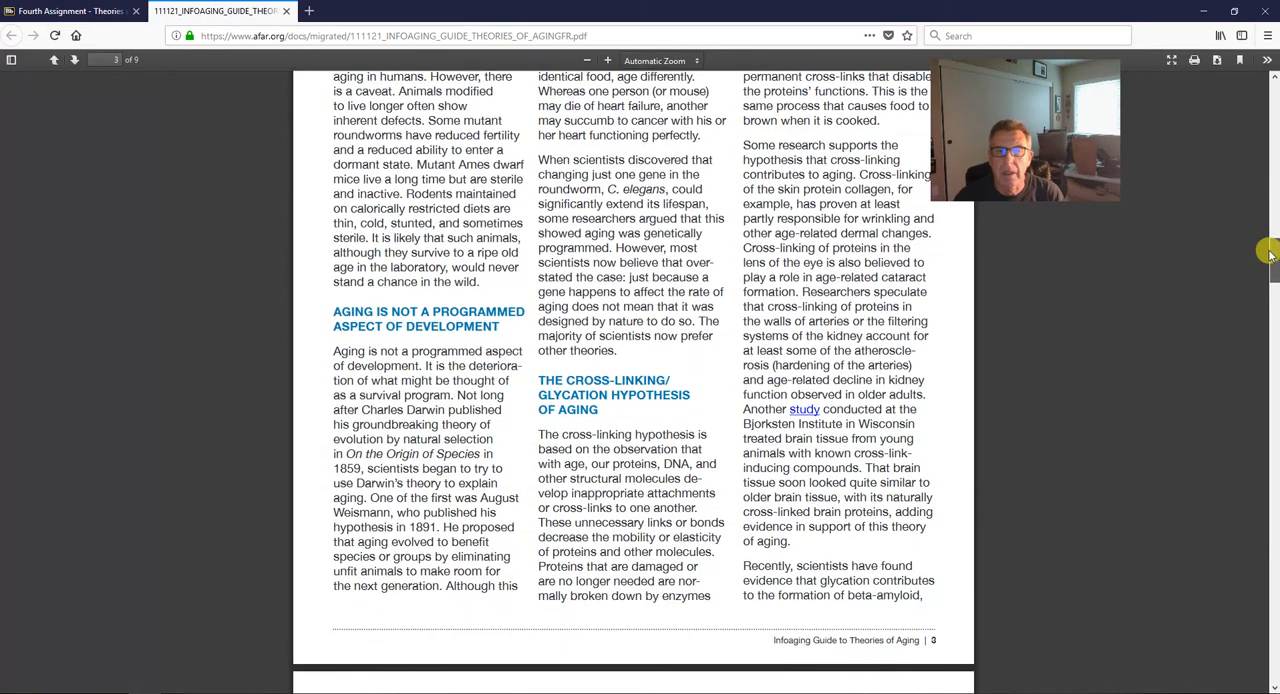
pyautogui.scroll(-3)
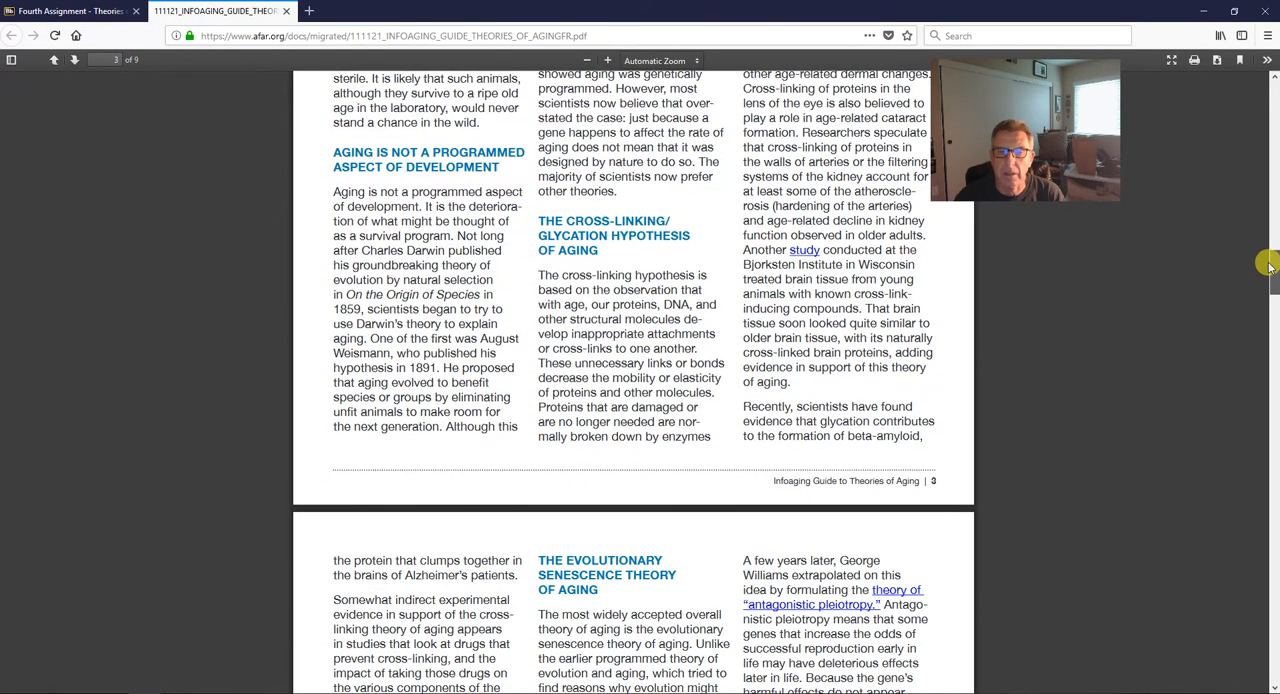
pyautogui.scroll(-3)
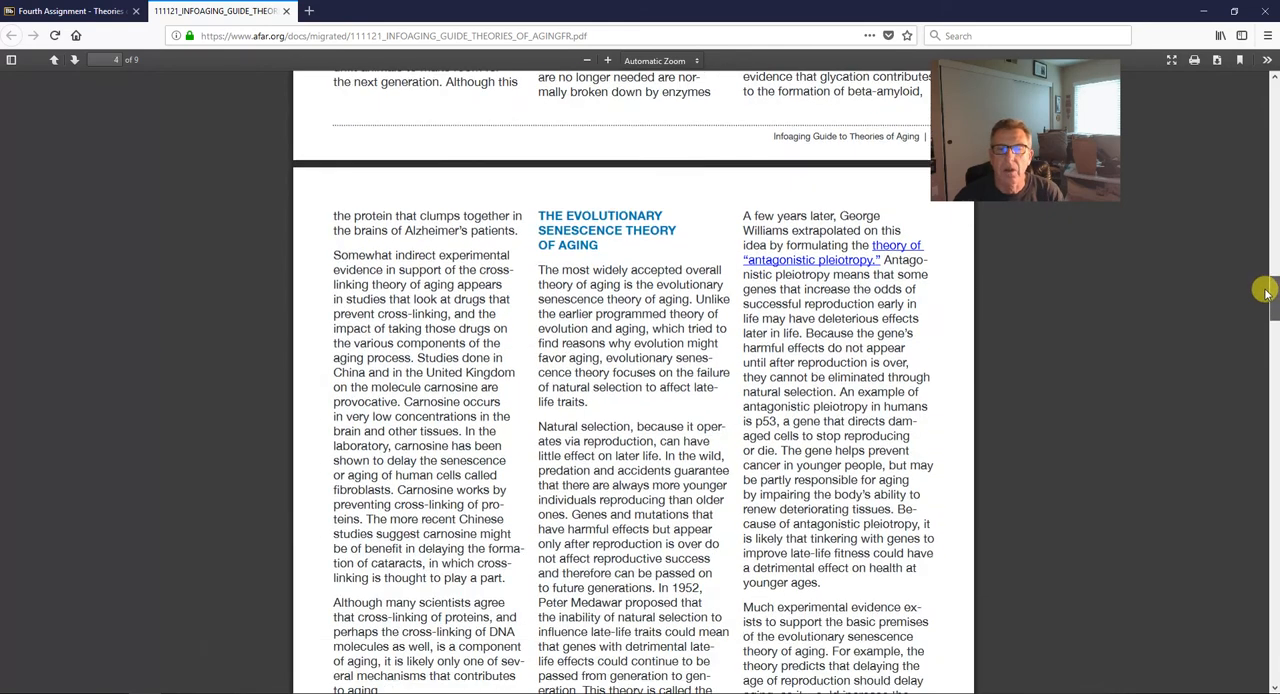
pyautogui.scroll(-3)
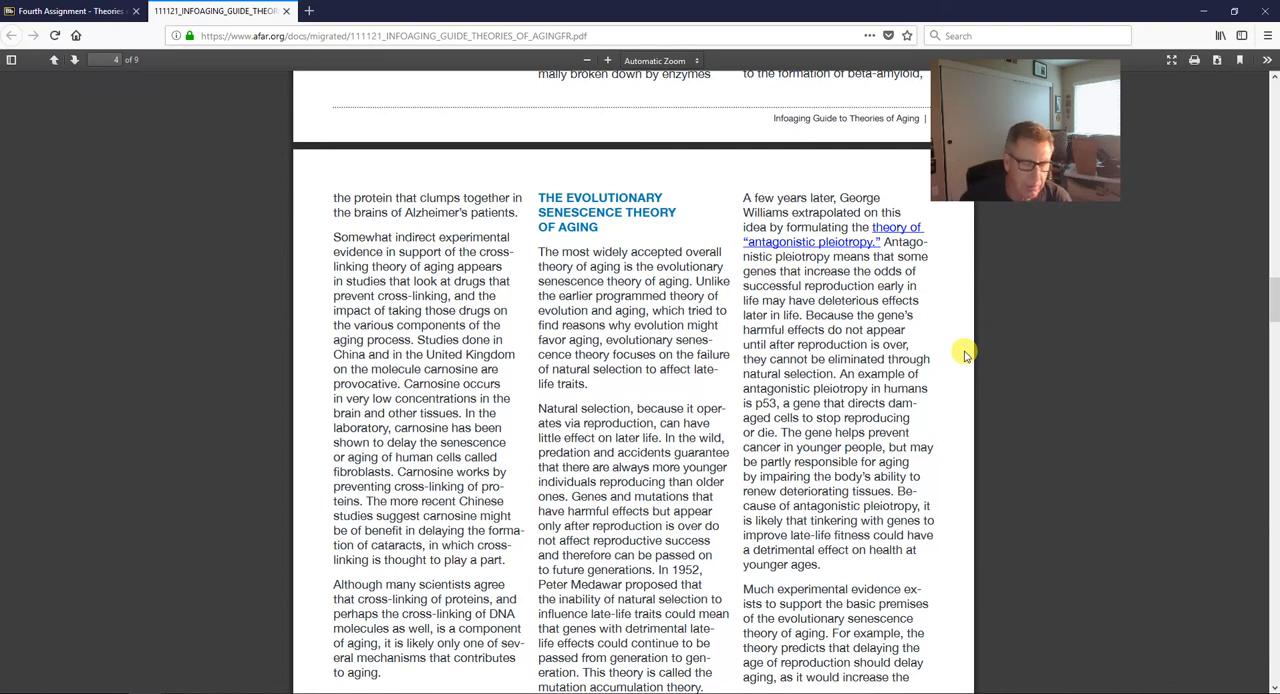
# Scroll to the Genome Maintenance Hypothesis of Aging heading on page 5.
pyautogui.scroll(-3)
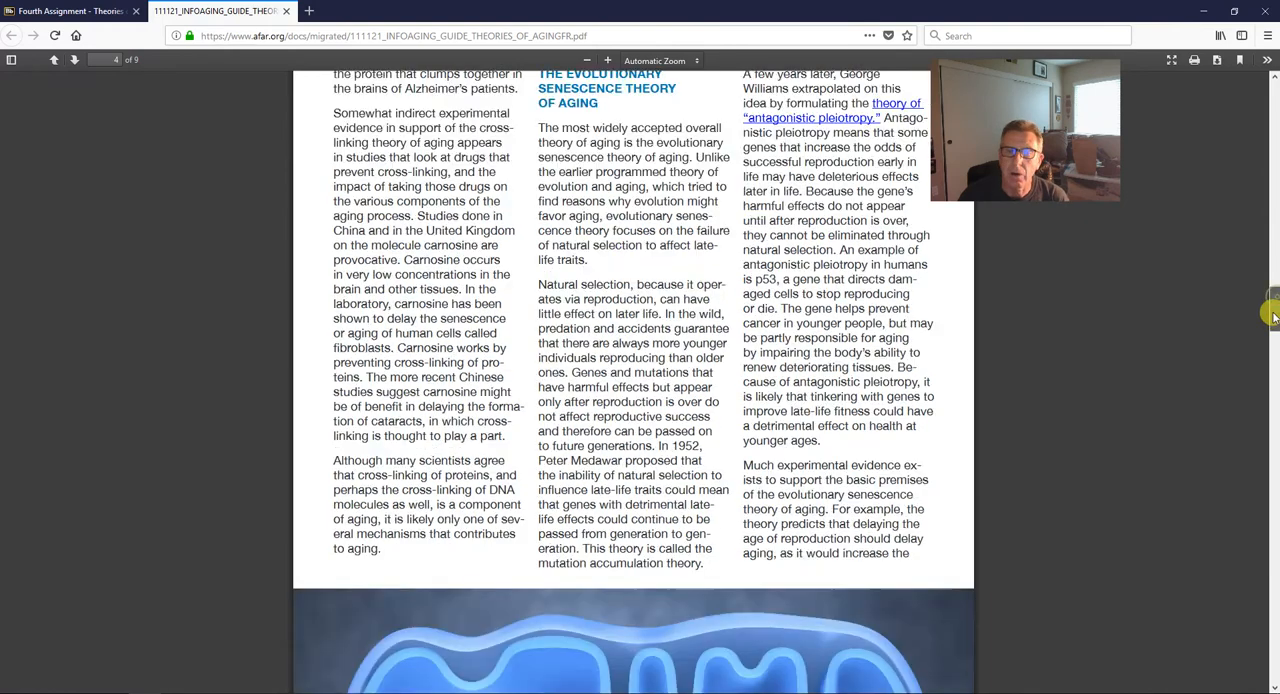
pyautogui.scroll(-3)
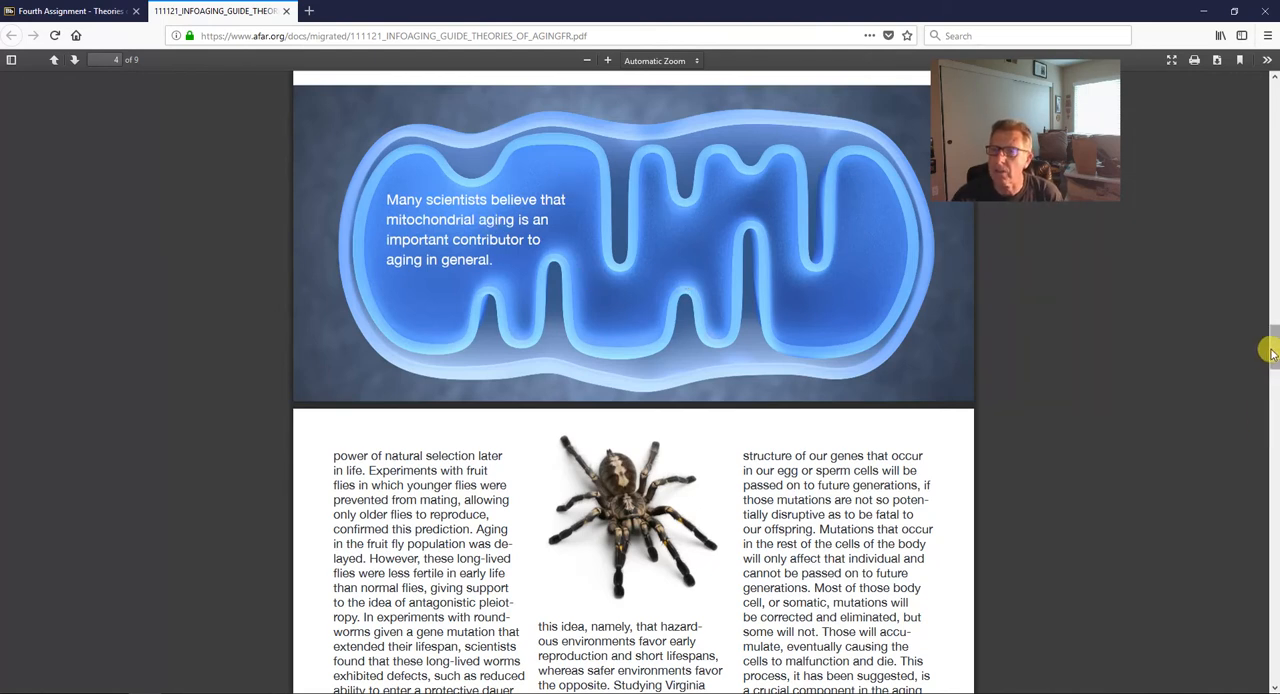
pyautogui.scroll(-3)
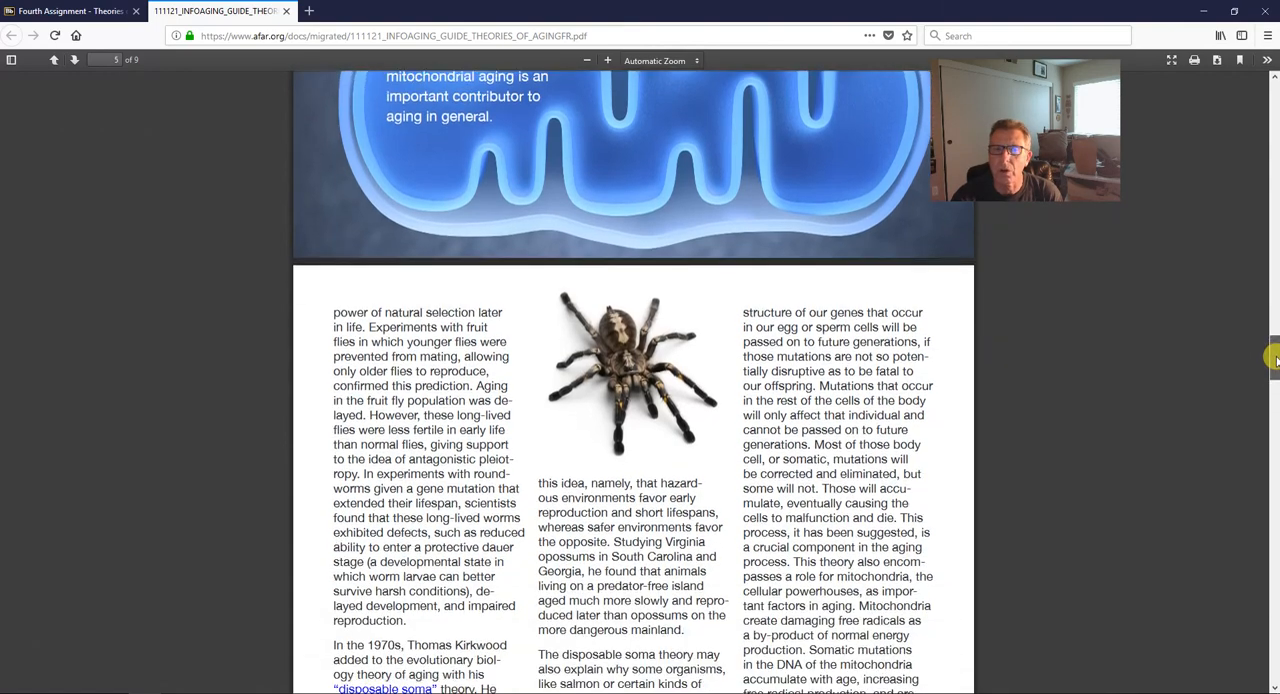
pyautogui.scroll(-3)
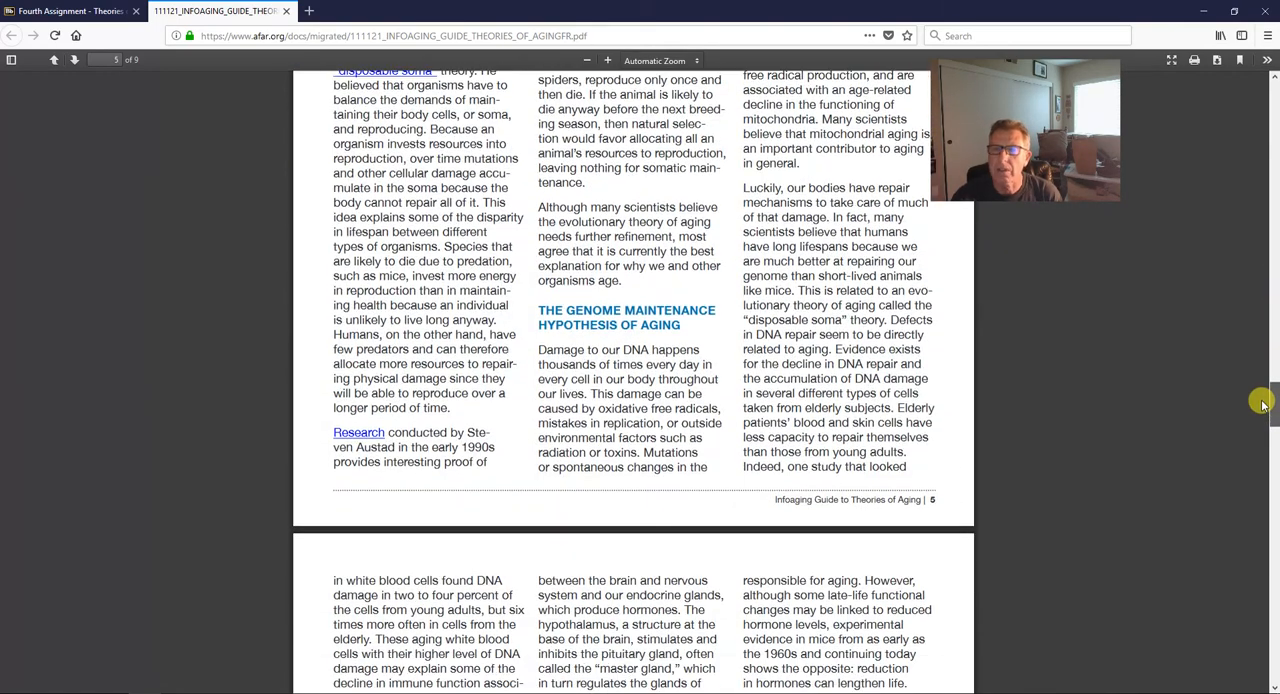
pyautogui.scroll(-3)
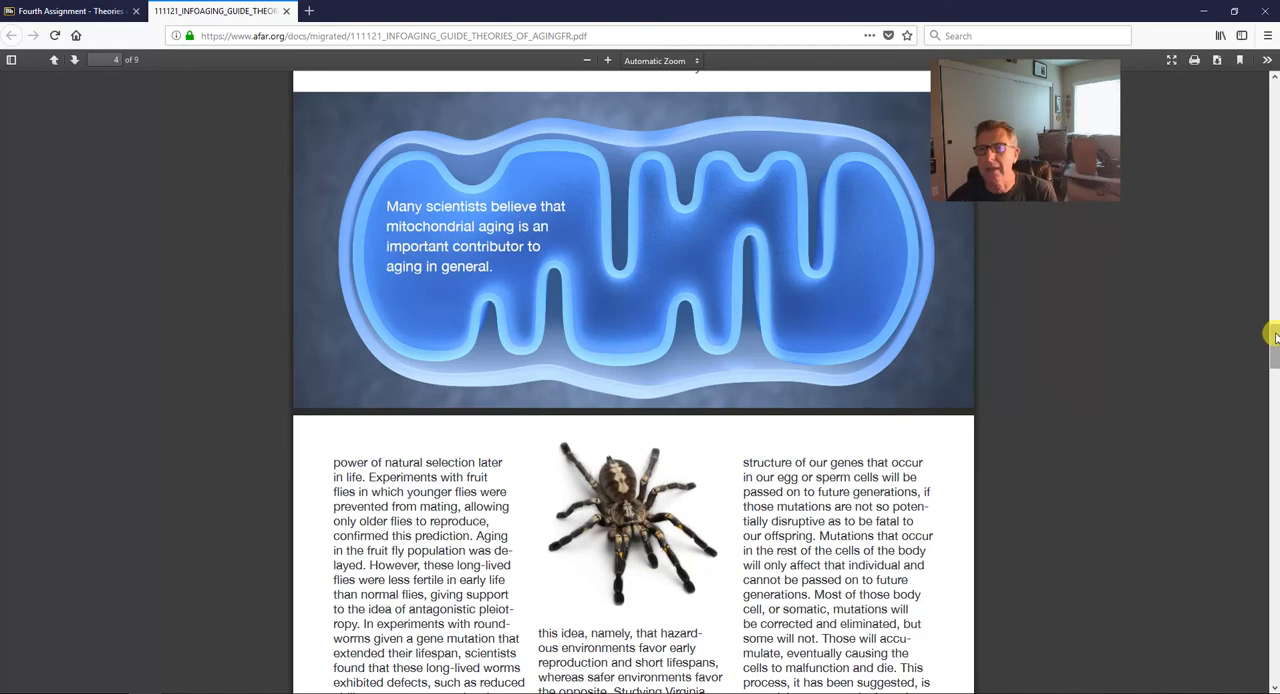
pyautogui.scroll(-3)
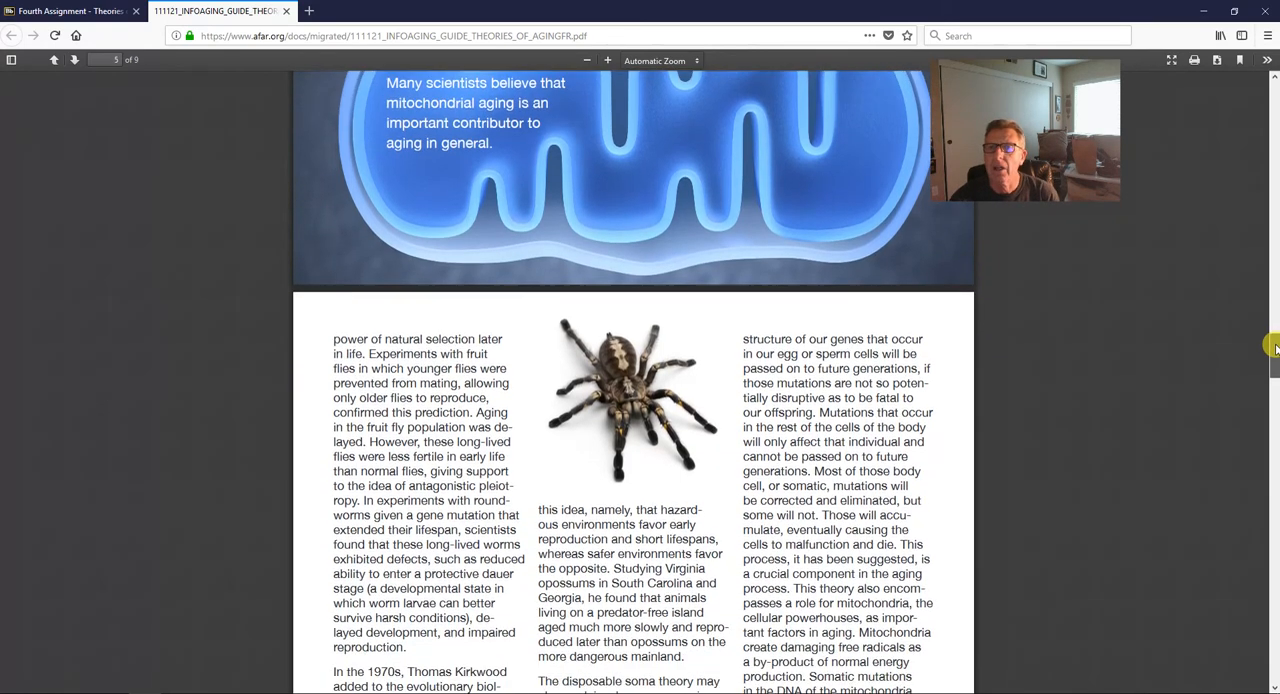
pyautogui.scroll(-3)
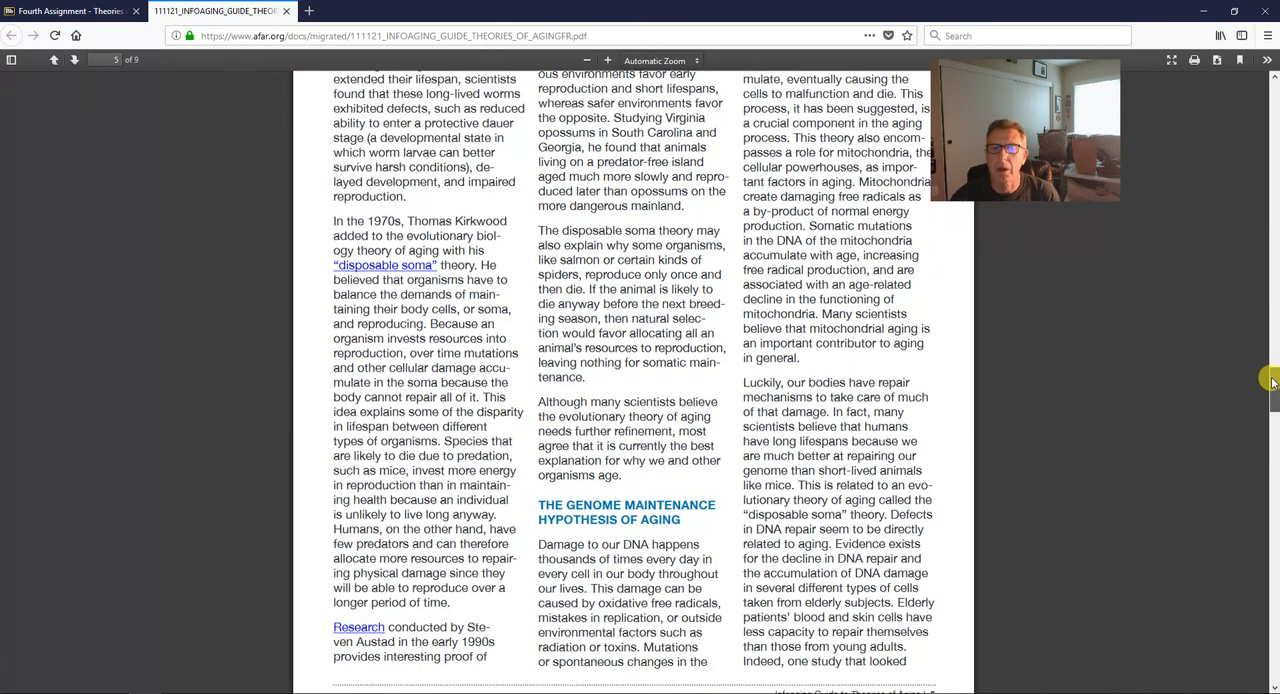
pyautogui.scroll(-3)
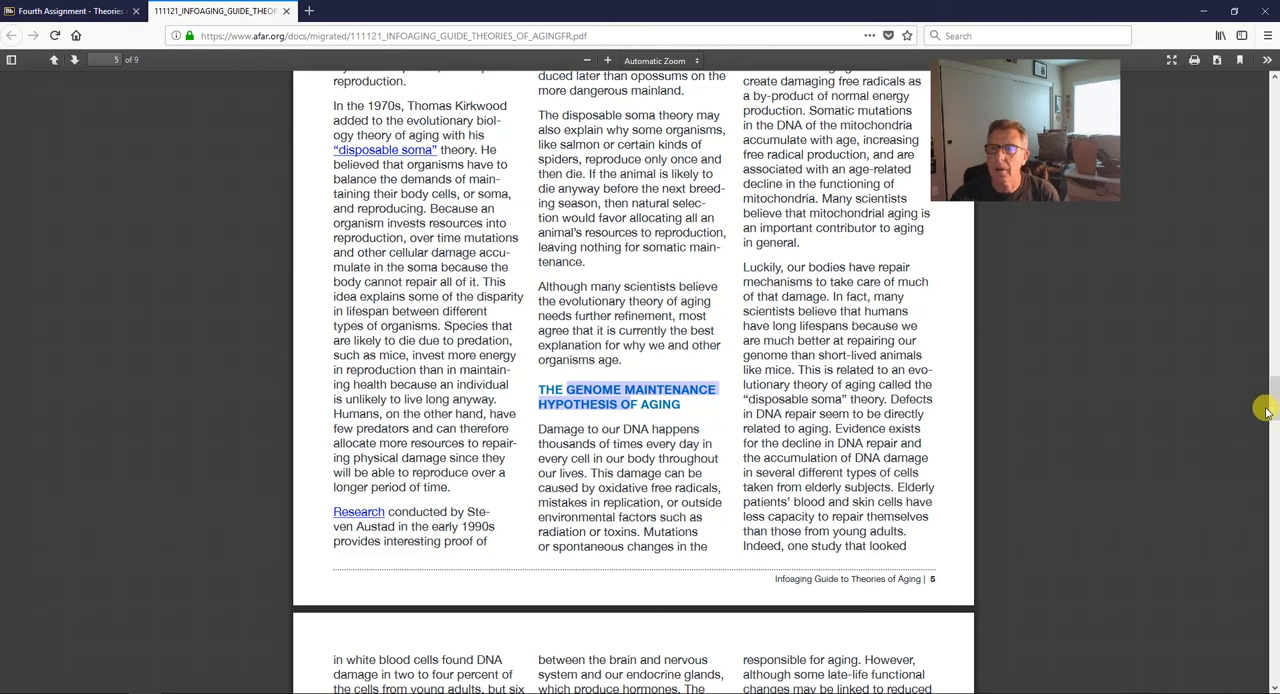
# Scroll past pages 6 and 7 to the Replicative Senescence Hypothesis on page 8.
pyautogui.scroll(-3)
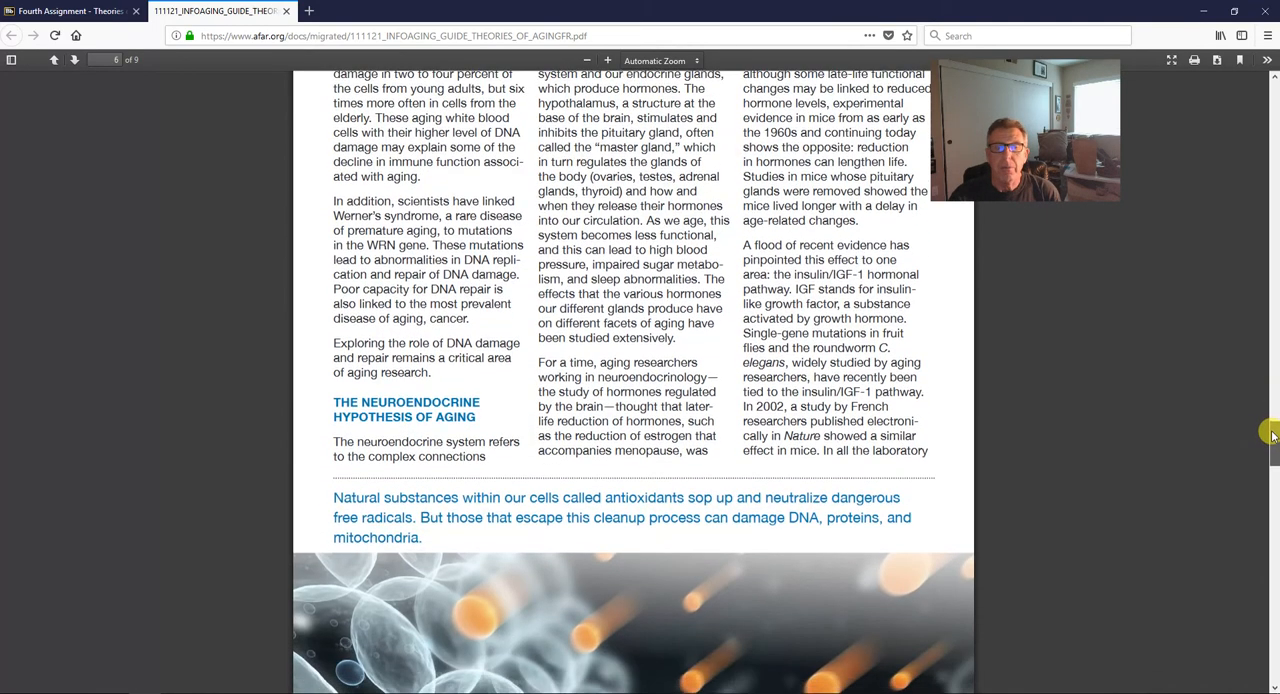
pyautogui.scroll(-3)
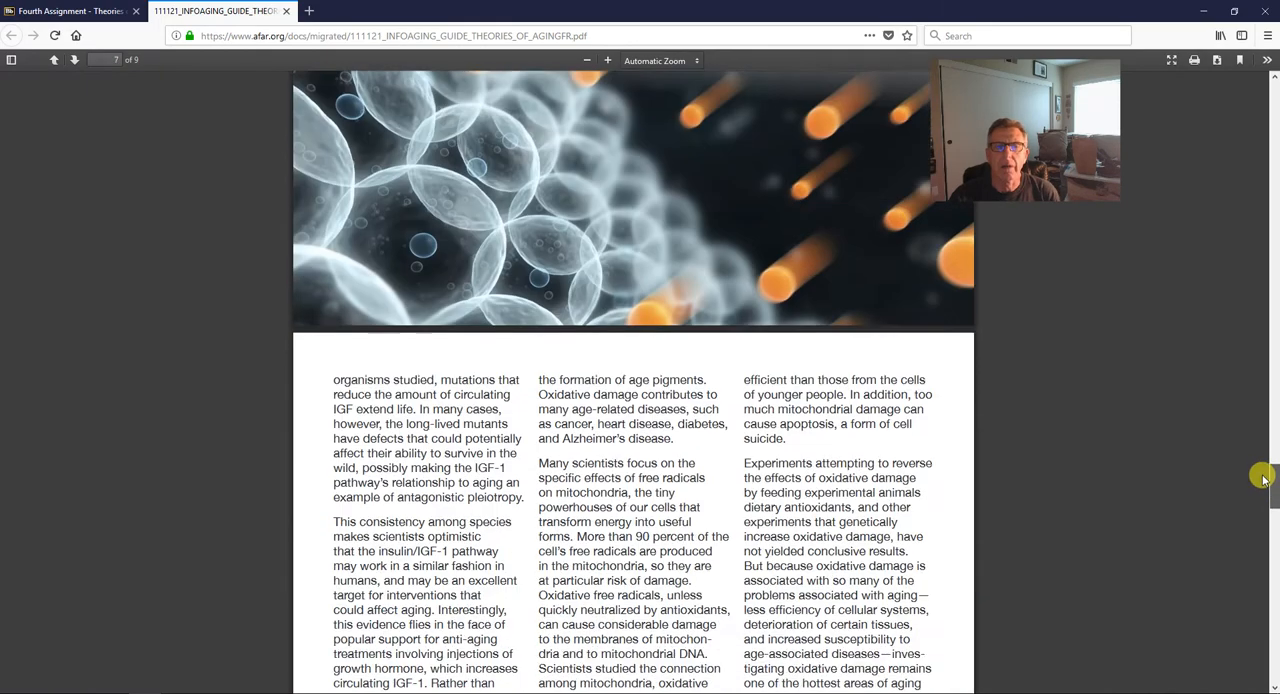
pyautogui.scroll(-3)
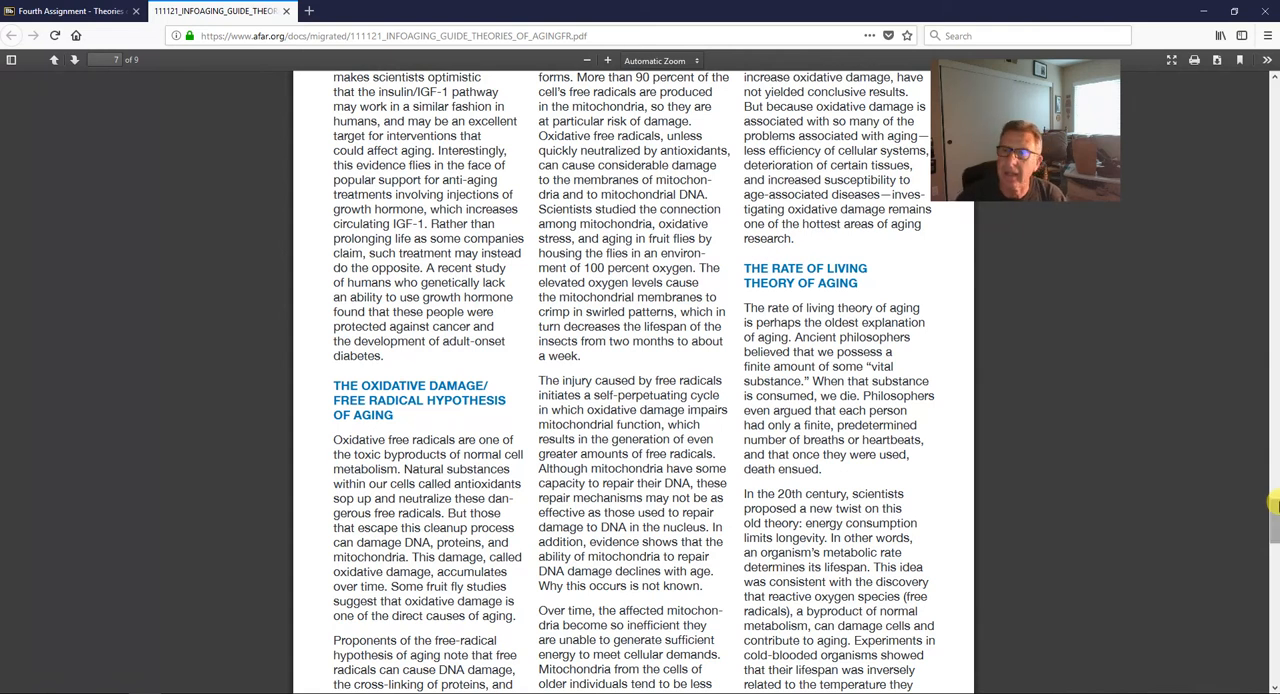
pyautogui.scroll(-3)
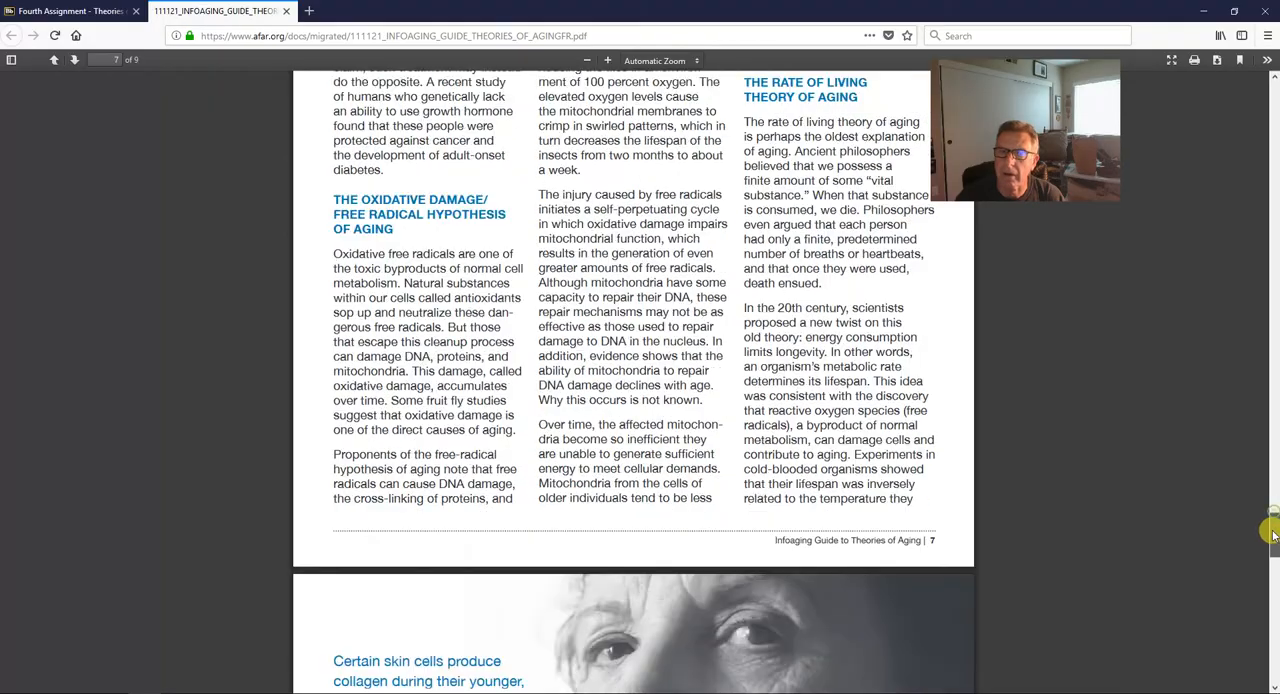
pyautogui.scroll(-3)
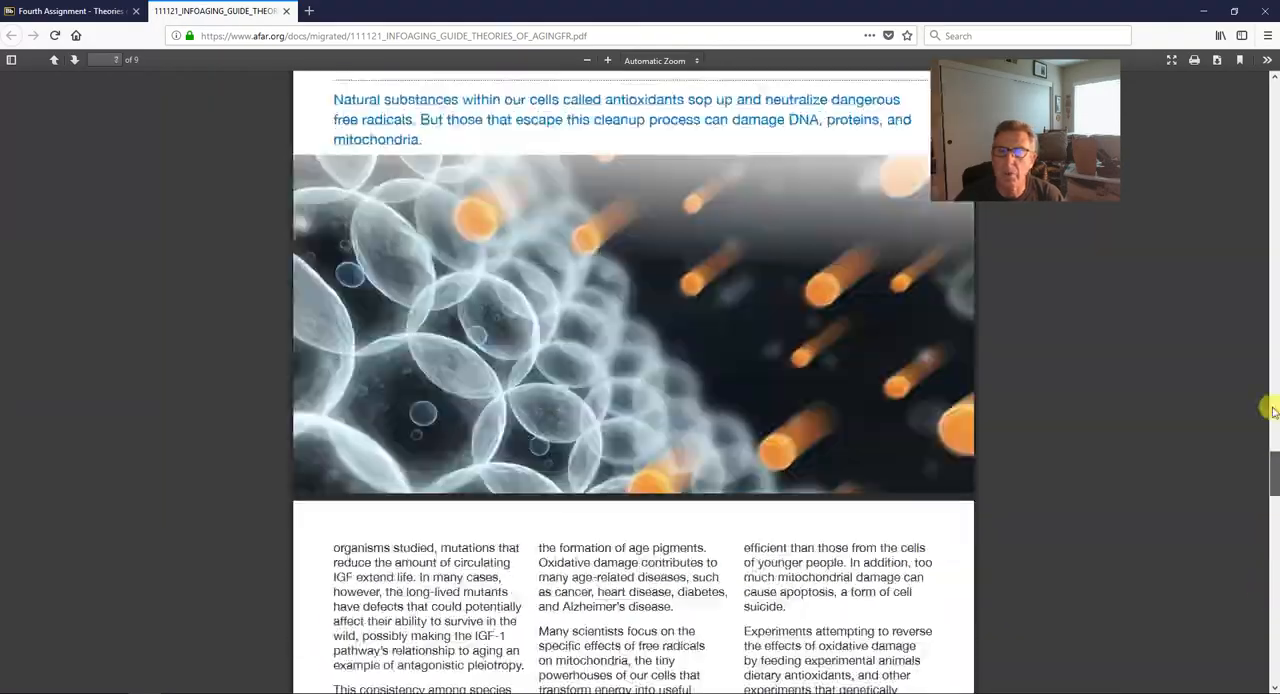
pyautogui.scroll(-3)
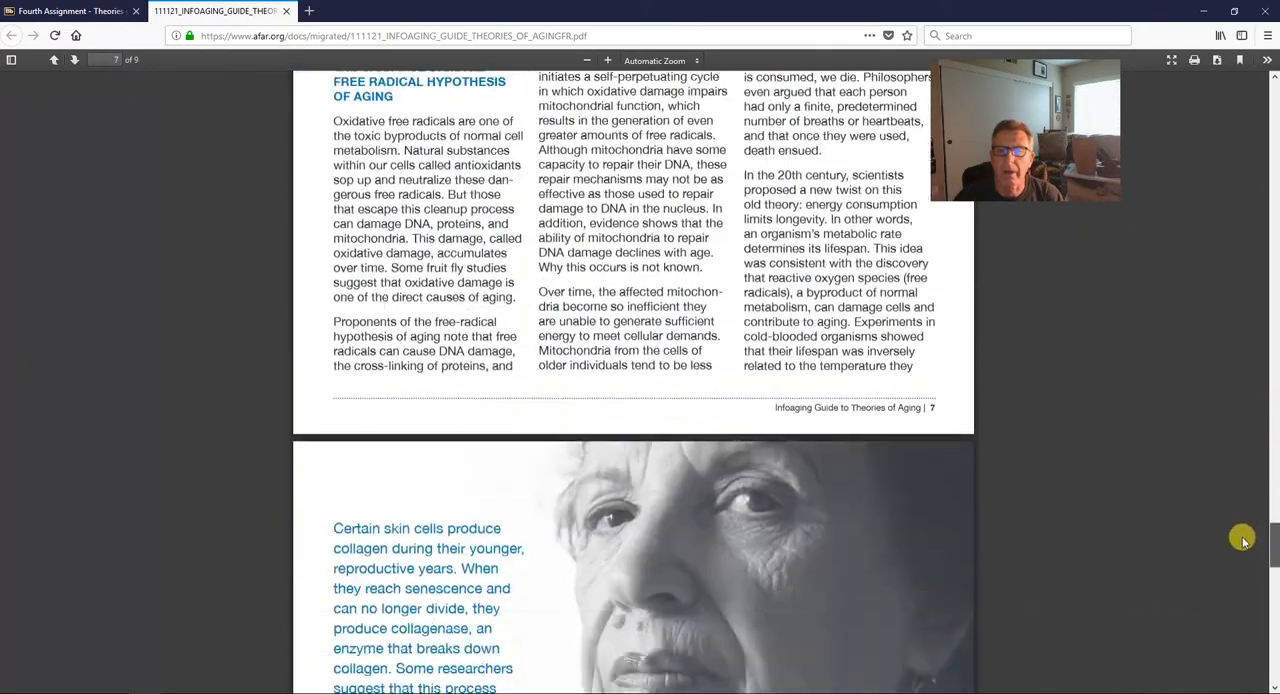
pyautogui.scroll(-3)
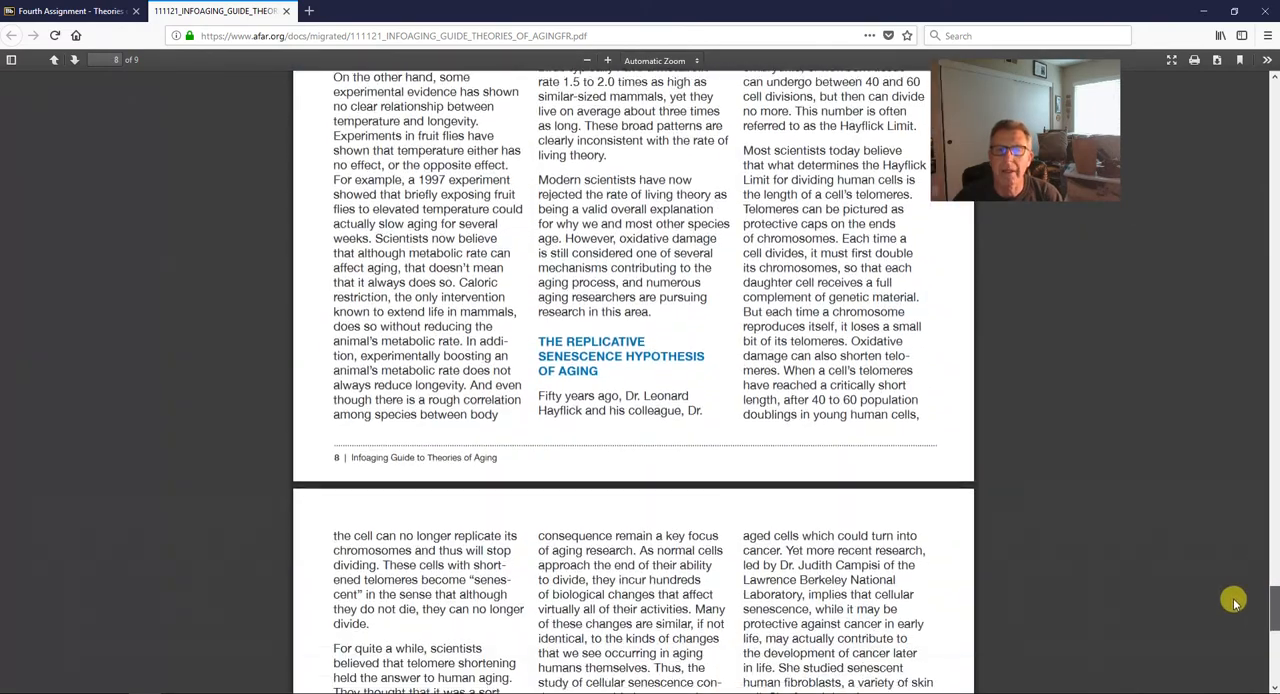
pyautogui.scroll(-3)
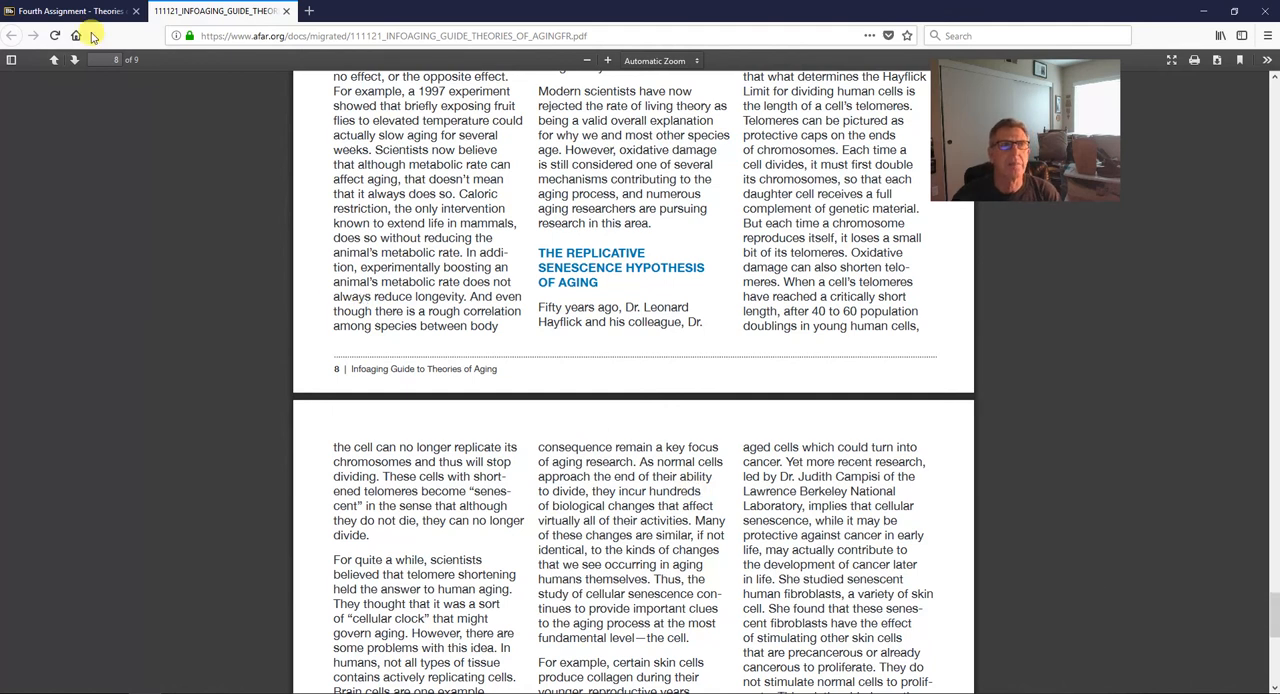
# Open the seer.cancer.gov statistics link inside the Fifth Assignment - Cancer folder.
pyautogui.click(65, 11)
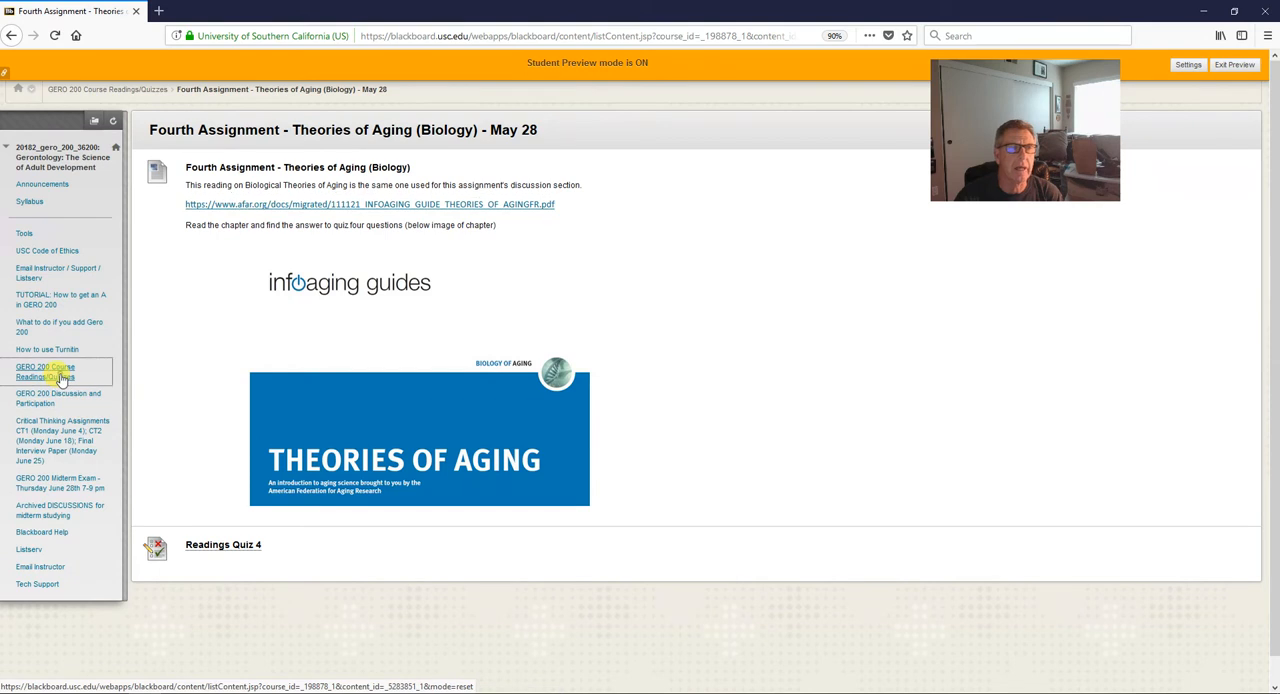
pyautogui.click(45, 371)
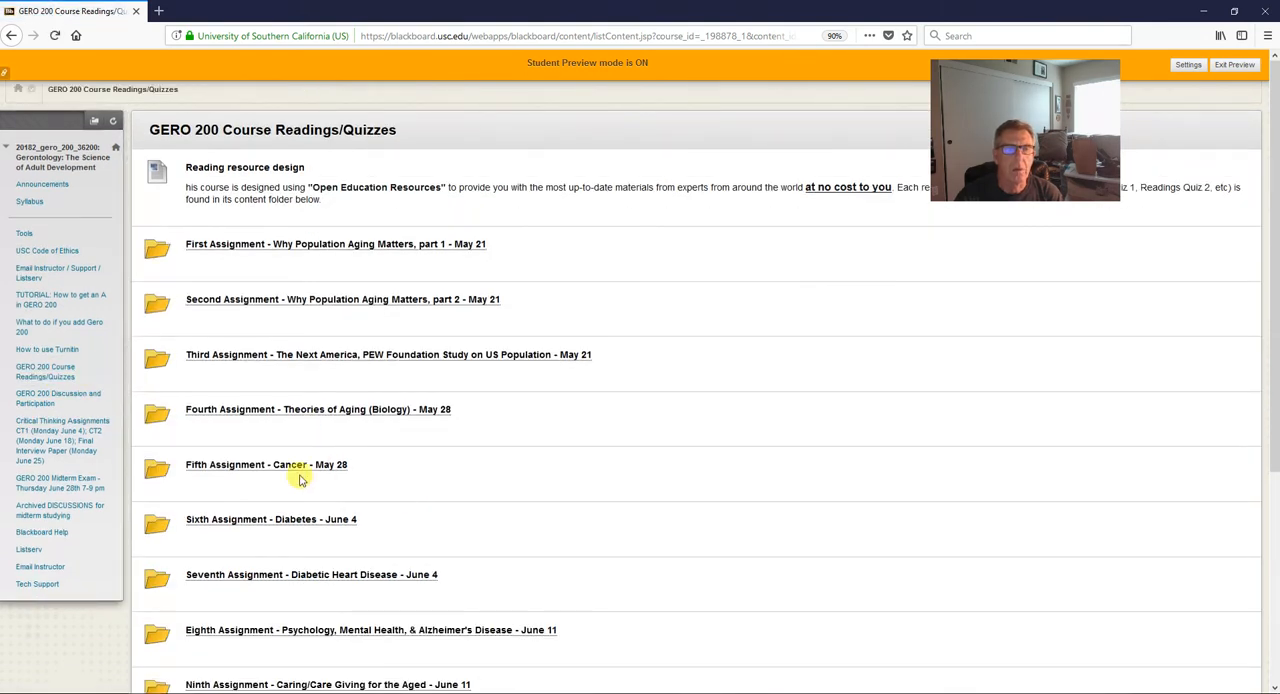
pyautogui.click(266, 464)
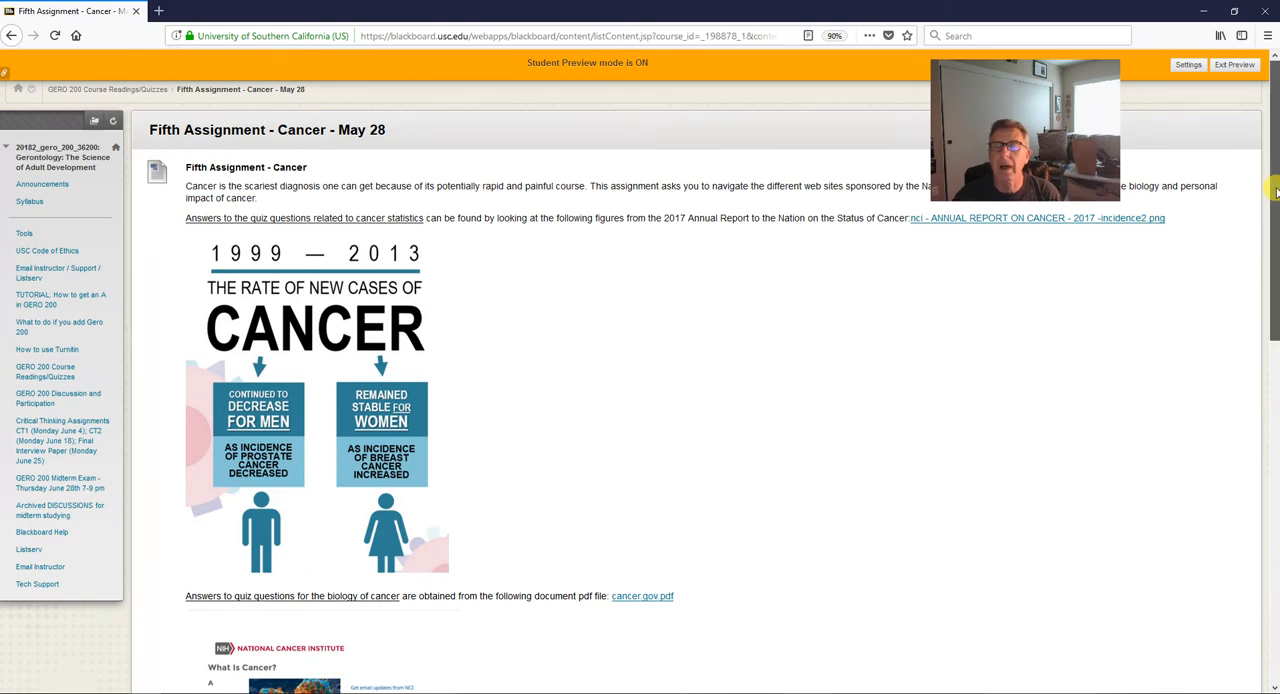
pyautogui.scroll(-3)
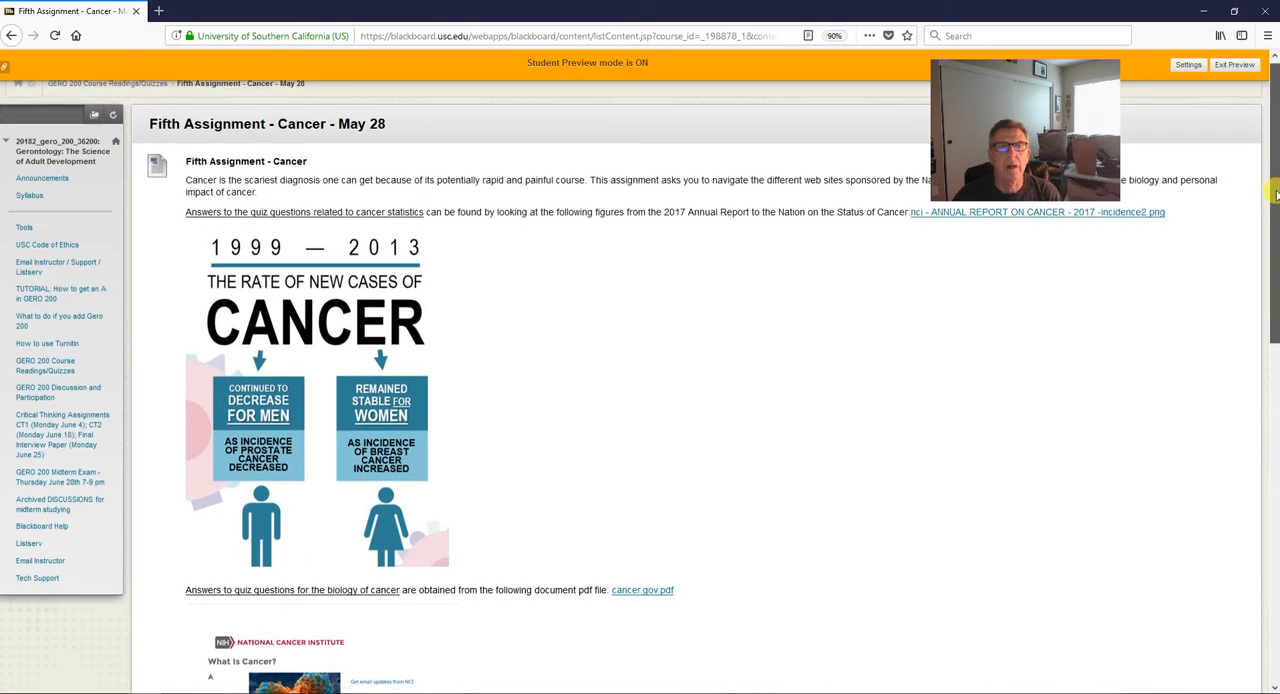
pyautogui.scroll(-3)
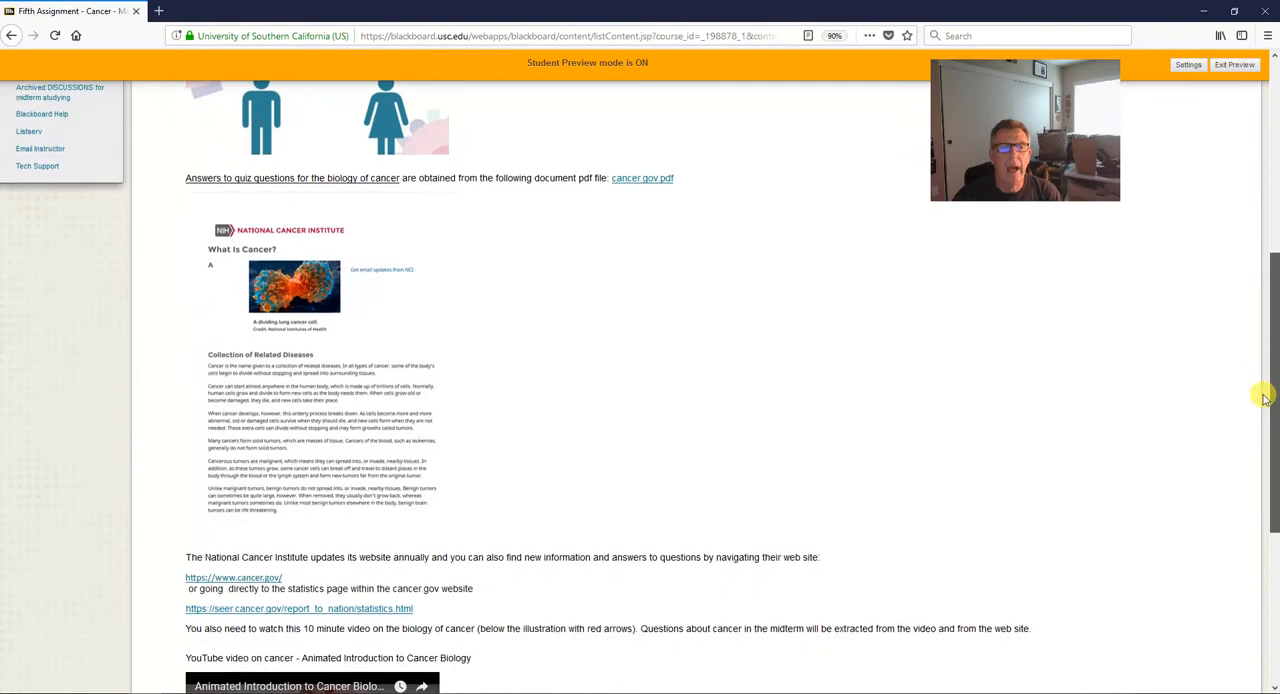
pyautogui.scroll(-3)
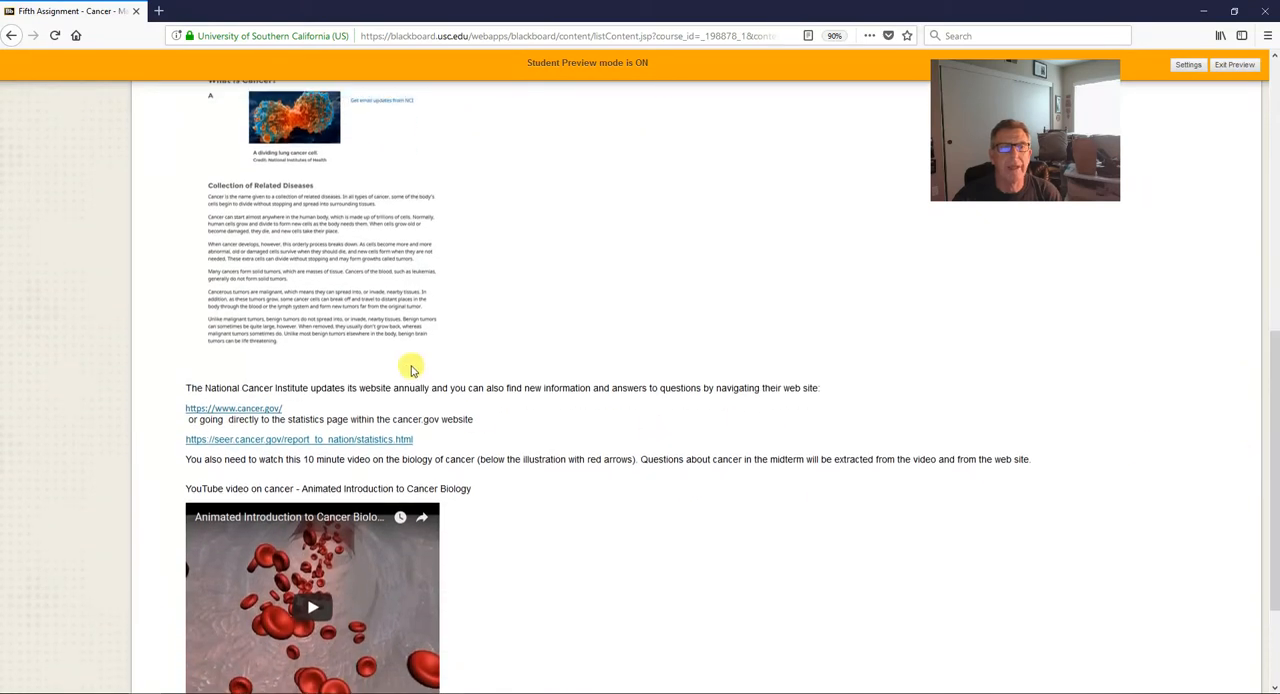
pyautogui.moveTo(310, 448)
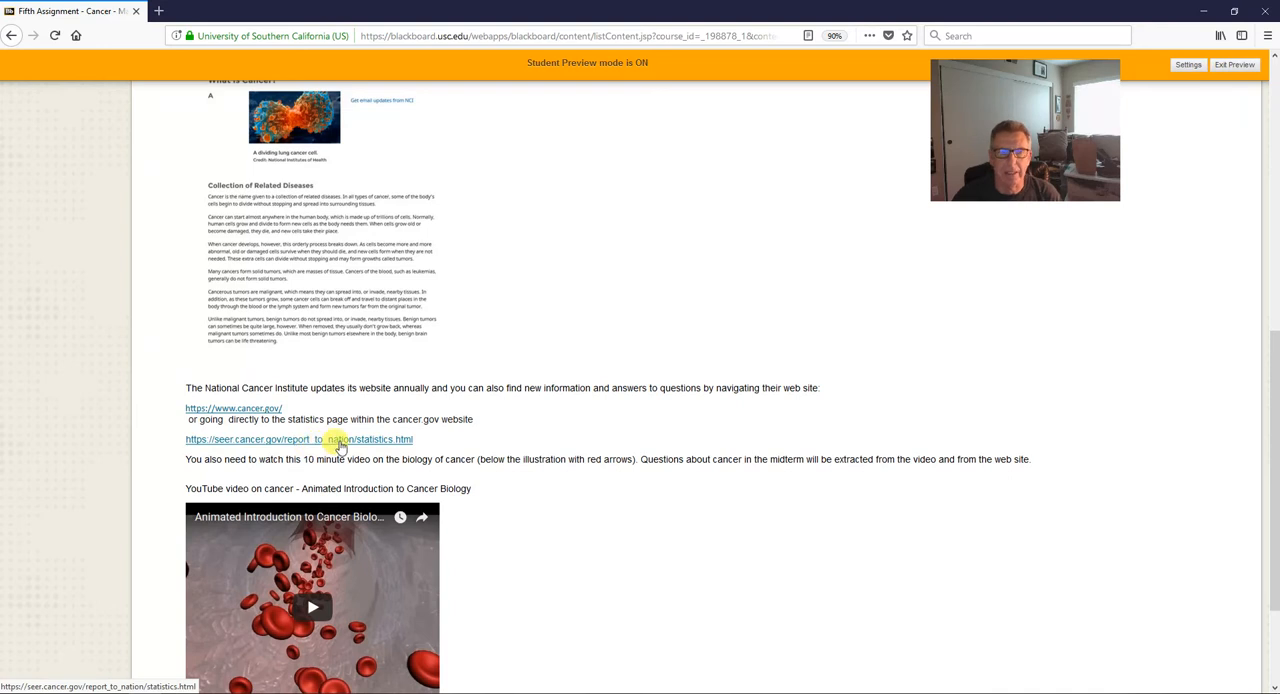
pyautogui.click(298, 439)
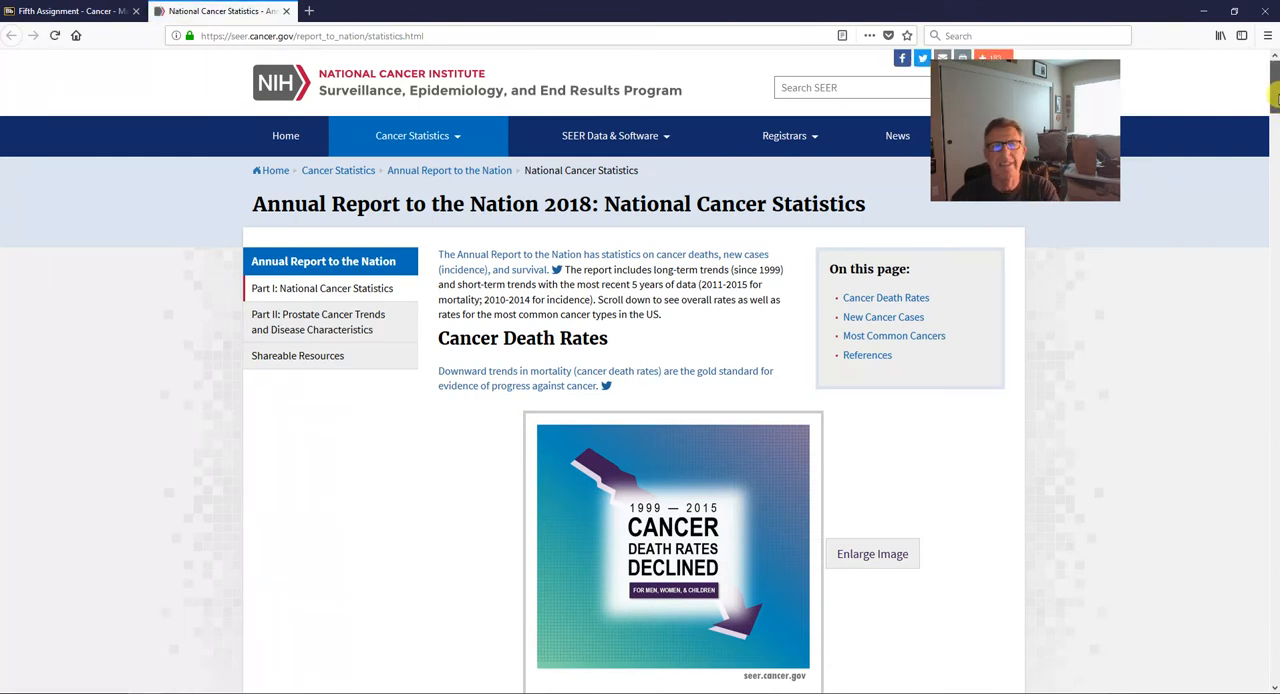
# Scroll through the SEER page's overall cancer incidence rates.
pyautogui.scroll(-3)
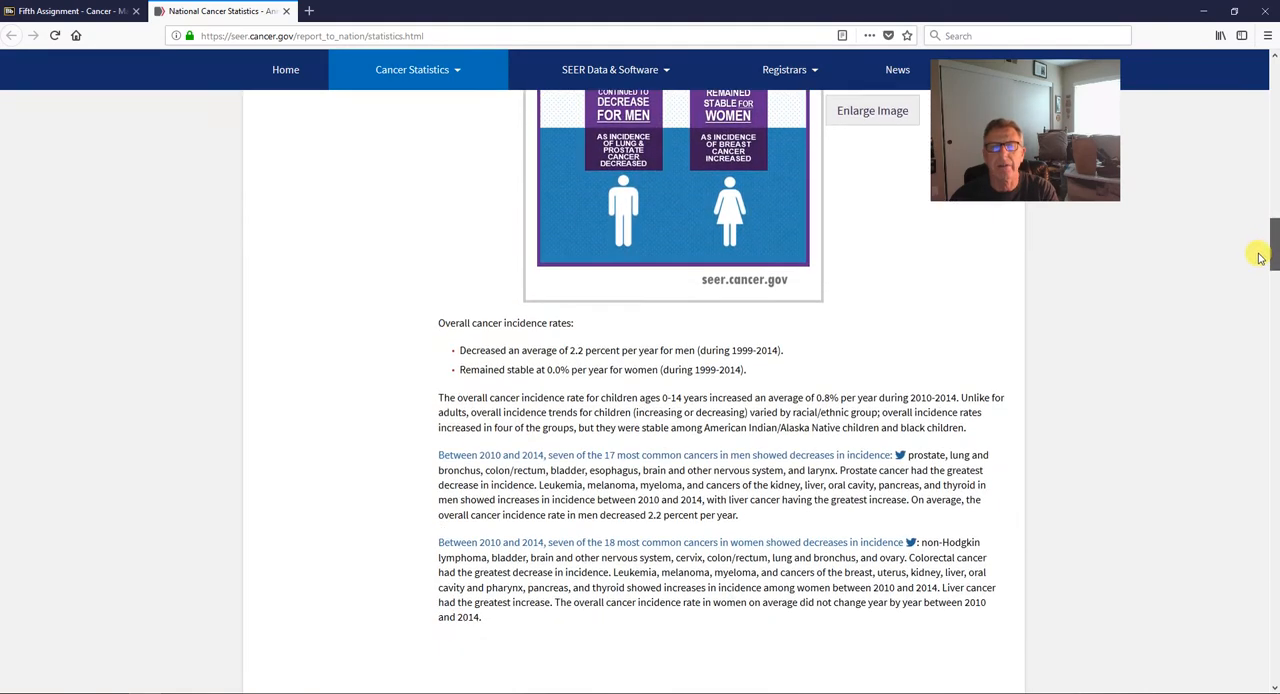
pyautogui.scroll(3)
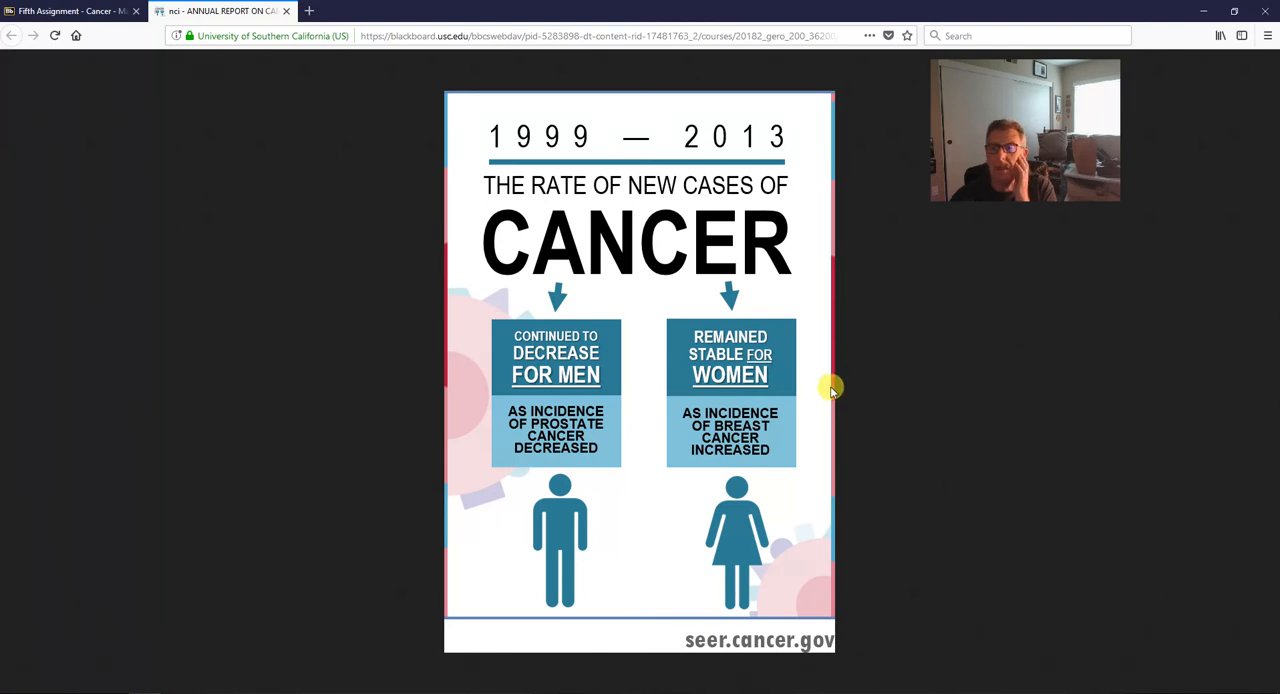
pyautogui.moveTo(812, 382)
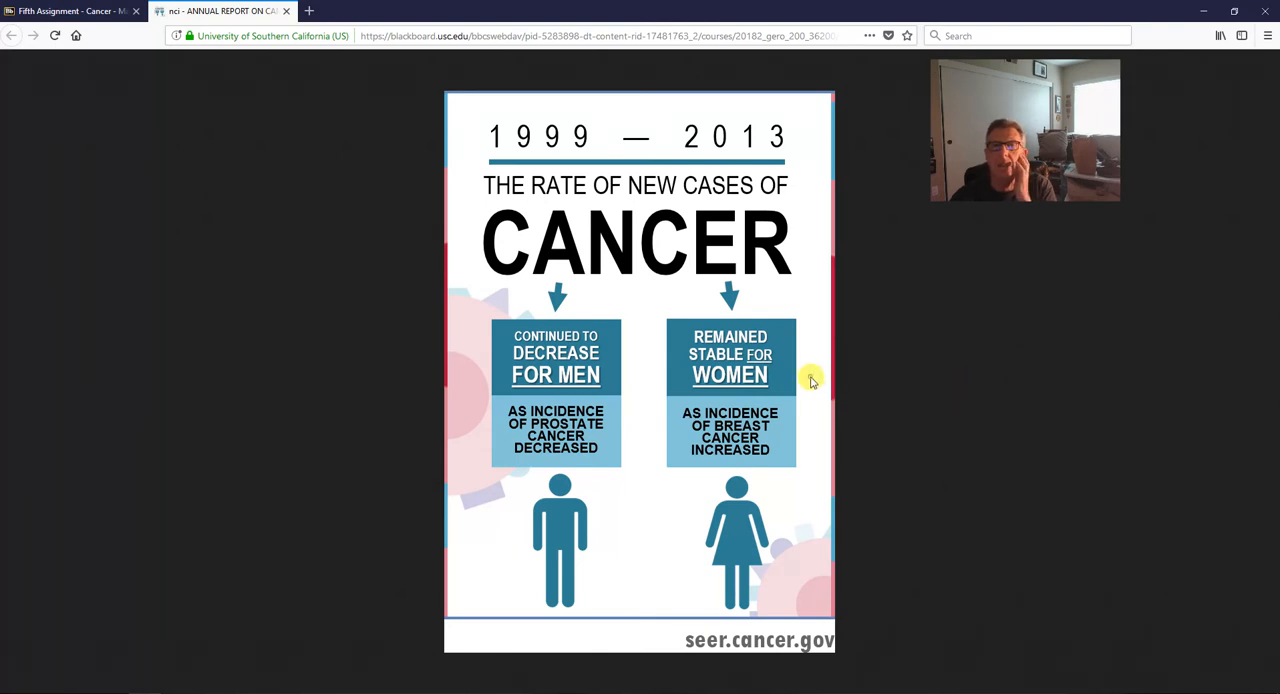
pyautogui.moveTo(1120, 315)
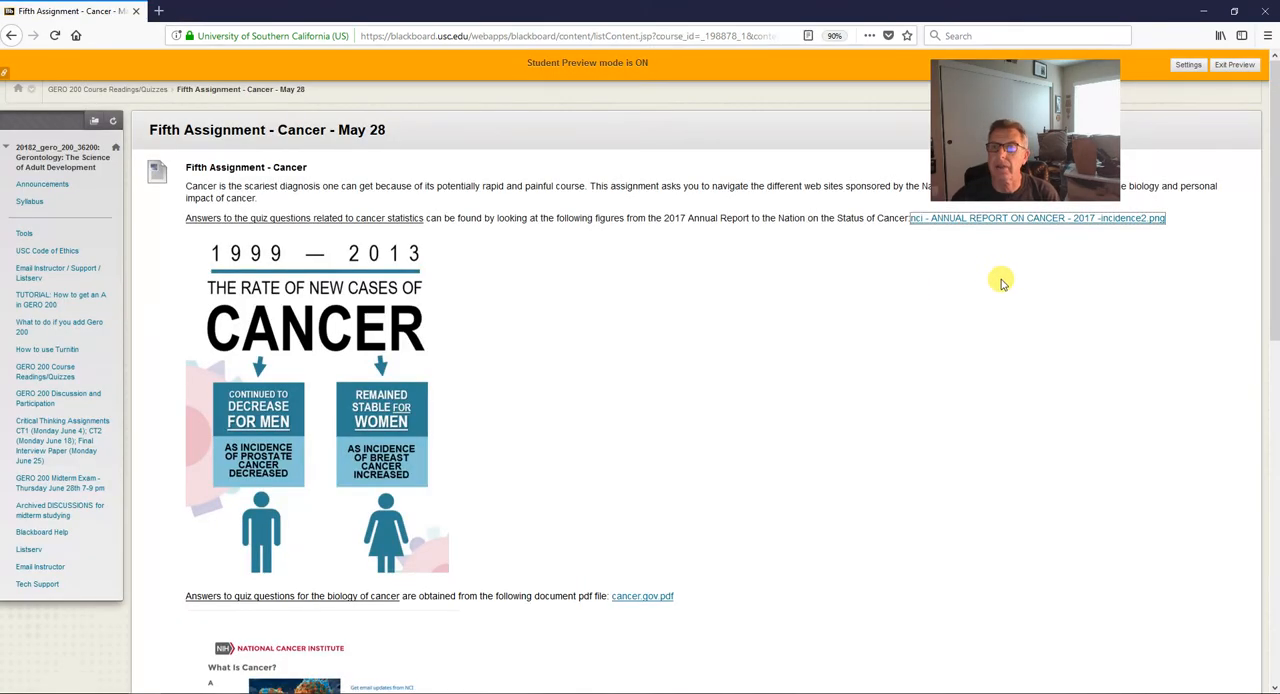
pyautogui.moveTo(1007, 279)
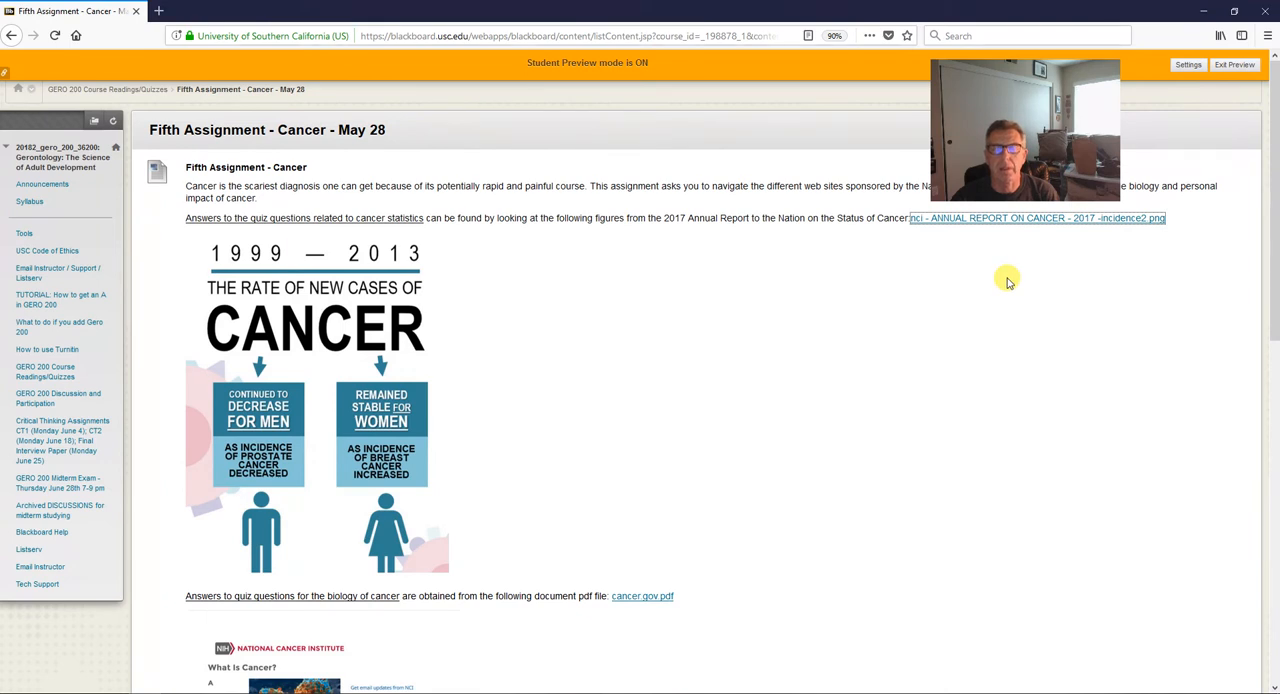
pyautogui.moveTo(385, 222)
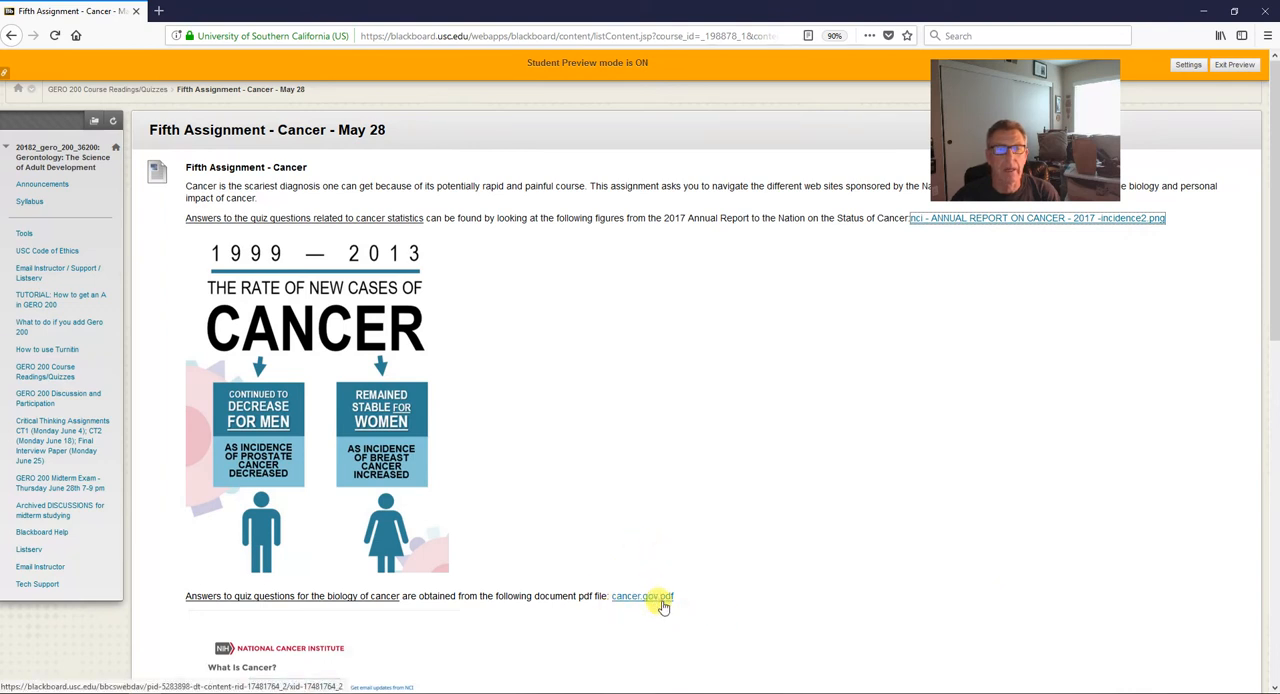
# Scroll through the What Is Cancer? PDF down to its lymphoma section.
pyautogui.scroll(-3)
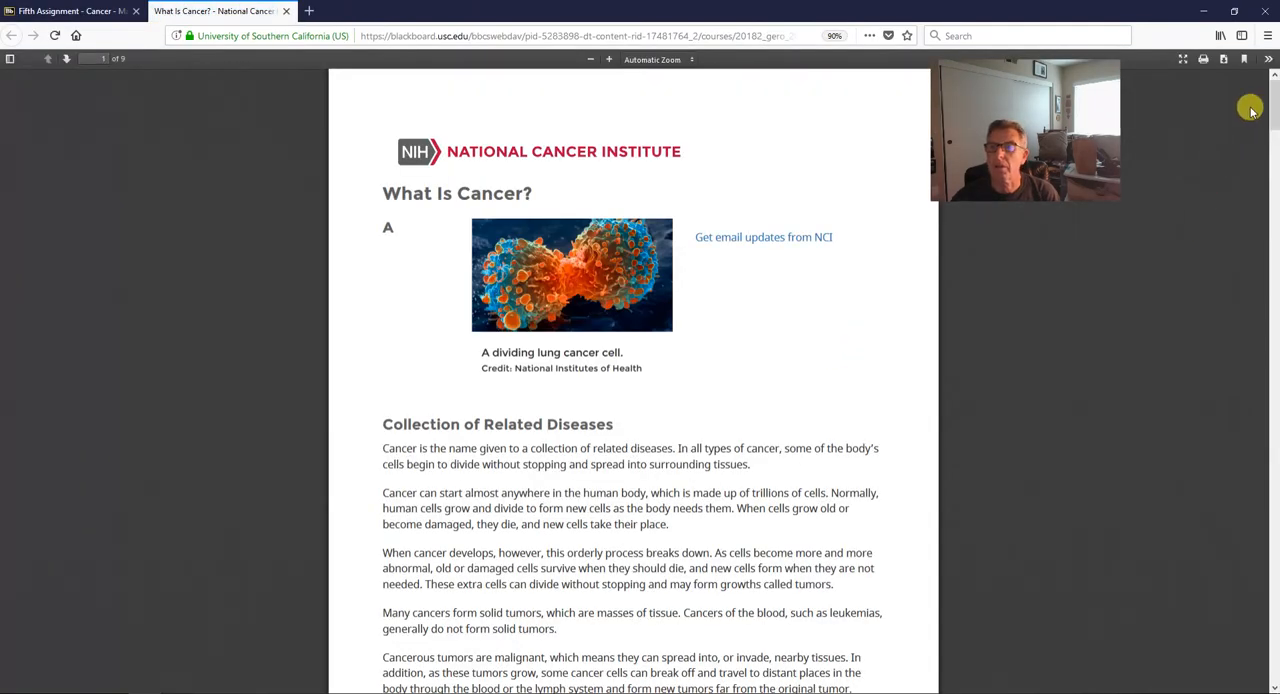
pyautogui.scroll(-3)
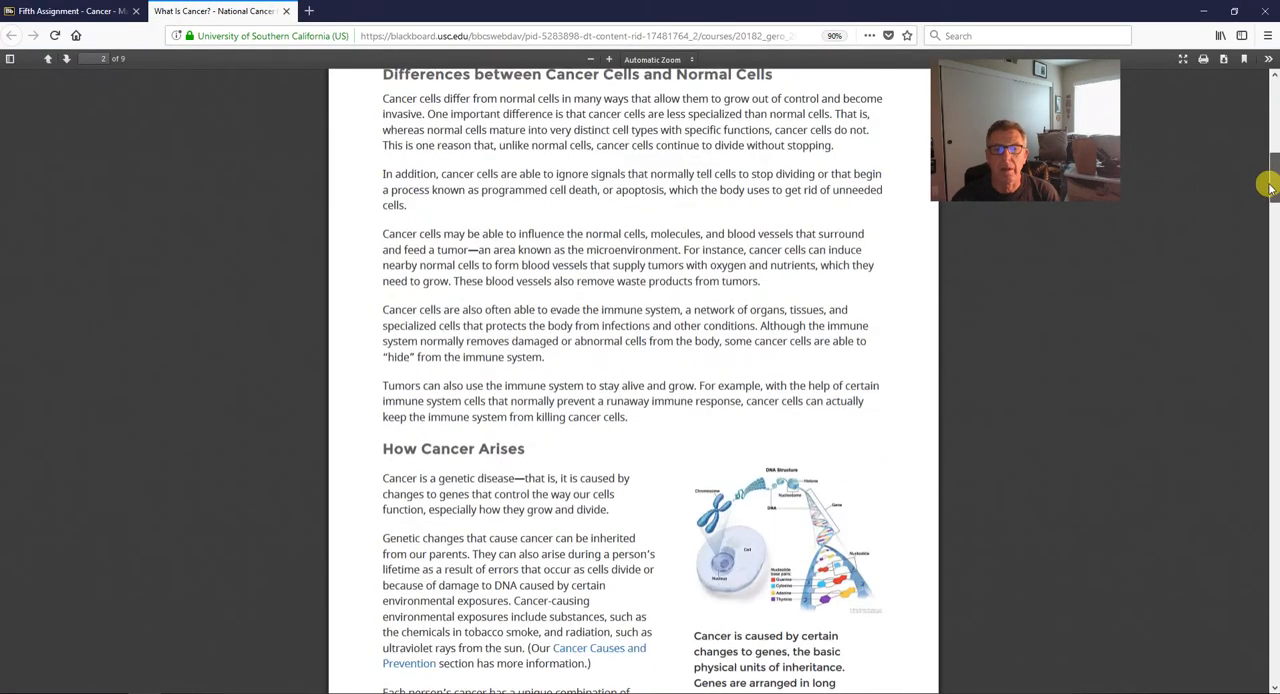
pyautogui.scroll(-3)
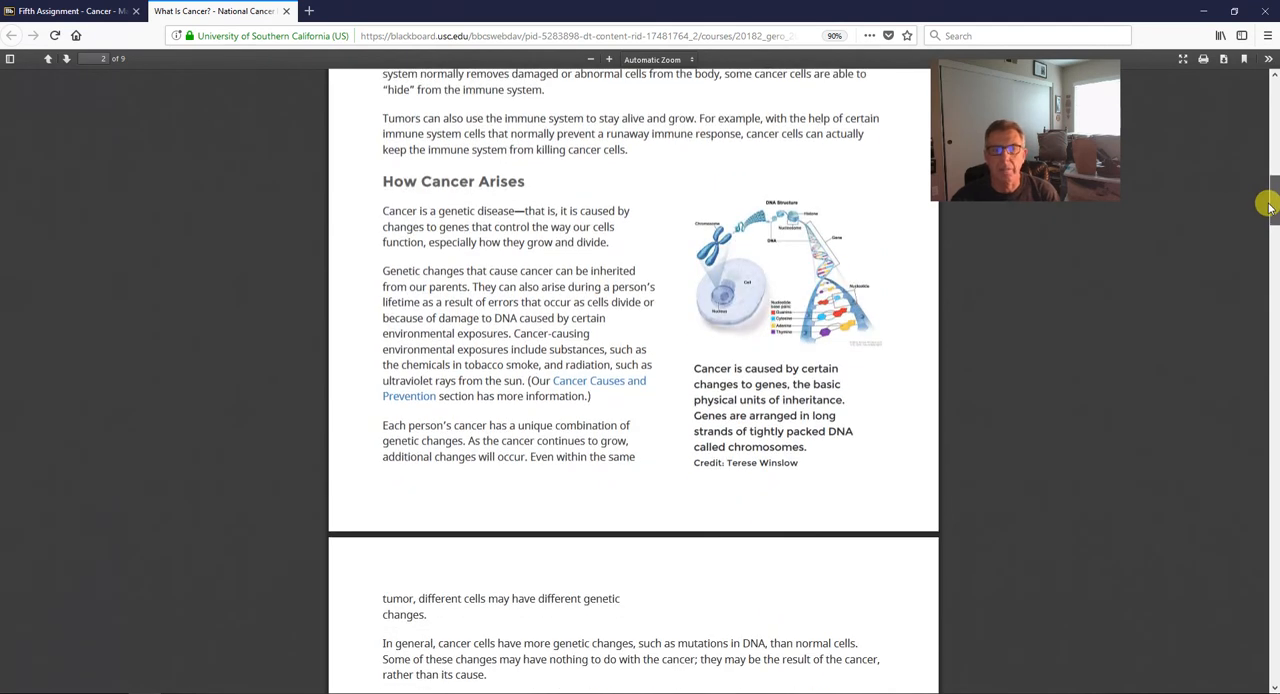
pyautogui.scroll(-3)
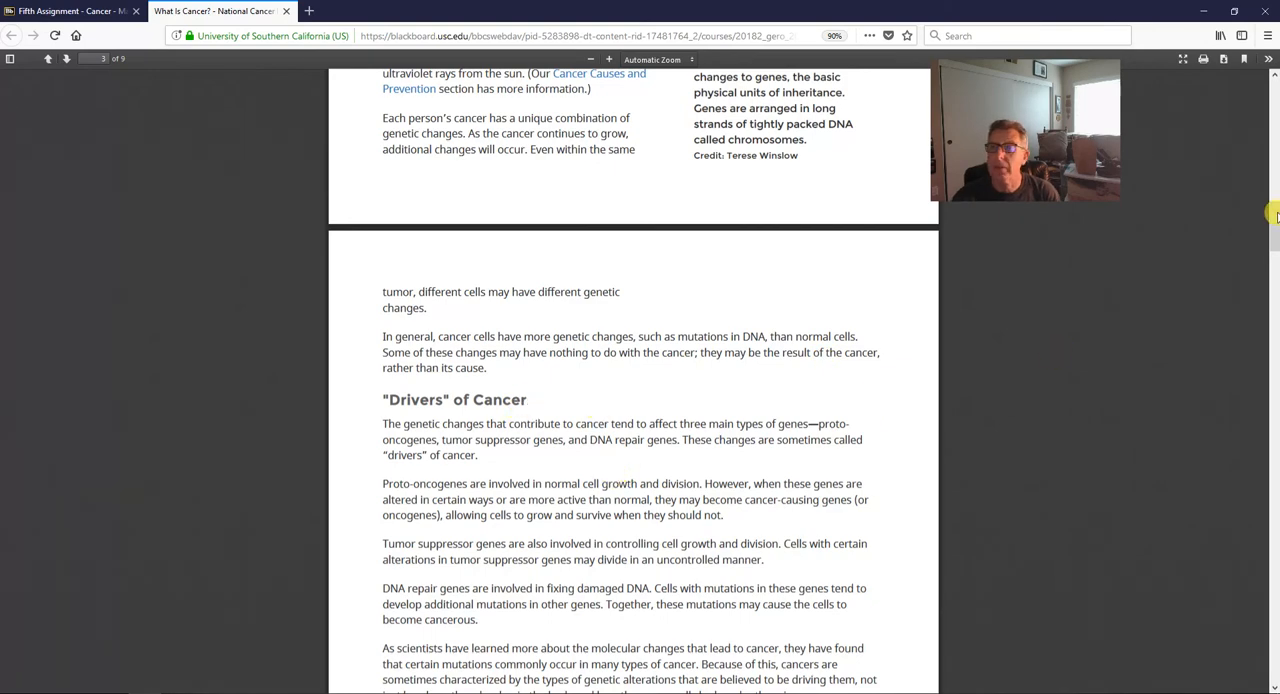
pyautogui.scroll(-3)
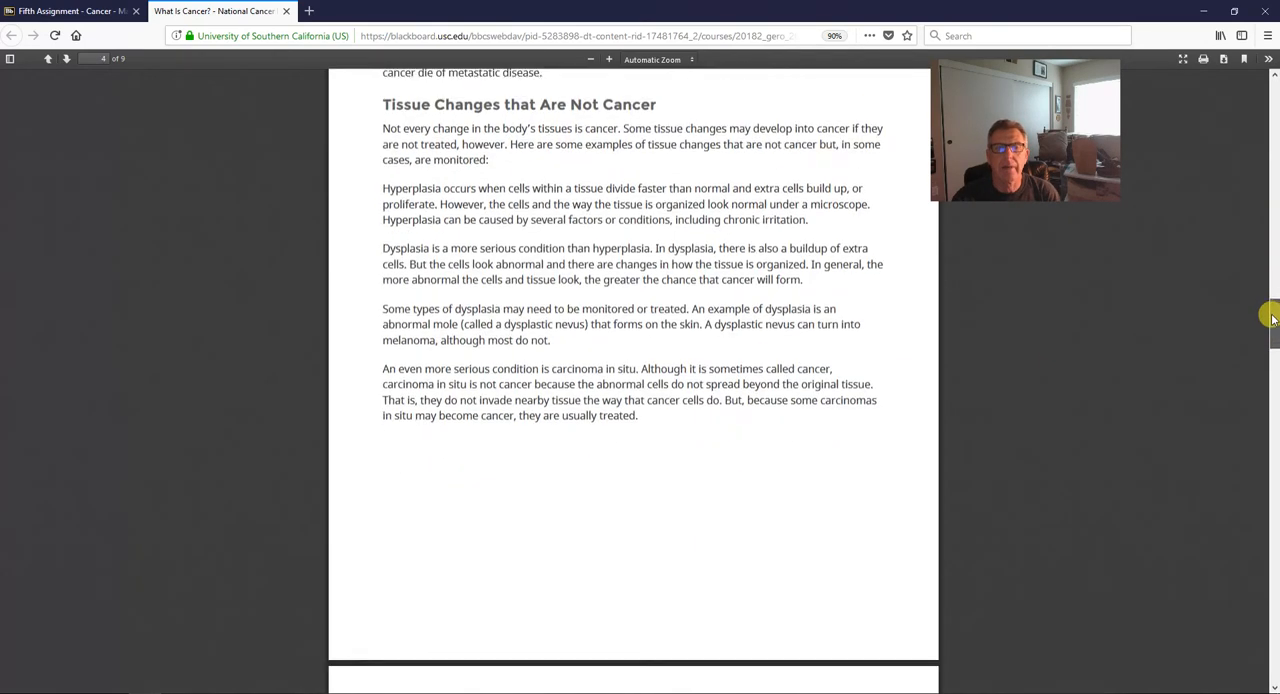
pyautogui.scroll(-3)
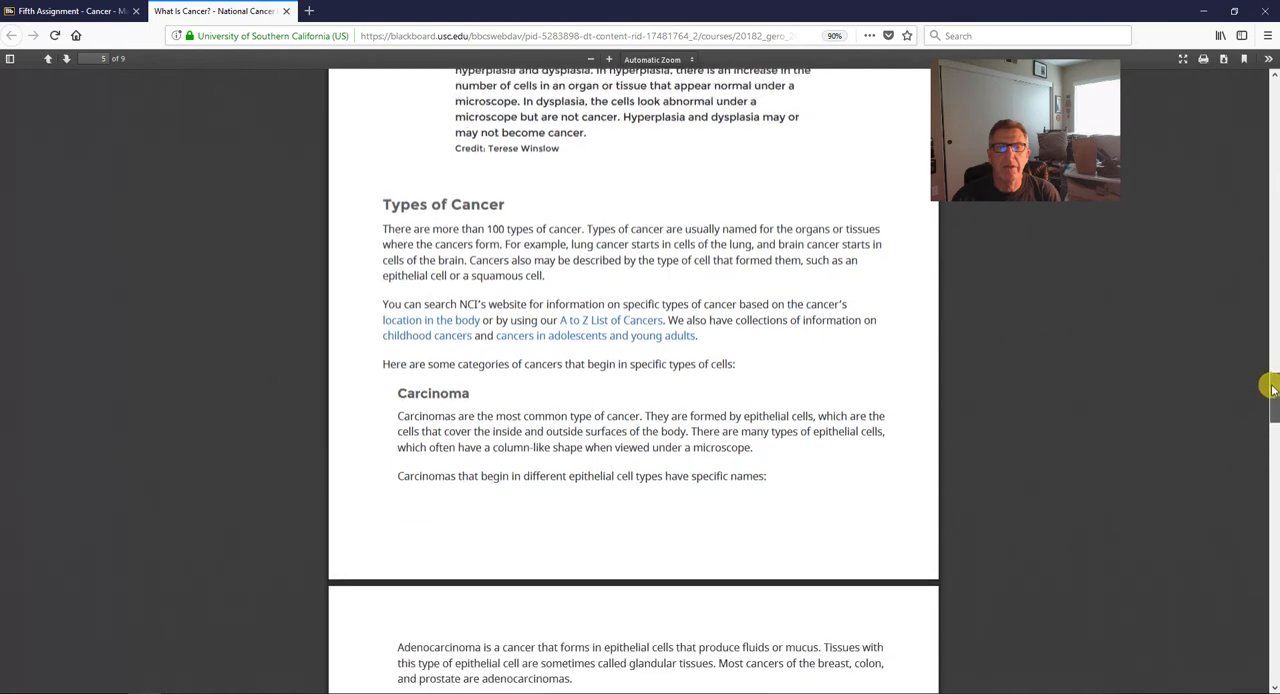
pyautogui.scroll(-3)
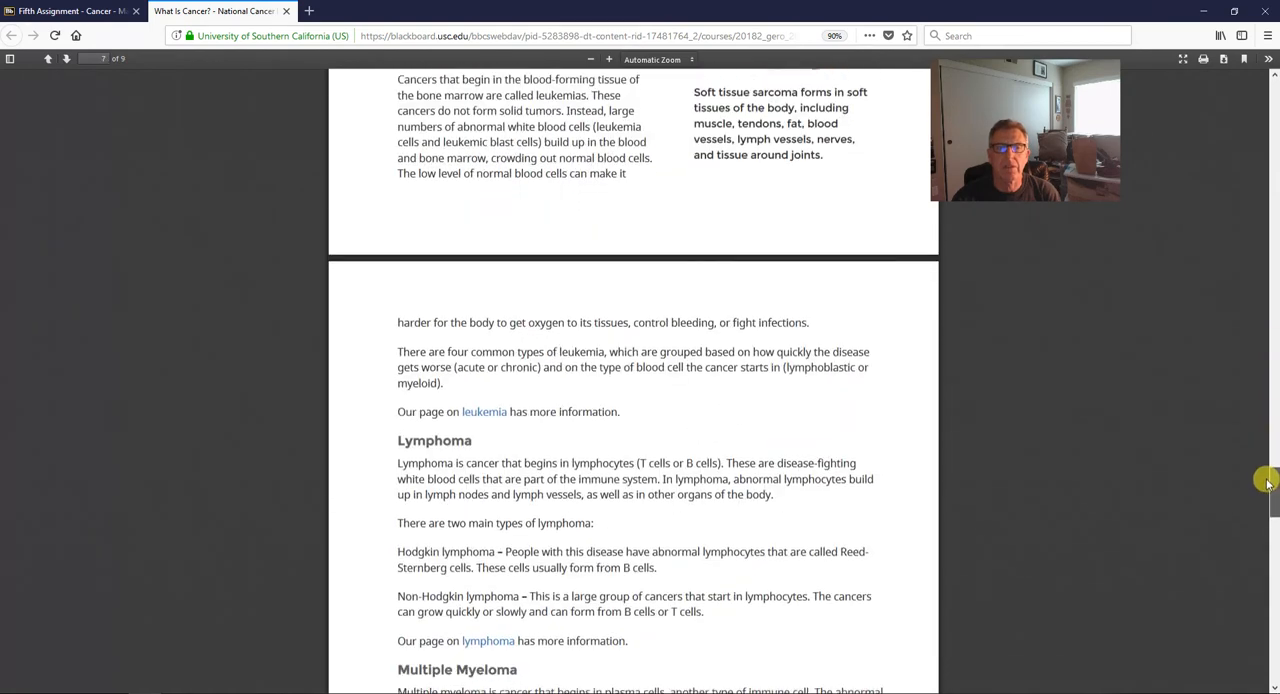
pyautogui.scroll(-3)
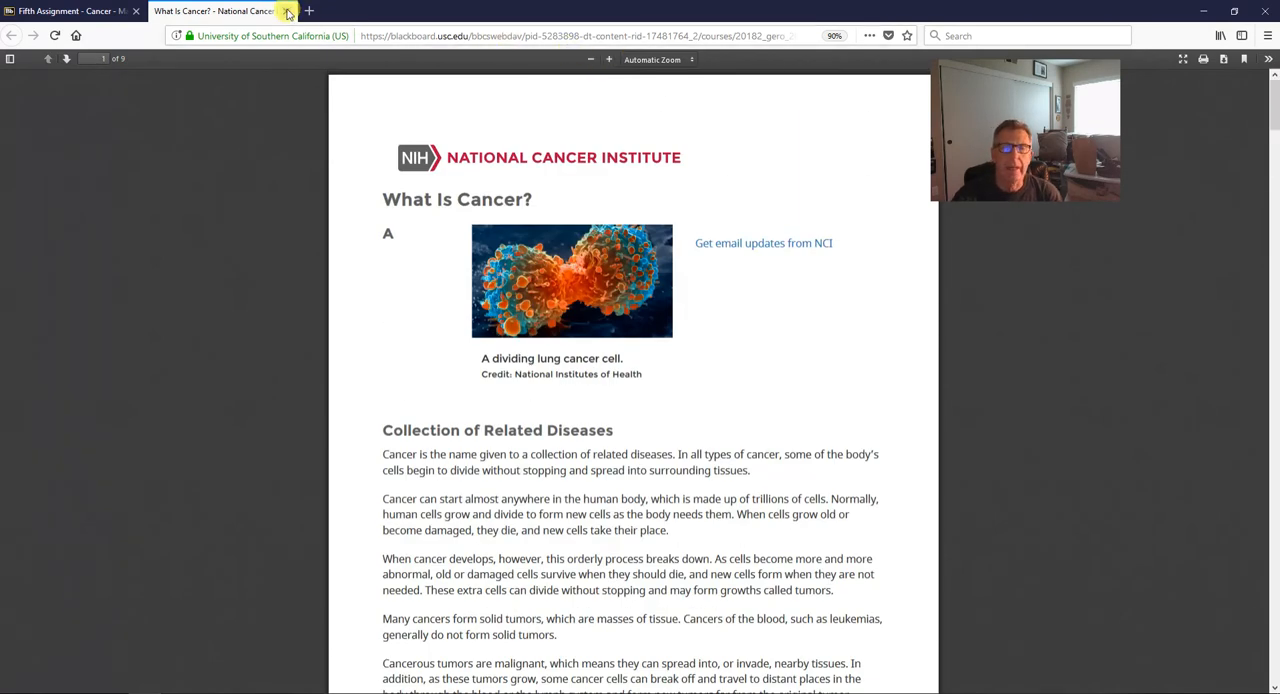
pyautogui.moveTo(288, 11)
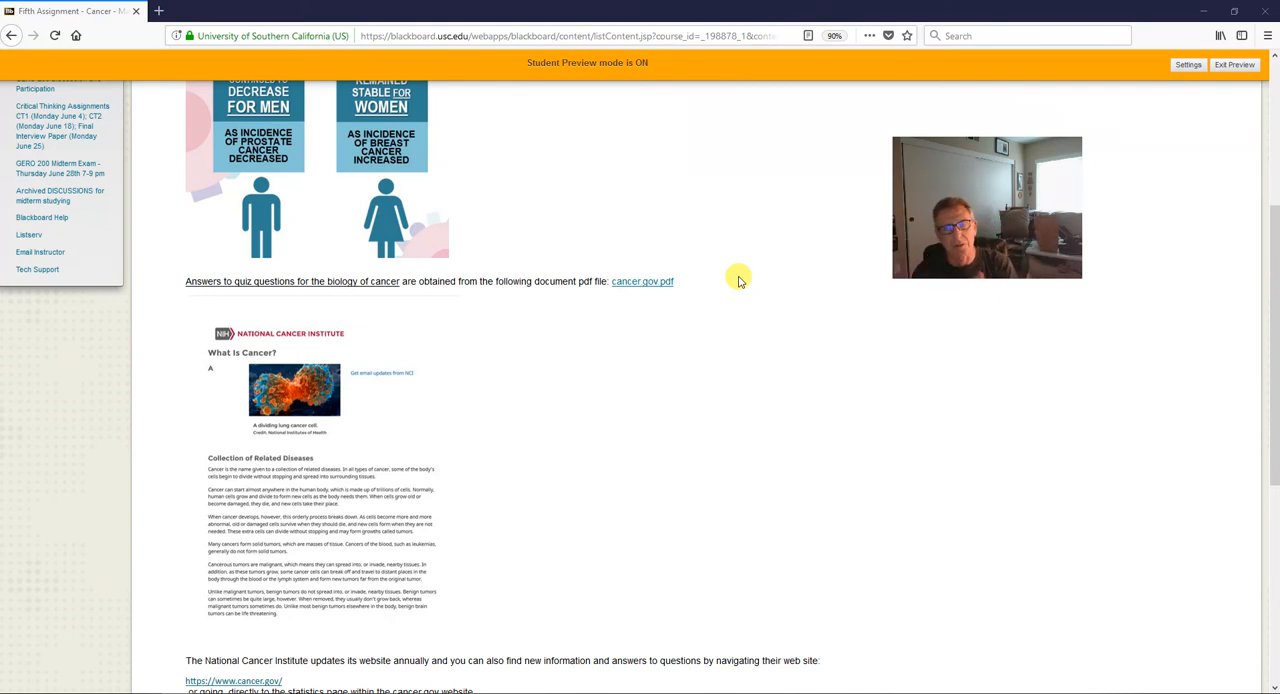
pyautogui.moveTo(157, 493)
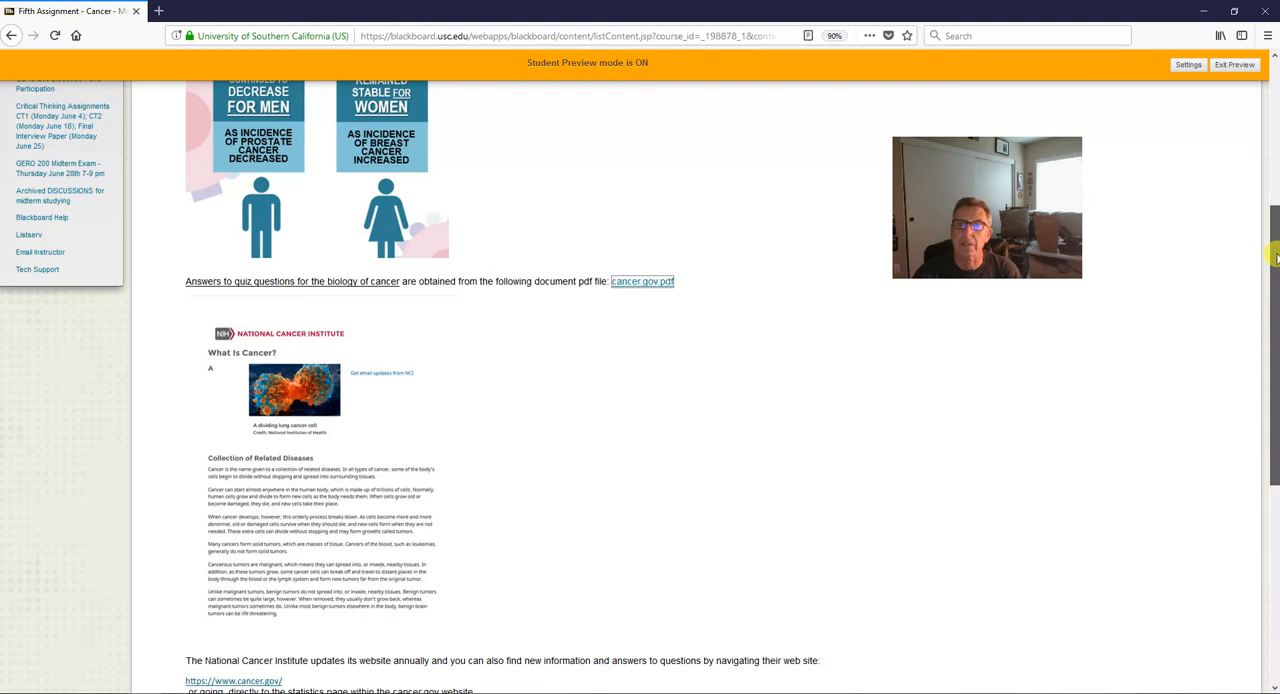
pyautogui.scroll(-3)
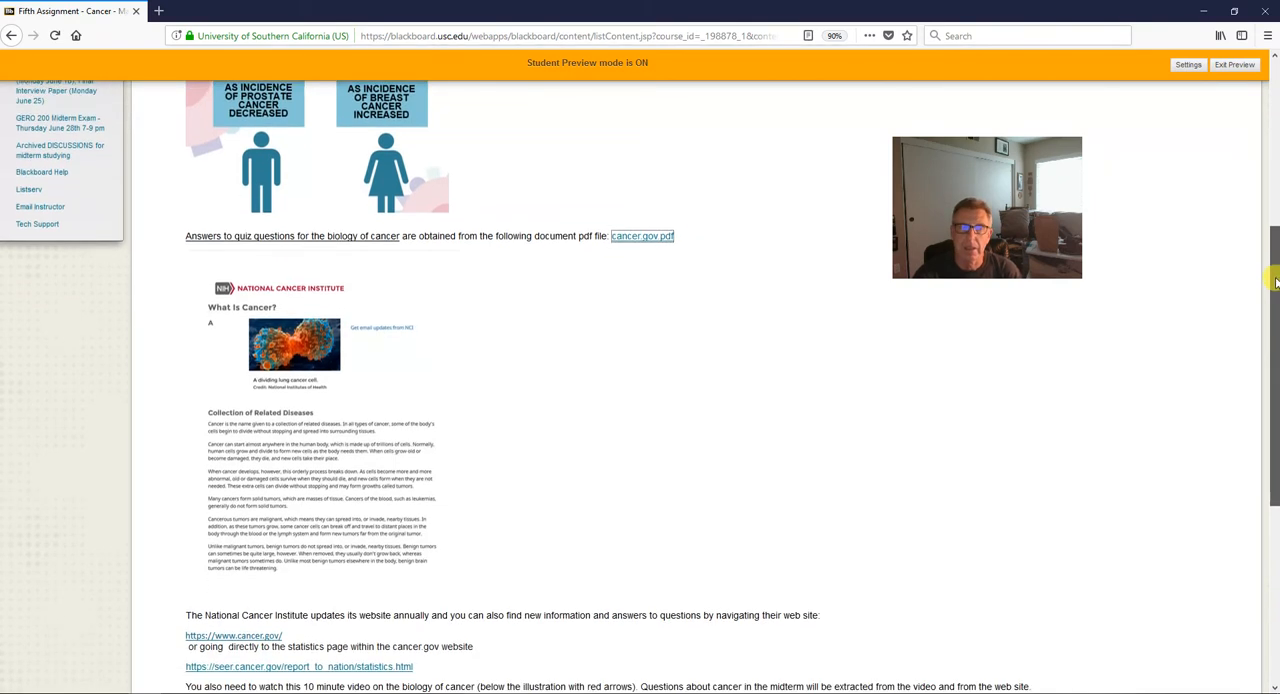
pyautogui.scroll(-3)
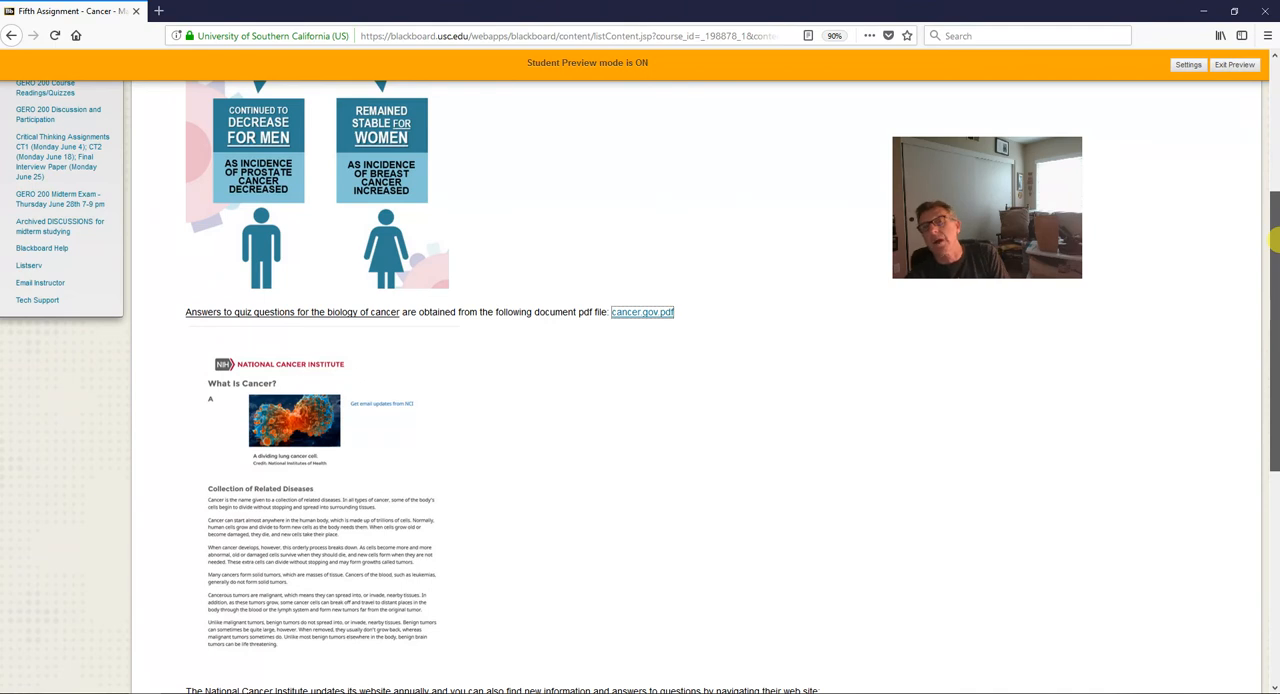
pyautogui.scroll(-3)
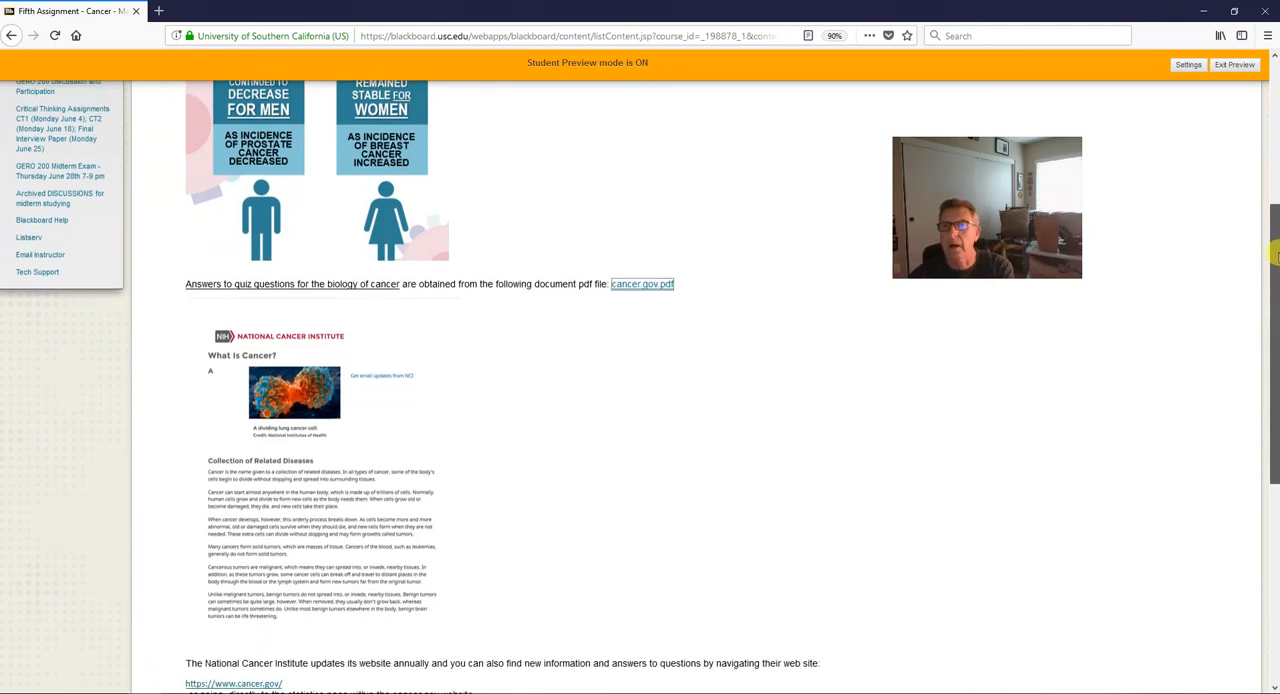
pyautogui.scroll(-3)
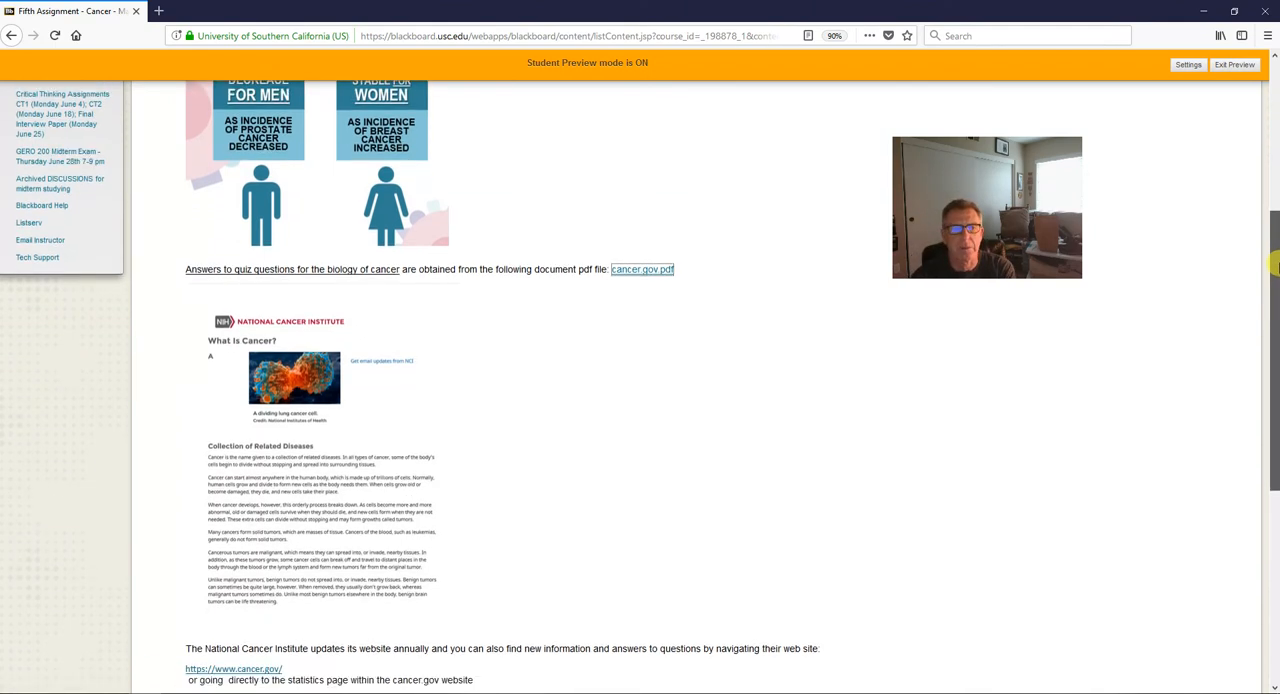
pyautogui.scroll(-3)
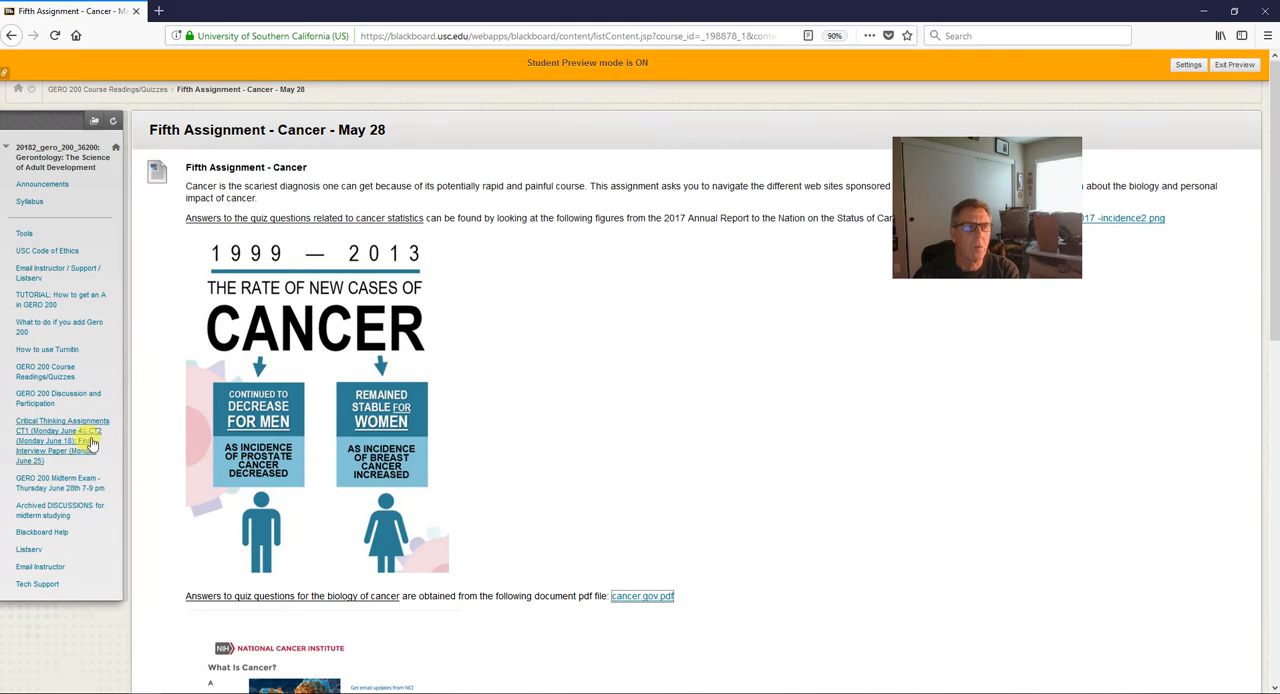
pyautogui.moveTo(62, 425)
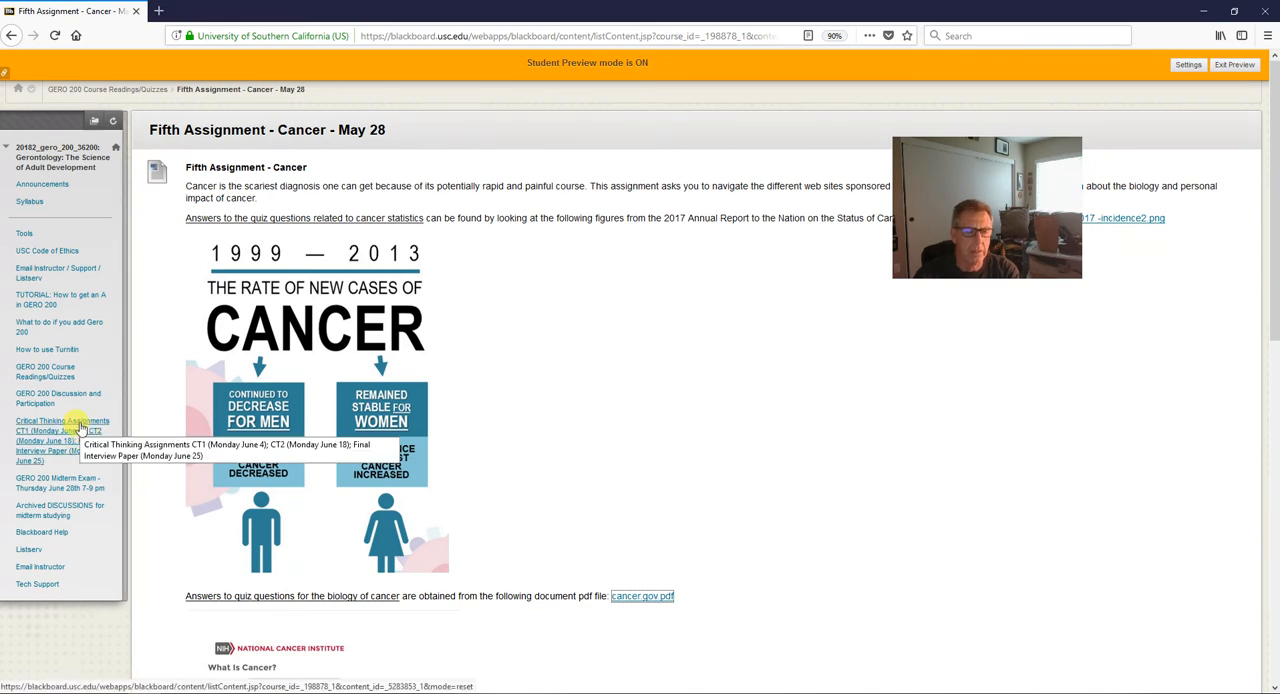
# Open Critical Thinking Assignments and follow the first worldbank.org fertility rate link.
pyautogui.click(62, 420)
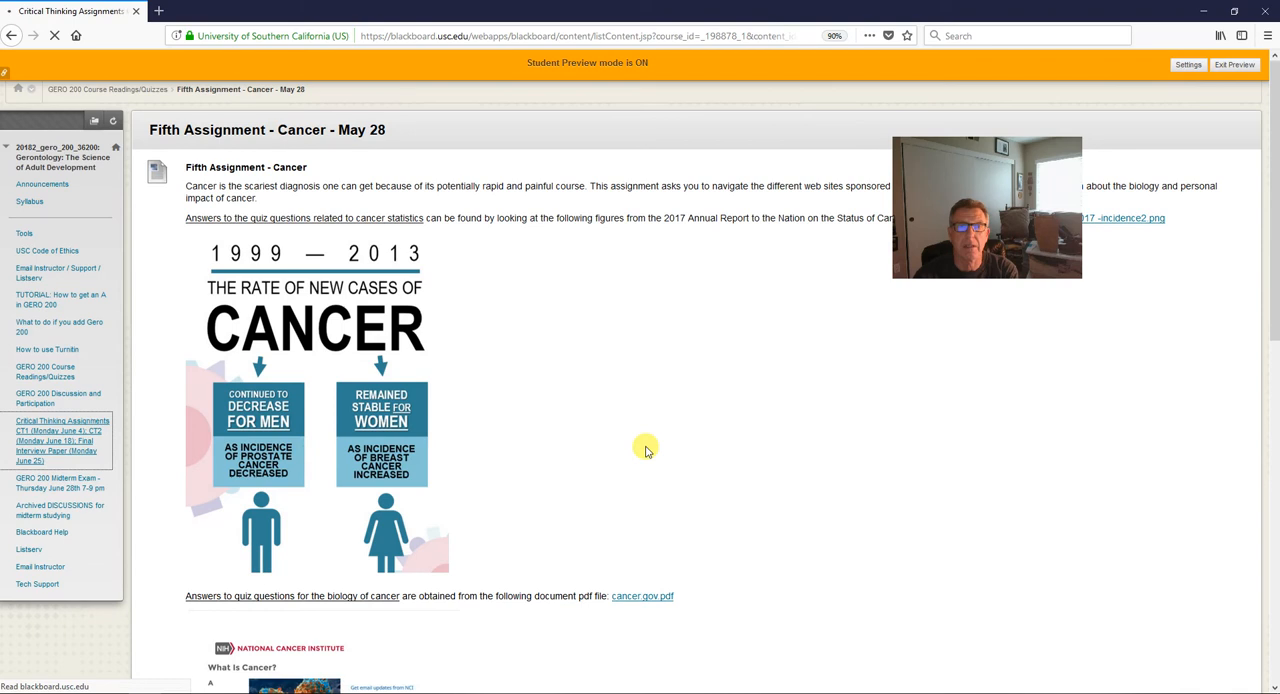
pyautogui.click(62, 420)
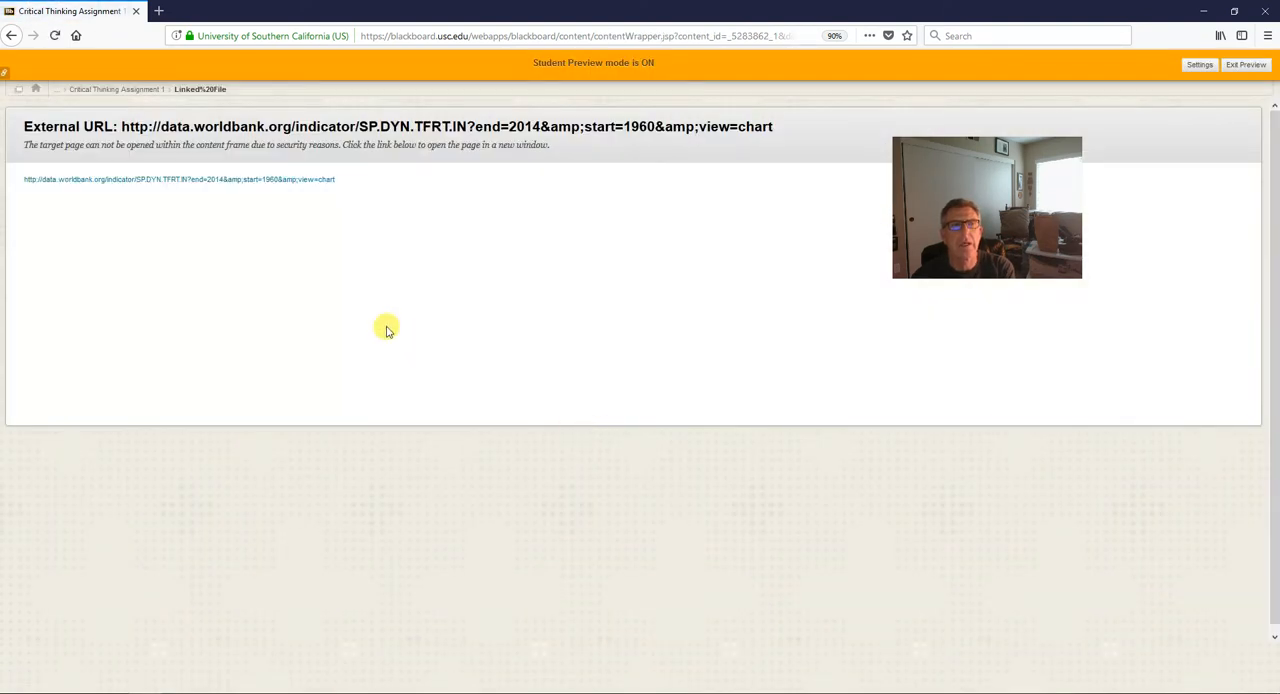
# Open the World Bank fertility chart, highlight 'three countries and the U.S.' in the assignment, and return.
pyautogui.click(179, 179)
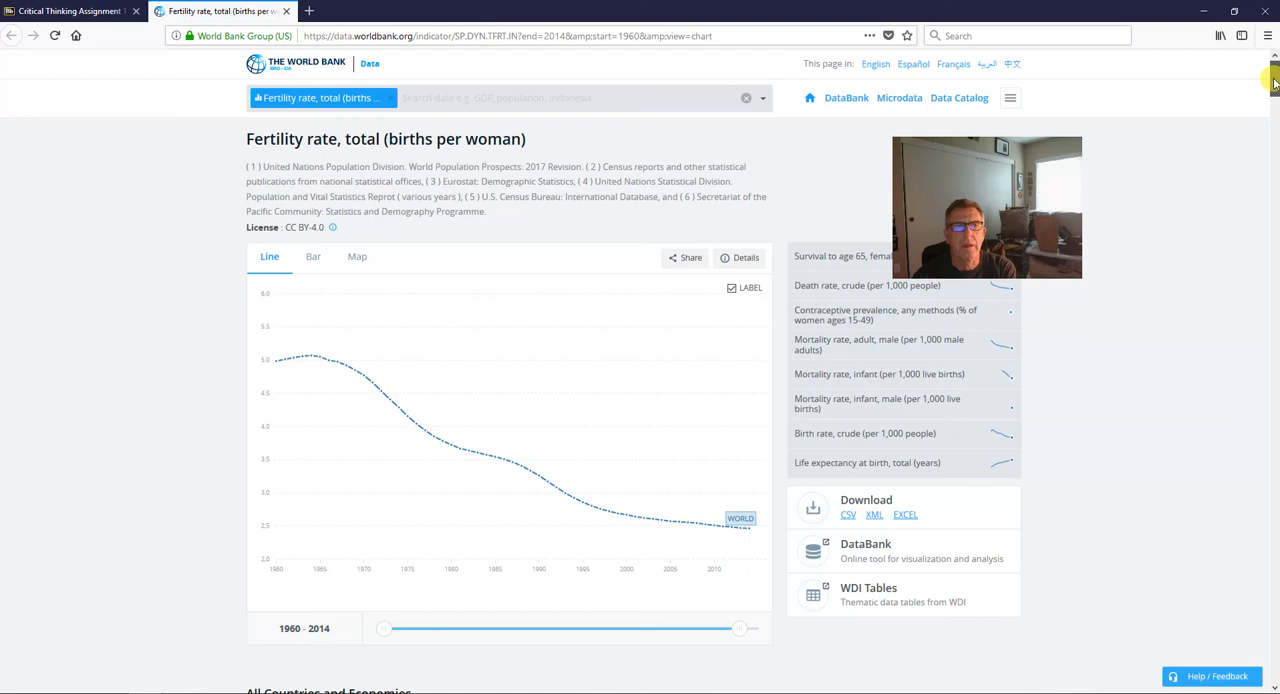
pyautogui.moveTo(70, 11)
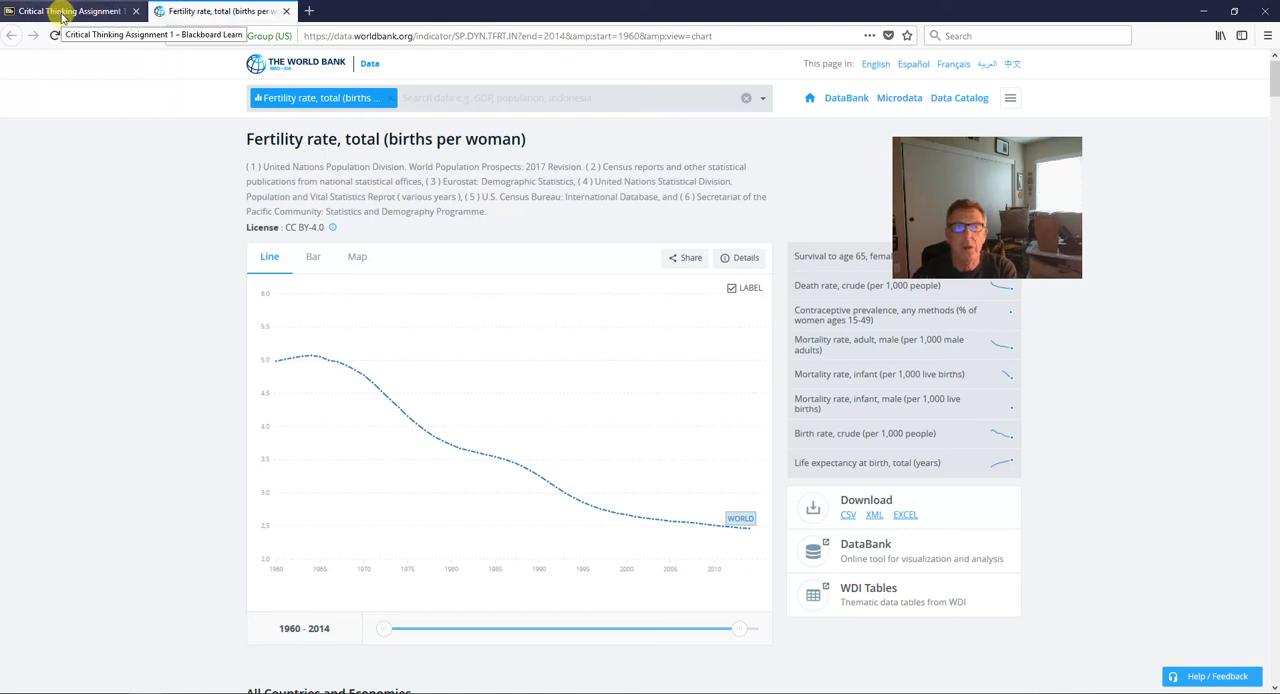
pyautogui.click(70, 11)
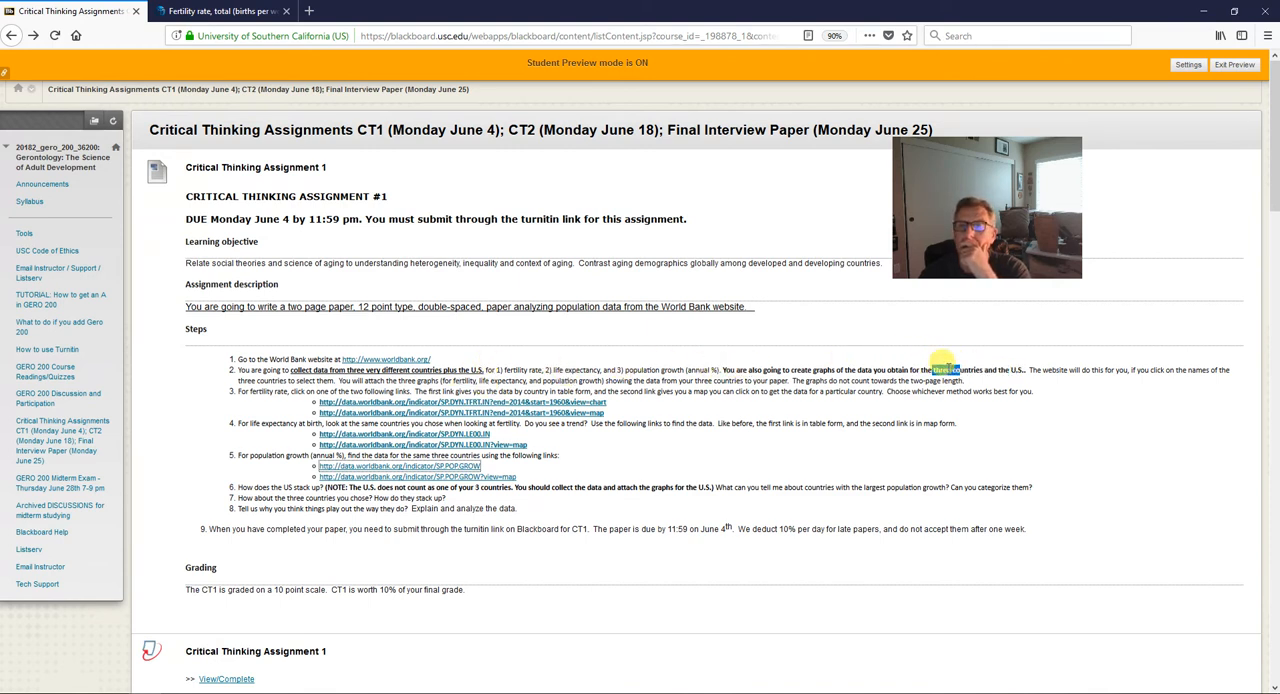
pyautogui.moveTo(930, 369); pyautogui.dragTo(1025, 369)
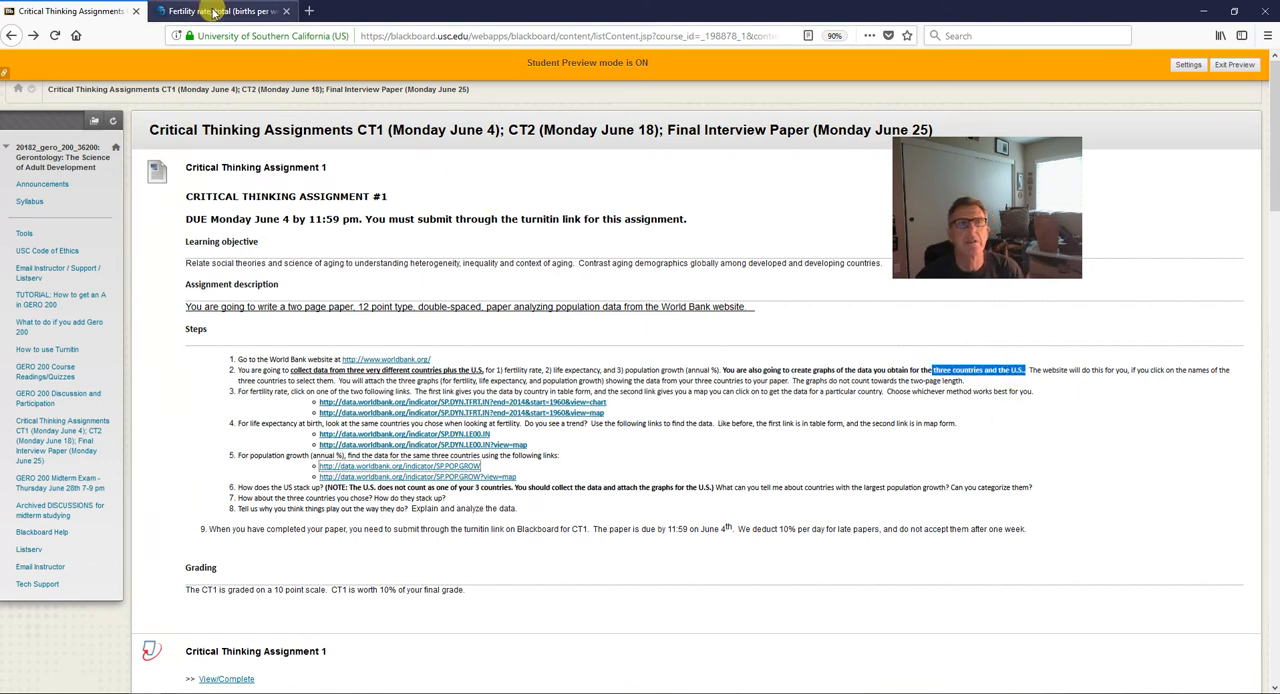
pyautogui.click(220, 11)
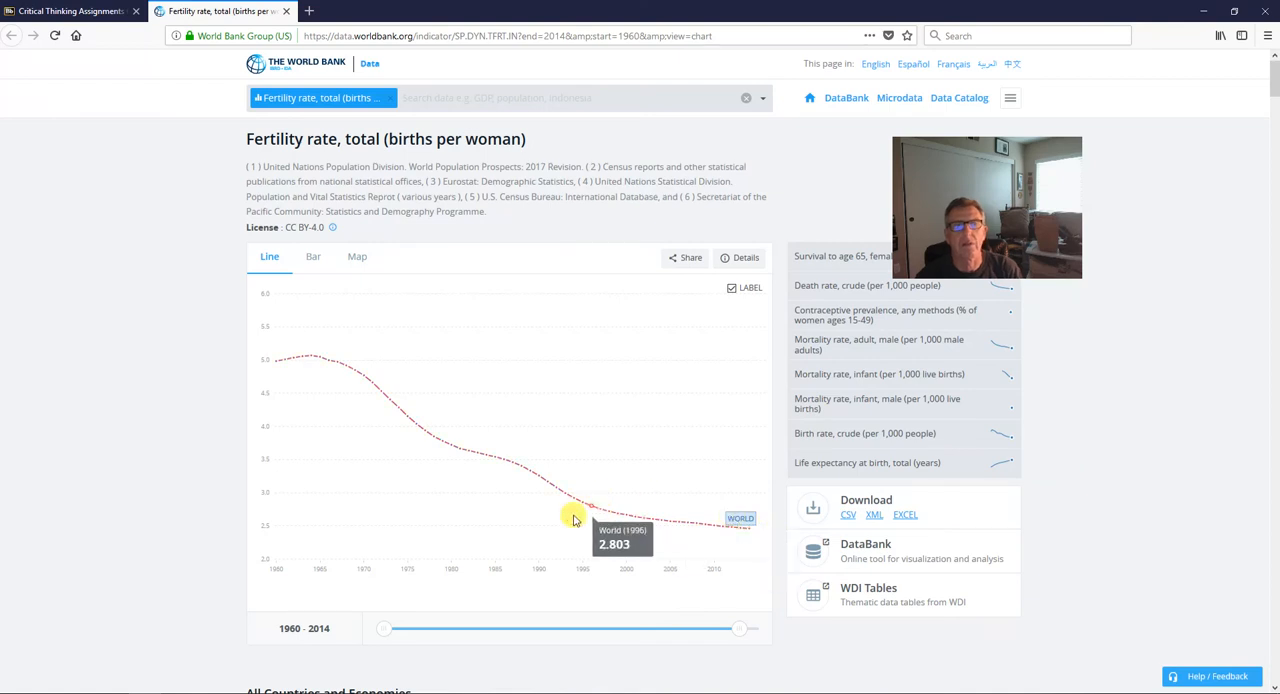
# Add Aruba and the United States to the World Bank fertility chart.
pyautogui.scroll(-3)
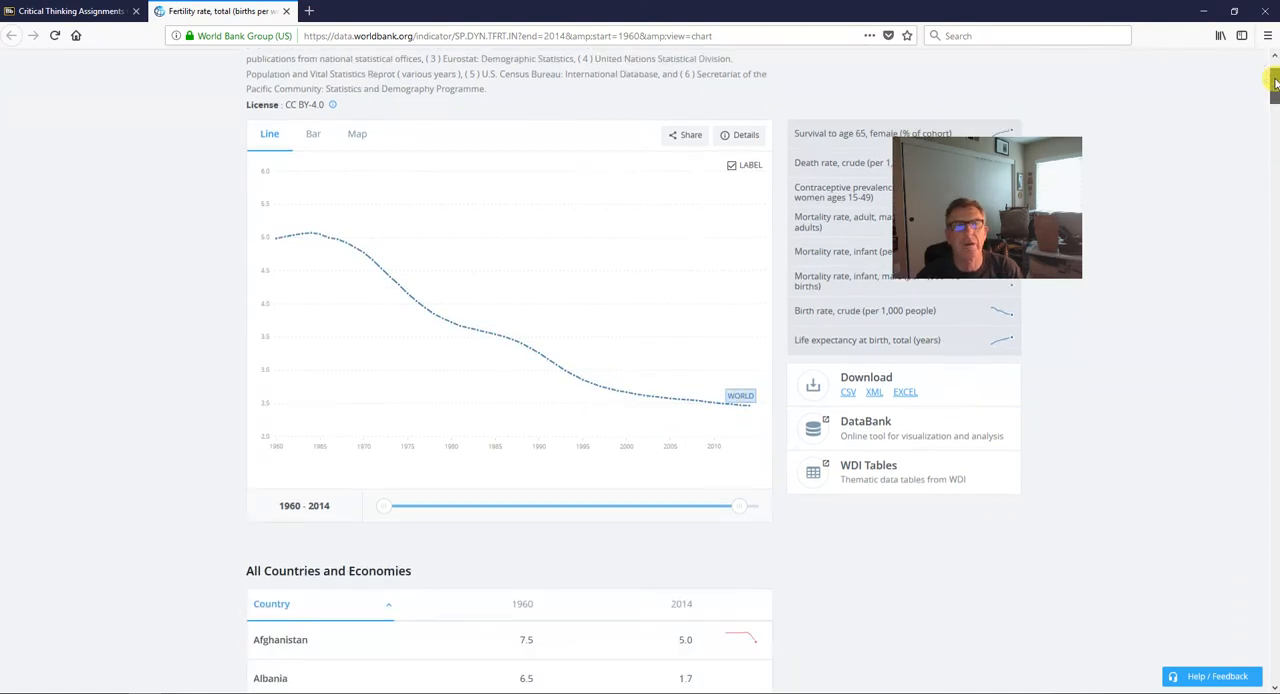
pyautogui.scroll(-3)
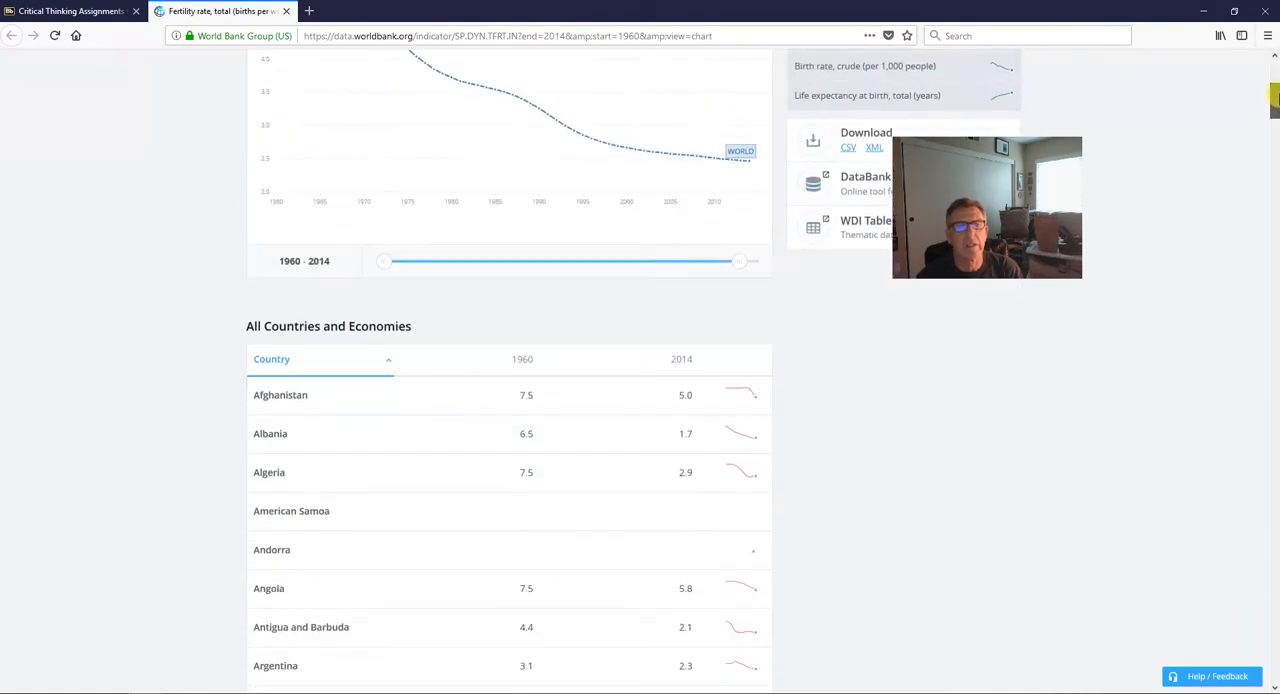
pyautogui.scroll(-3)
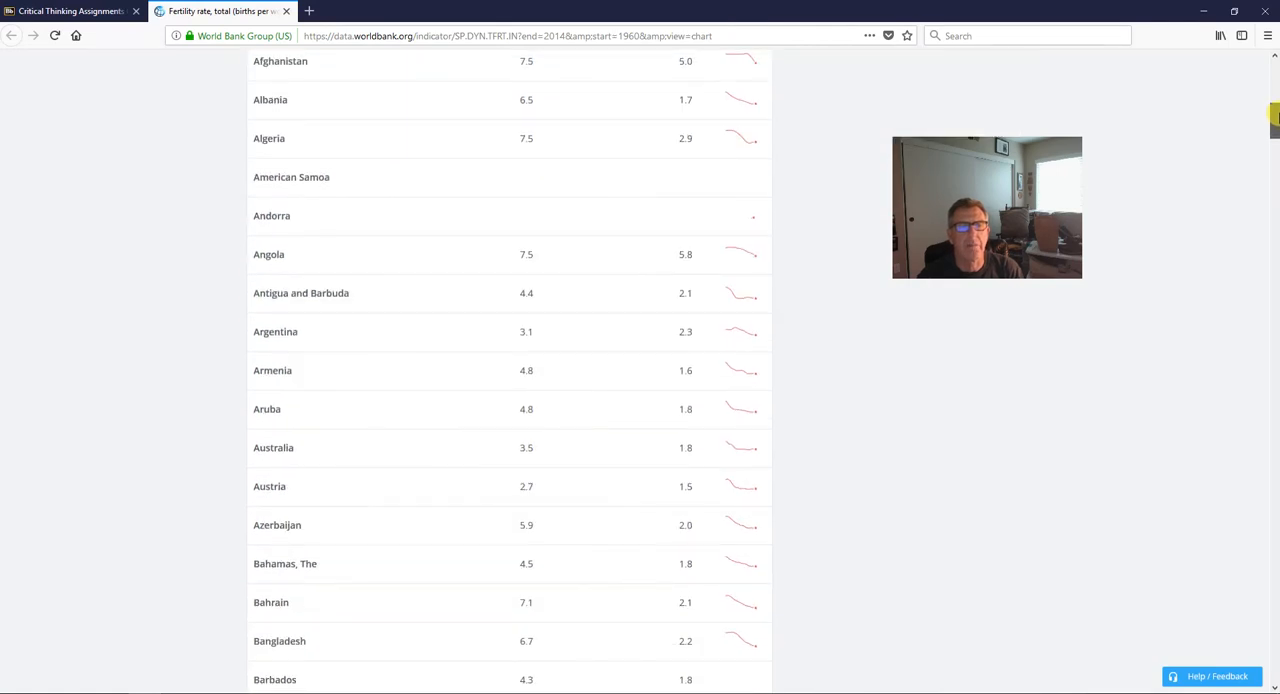
pyautogui.click(267, 409)
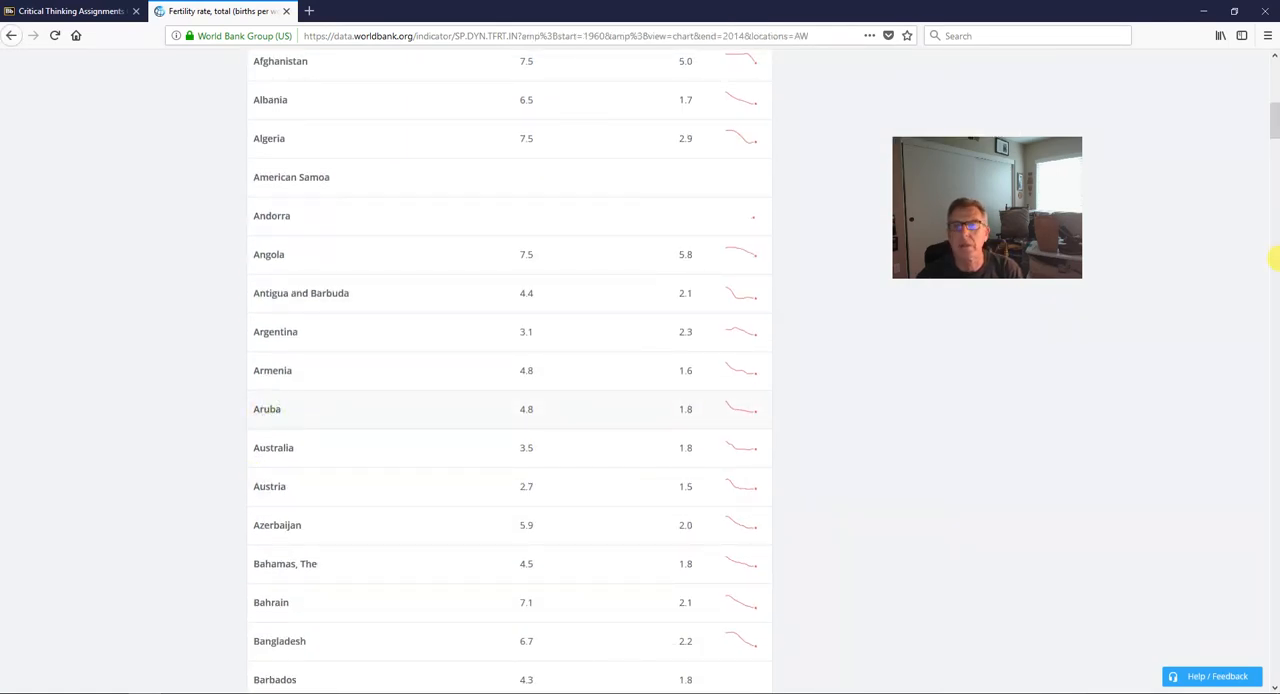
pyautogui.scroll(3)
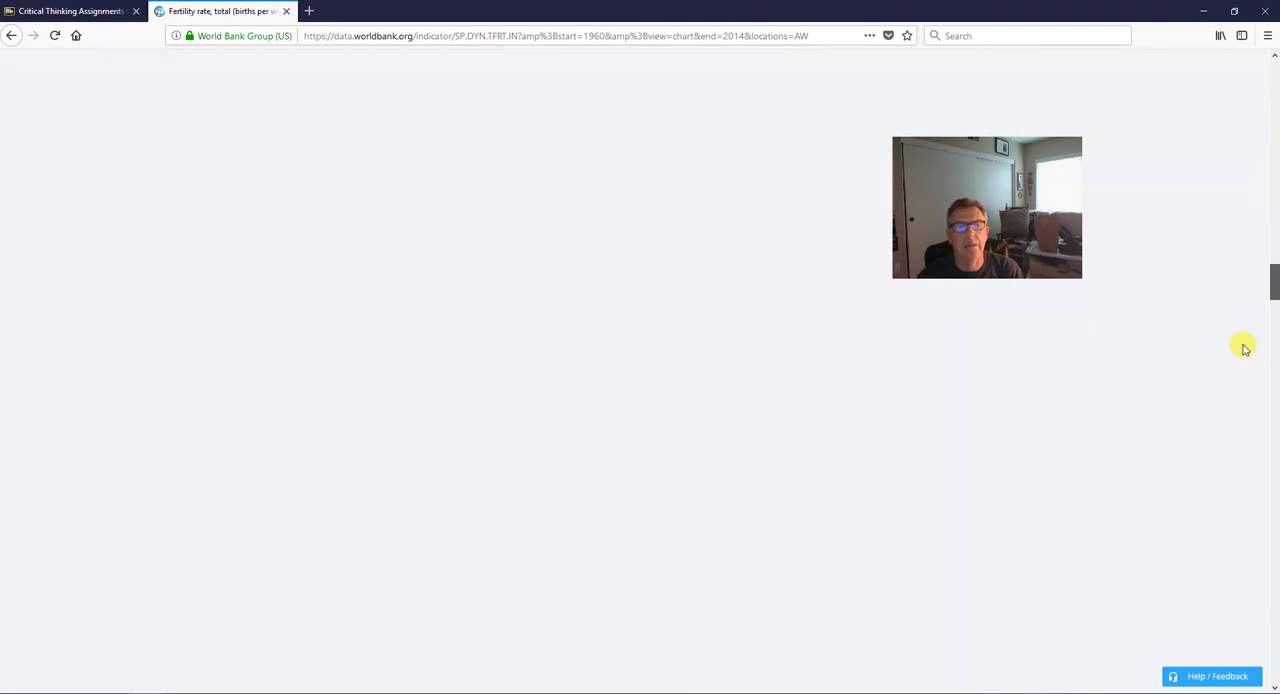
pyautogui.scroll(-3)
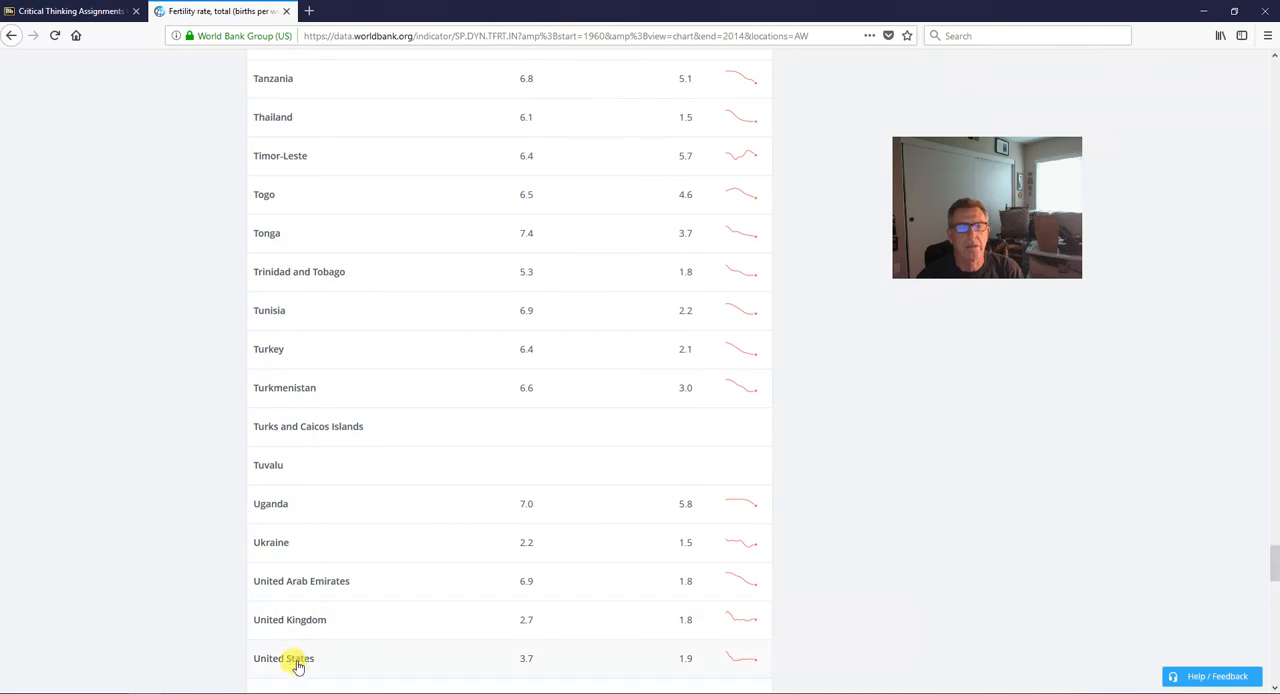
pyautogui.click(296, 658)
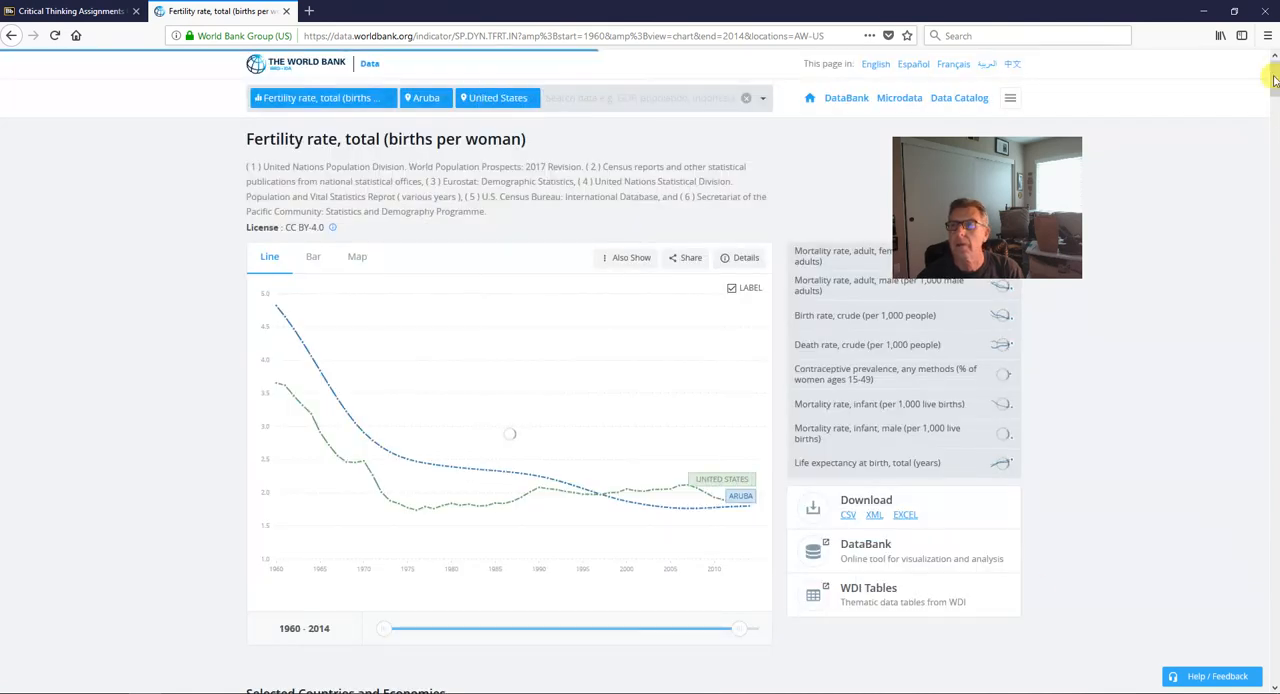
# Add Argentina to the fertility chart, review the comparison, then close the World Bank page.
pyautogui.scroll(-3)
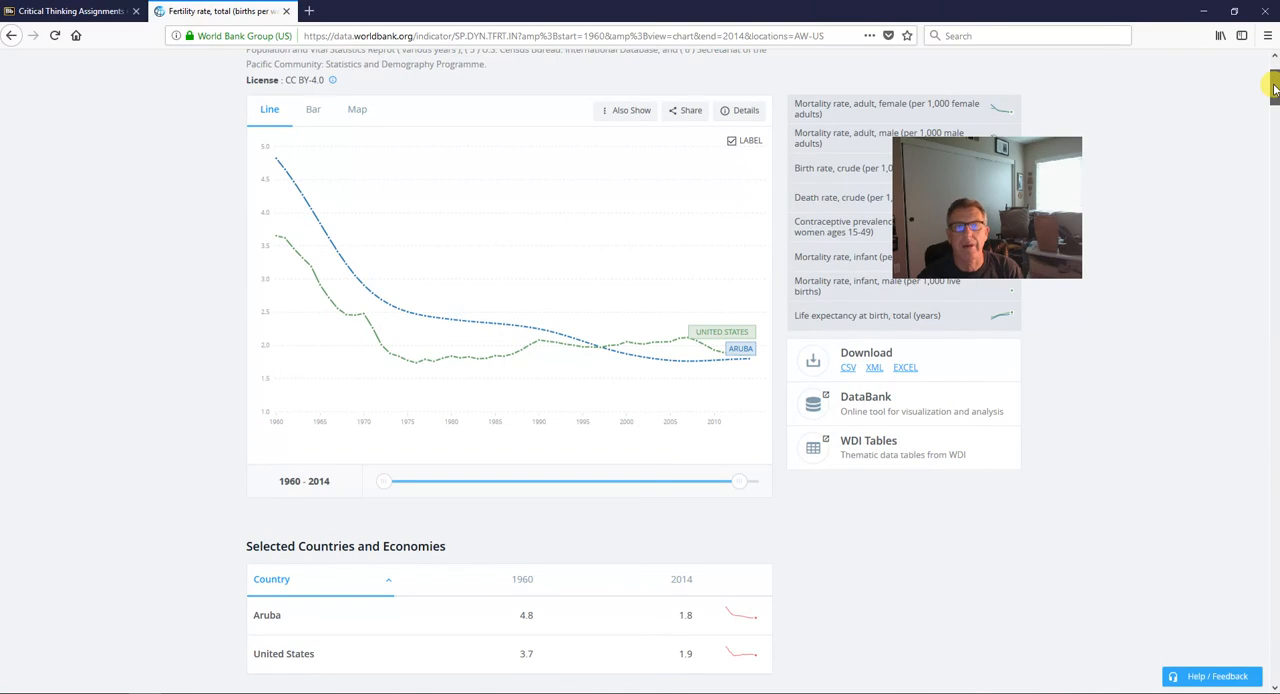
pyautogui.moveTo(1252, 322)
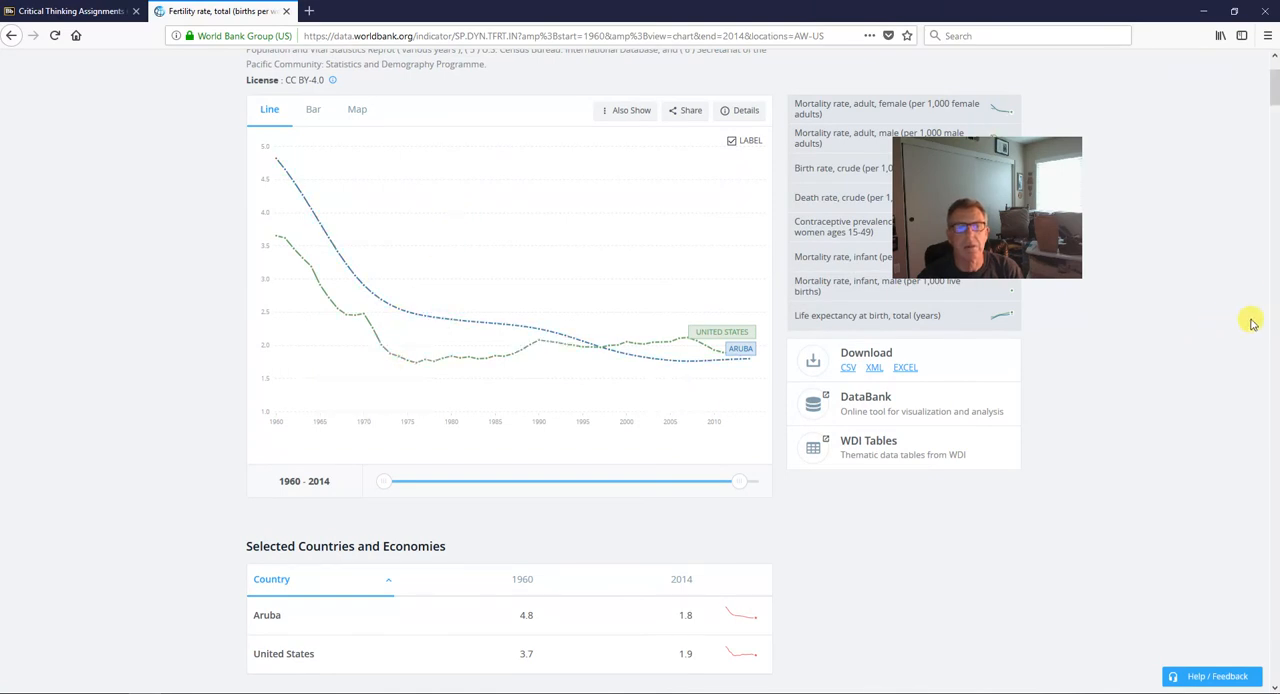
pyautogui.scroll(-3)
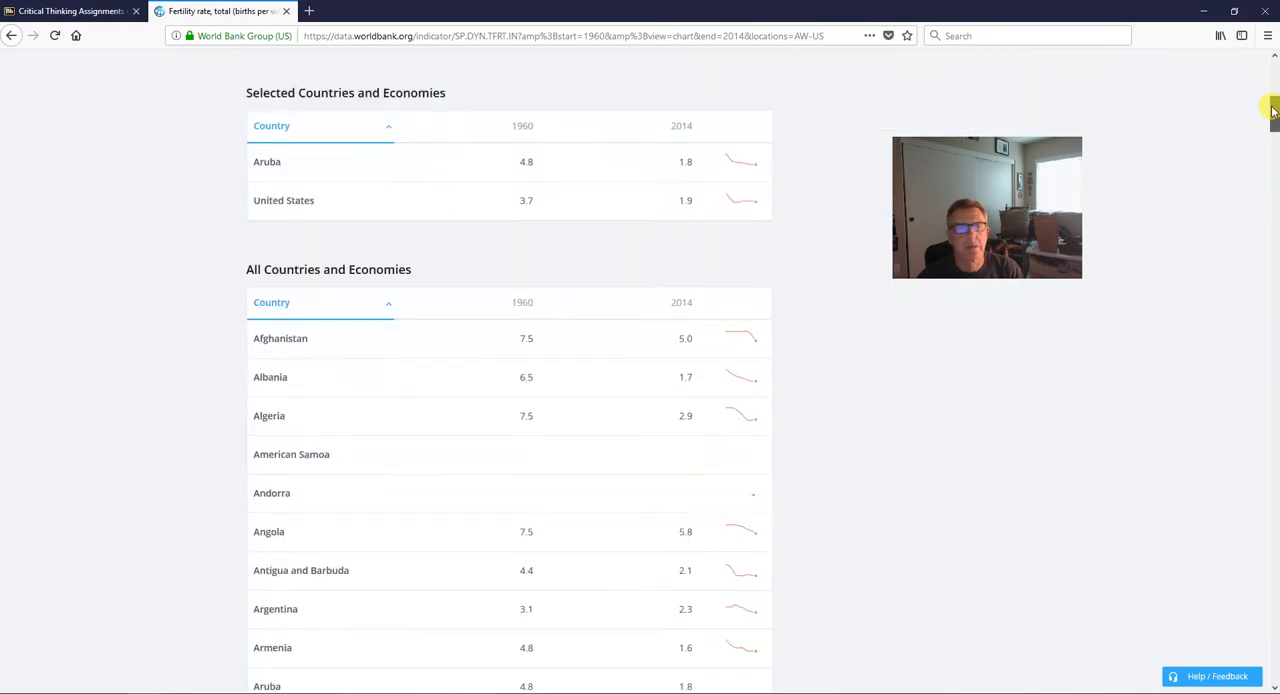
pyautogui.scroll(-3)
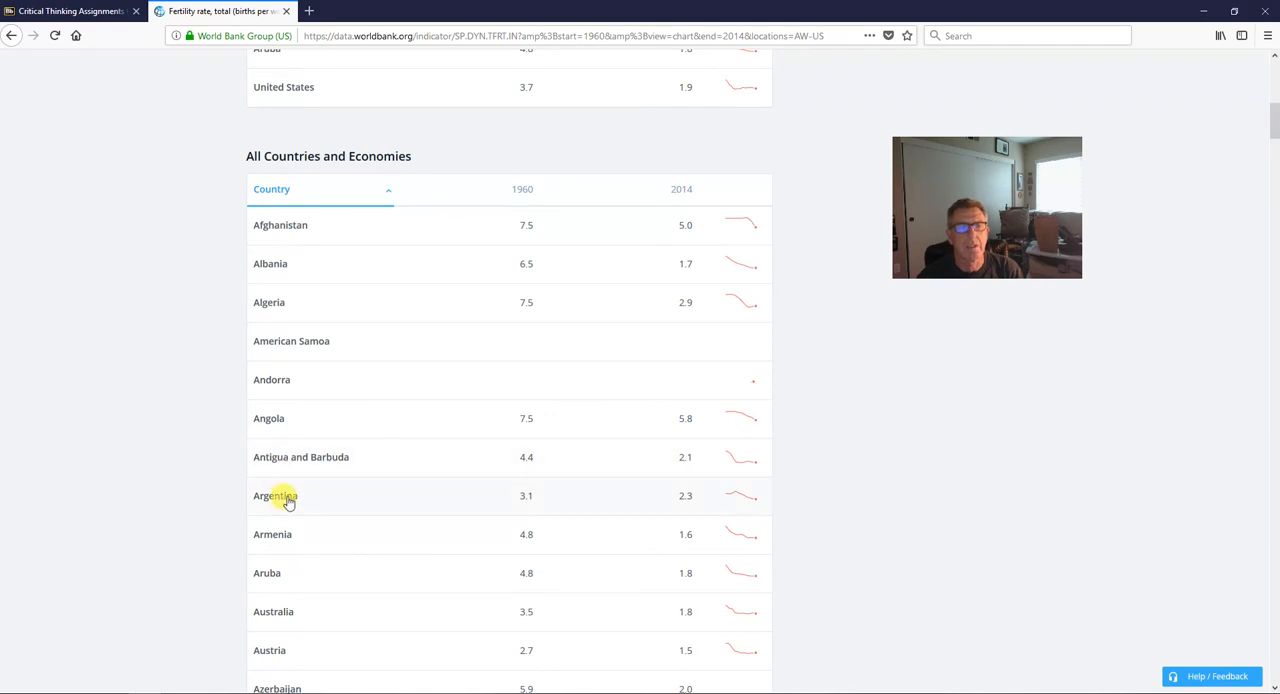
pyautogui.click(275, 495)
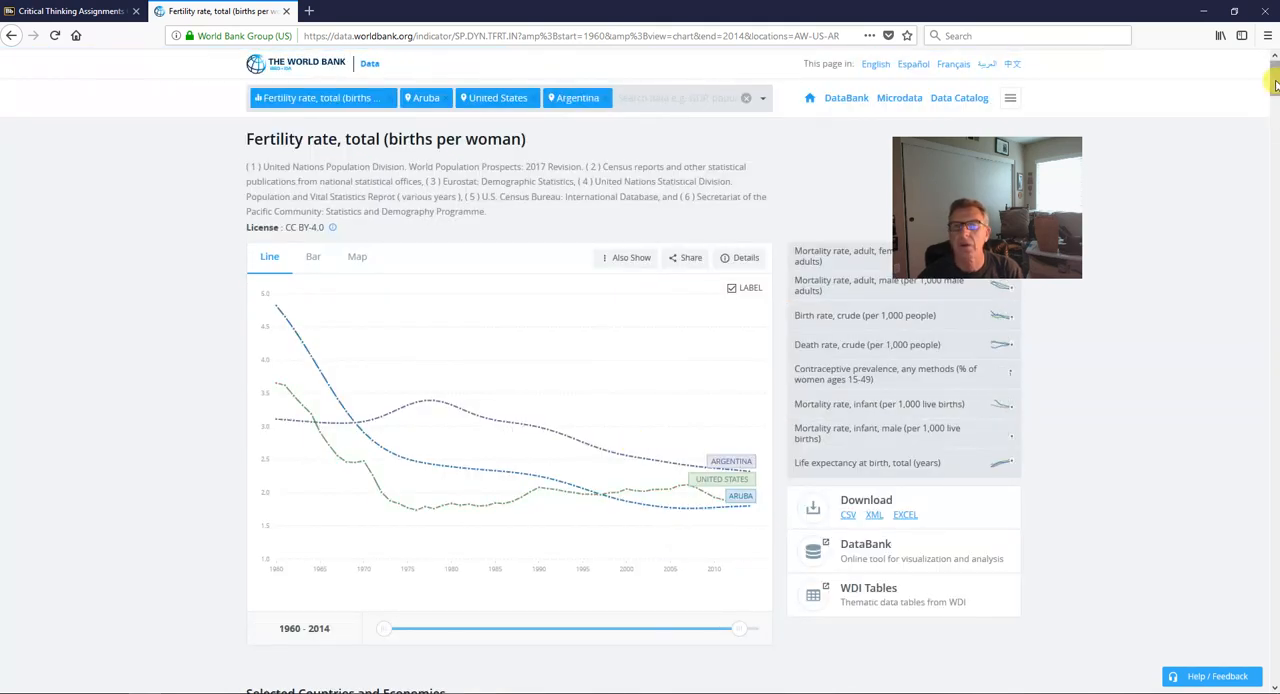
pyautogui.scroll(-3)
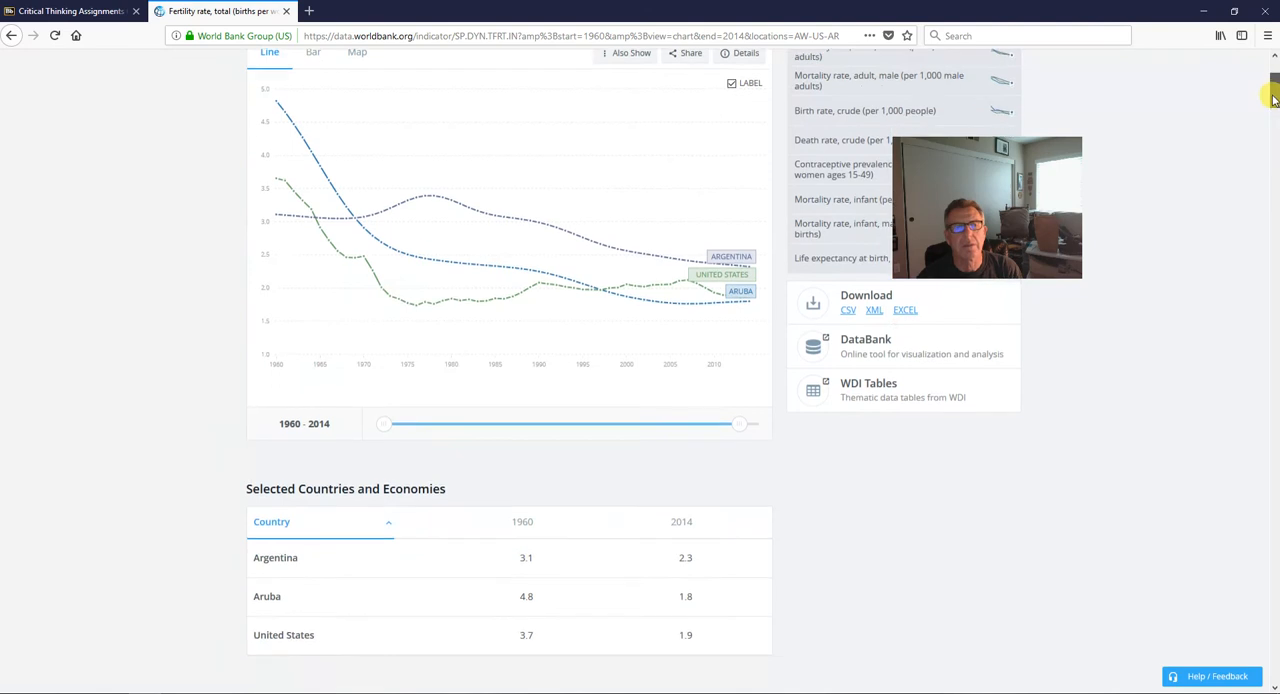
pyautogui.scroll(-3)
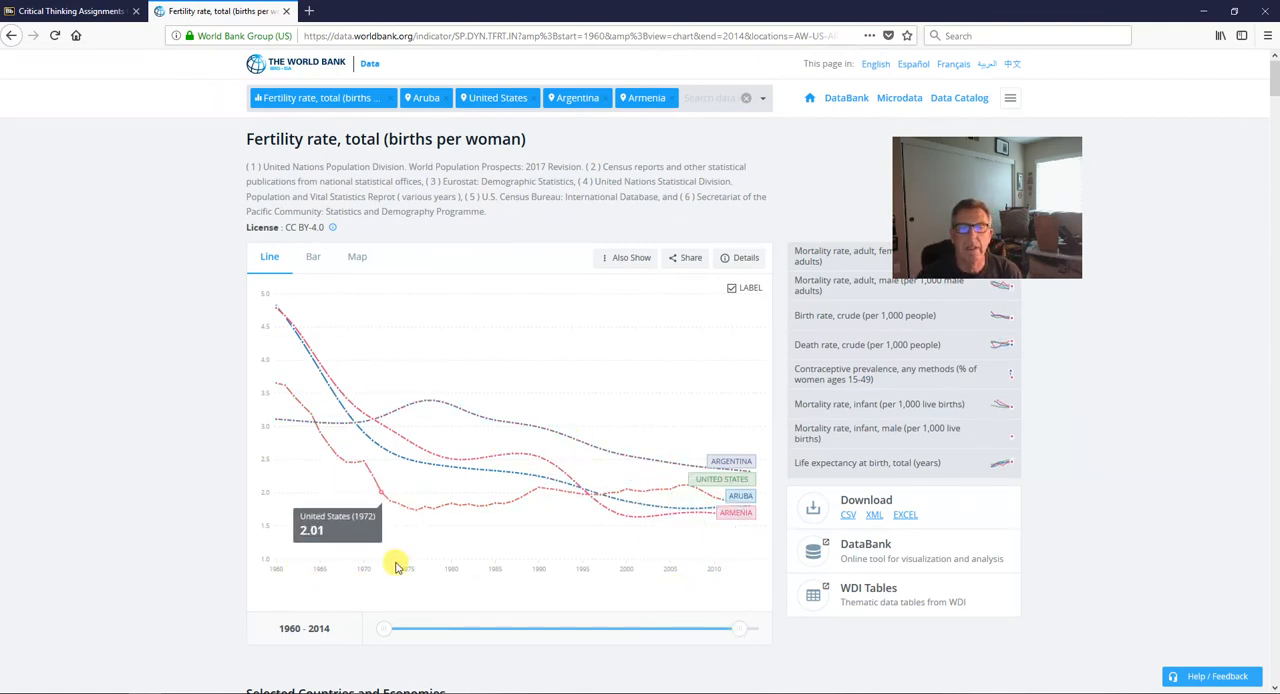
pyautogui.moveTo(680, 573)
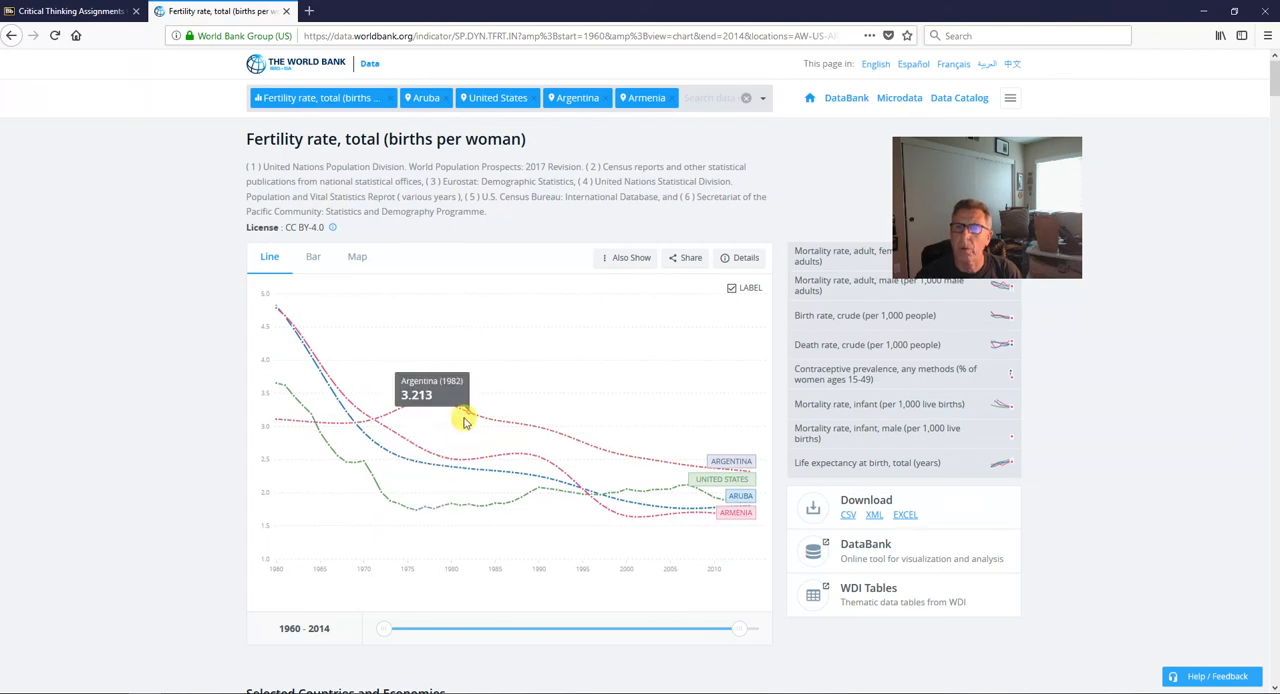
pyautogui.moveTo(403, 400)
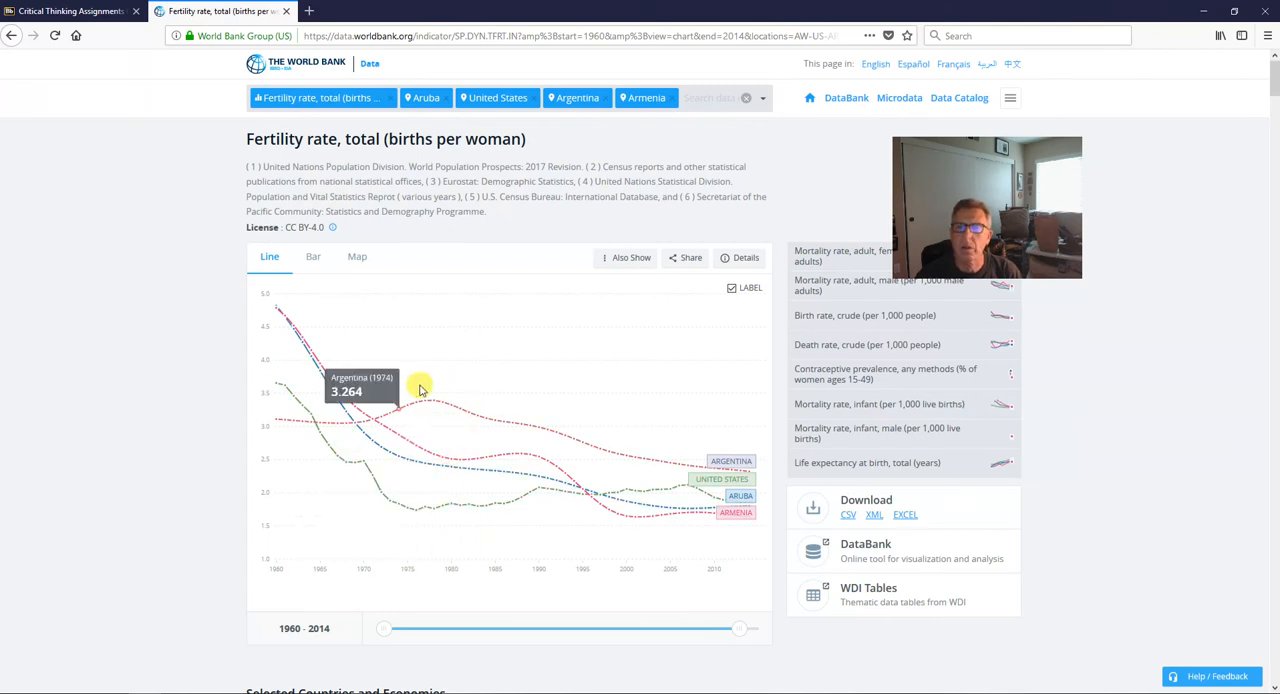
pyautogui.moveTo(467, 513)
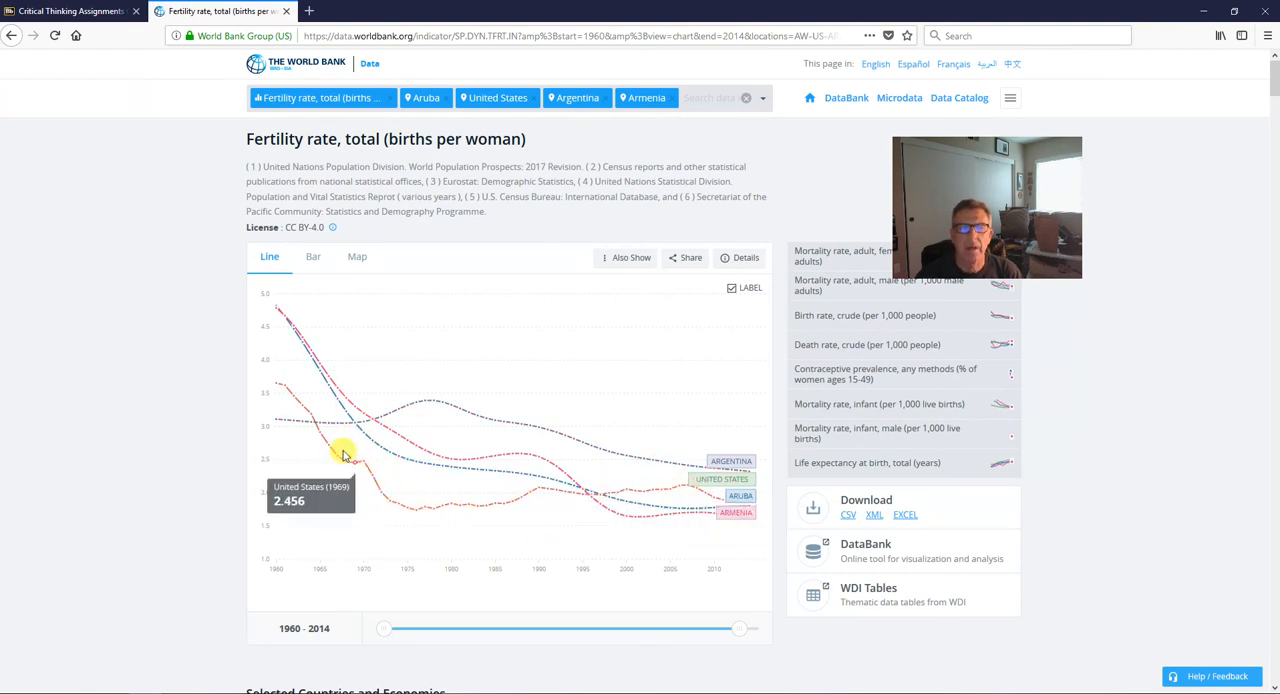
pyautogui.moveTo(697, 487)
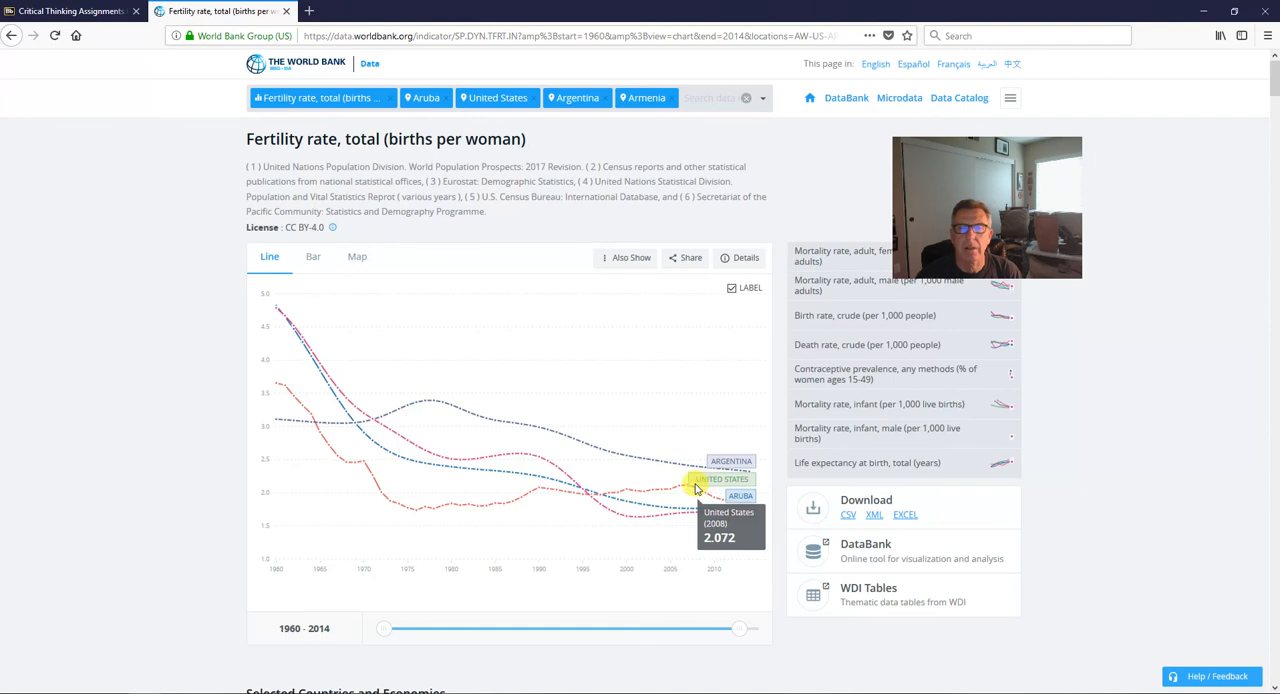
pyautogui.moveTo(643, 498)
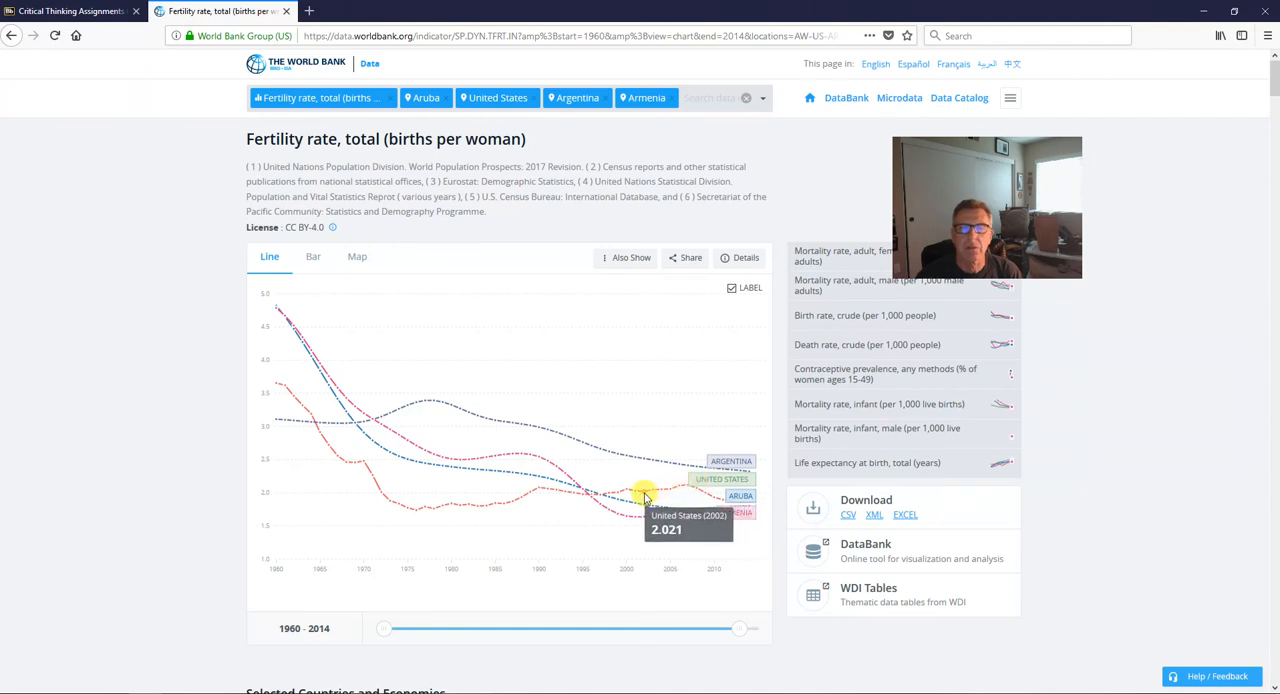
pyautogui.moveTo(525, 500)
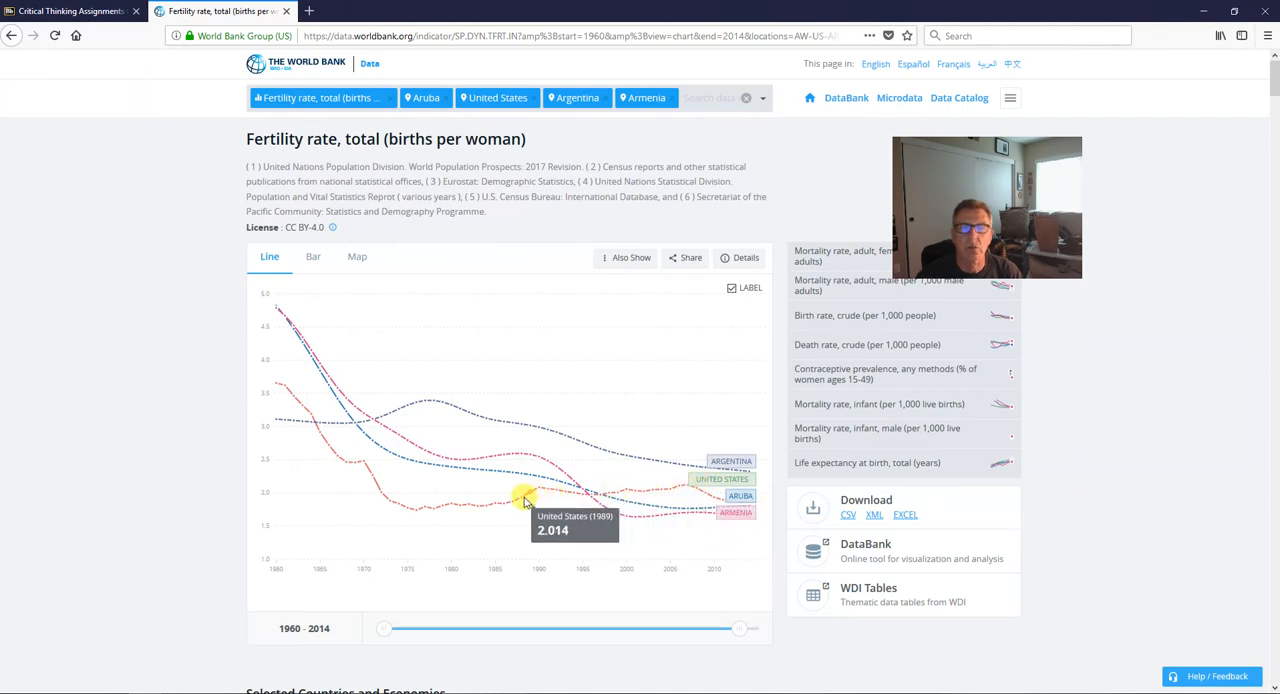
pyautogui.moveTo(398, 513)
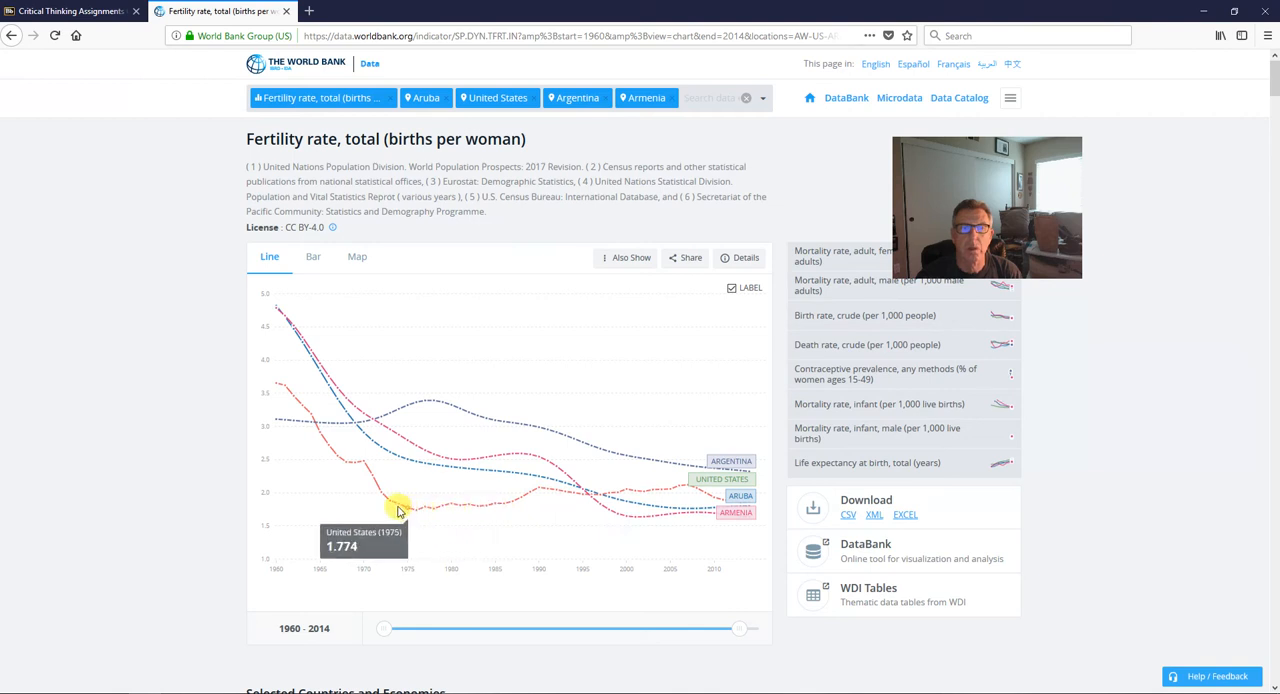
pyautogui.moveTo(328, 422)
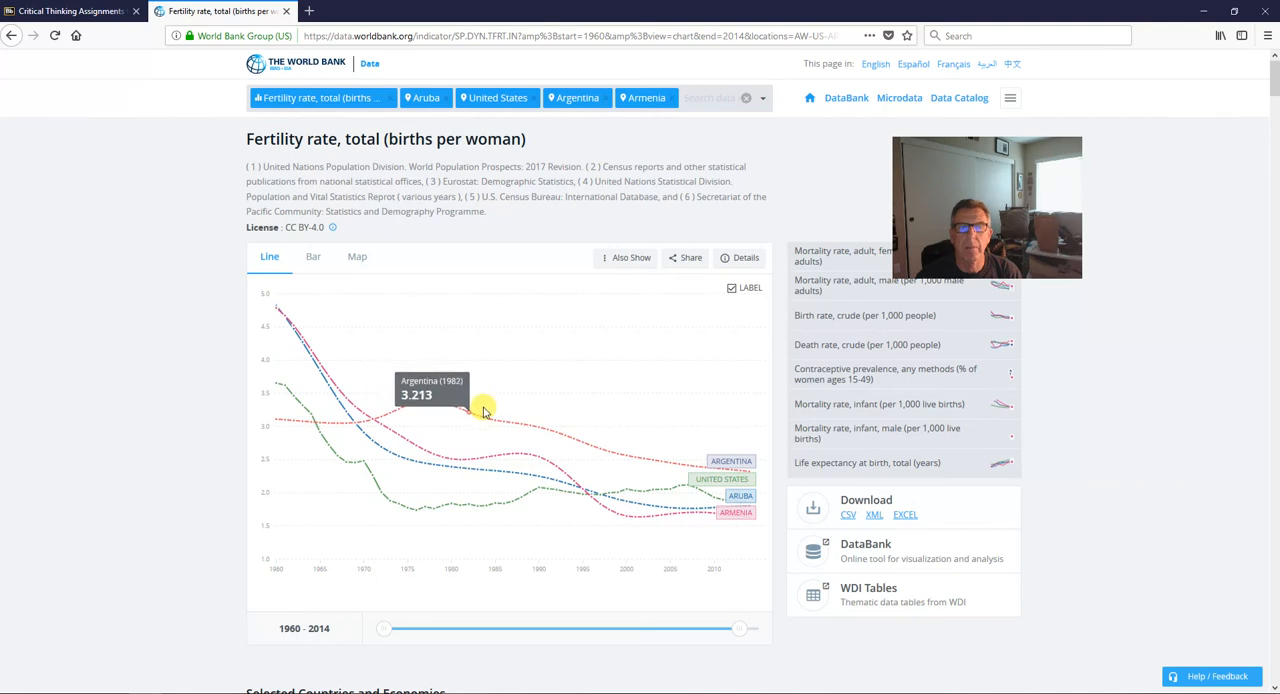
pyautogui.moveTo(1274, 404)
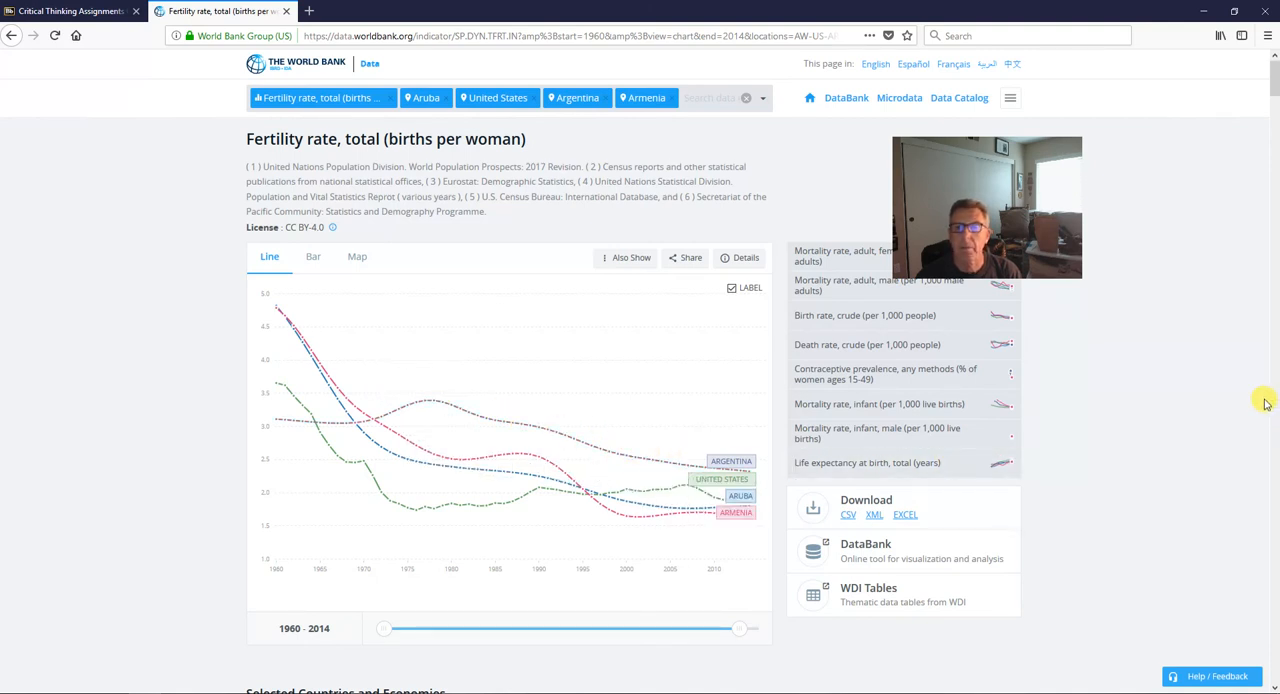
pyautogui.moveTo(636, 365)
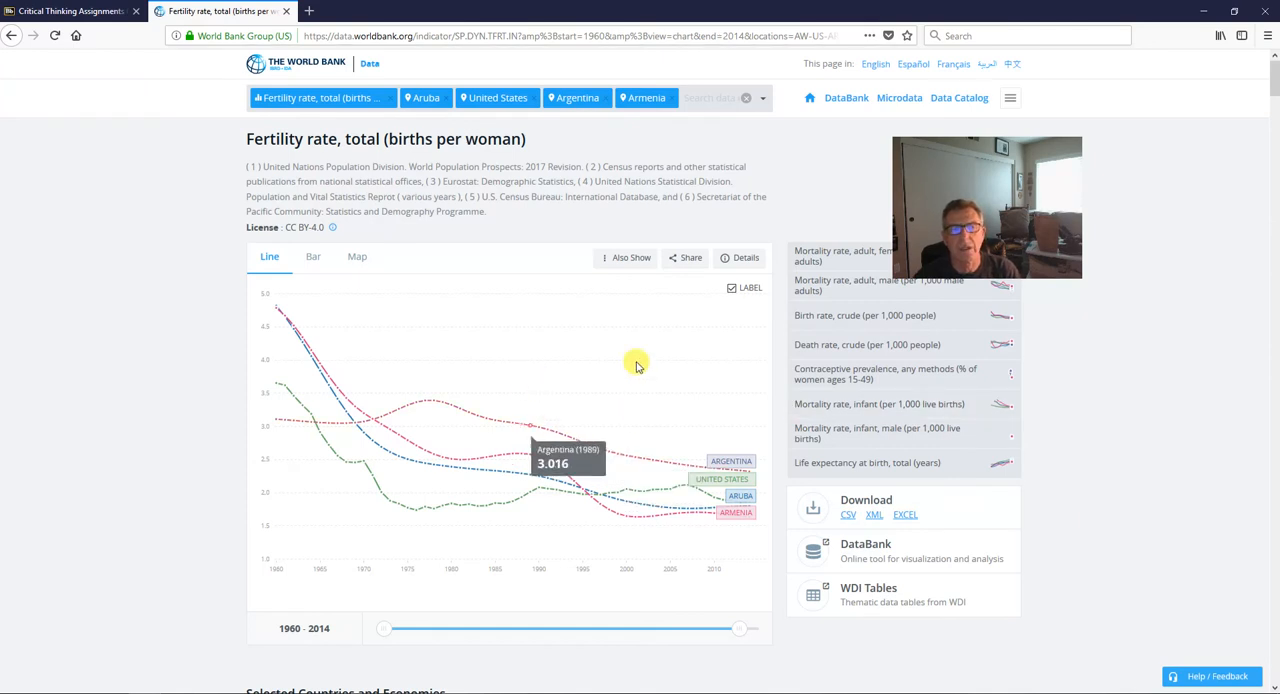
pyautogui.moveTo(537, 383)
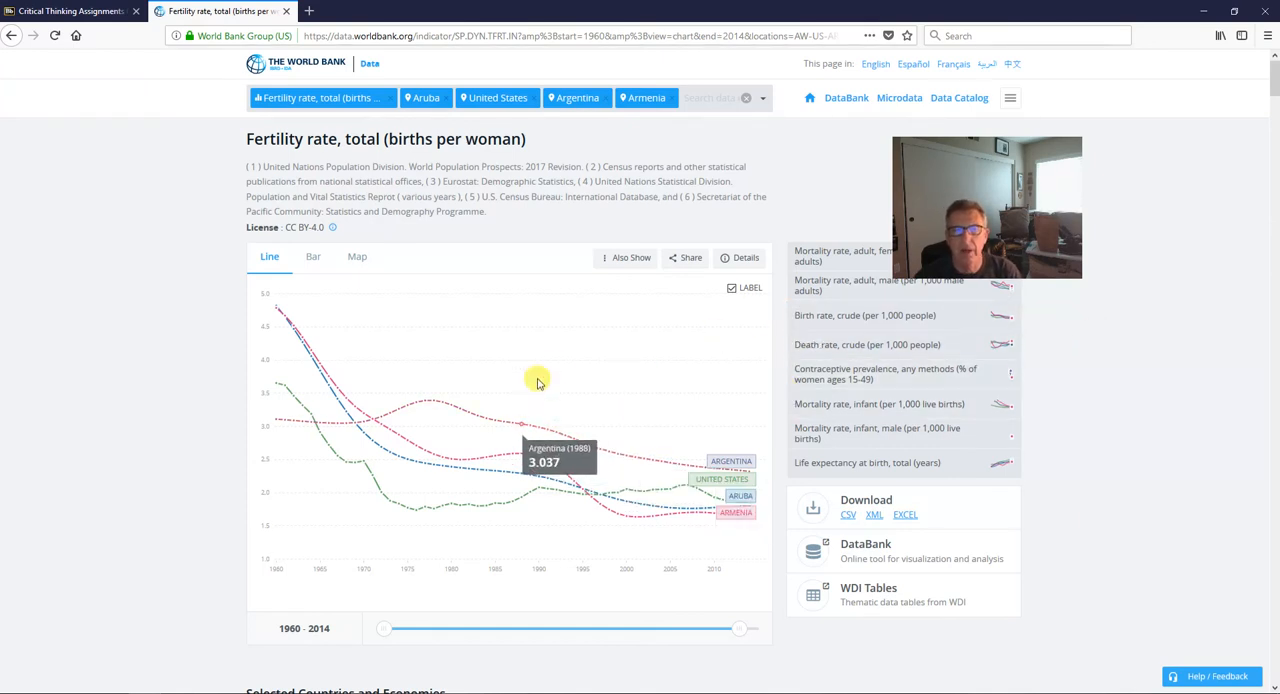
pyautogui.moveTo(1053, 360)
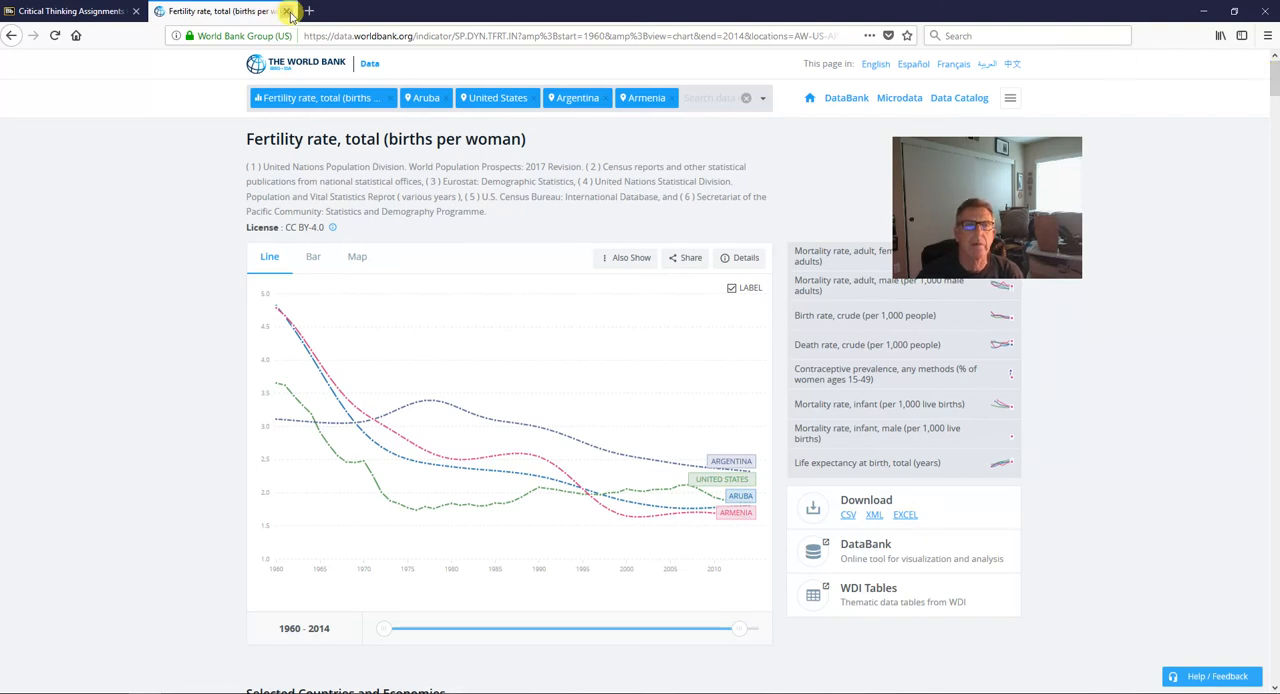
pyautogui.click(70, 11)
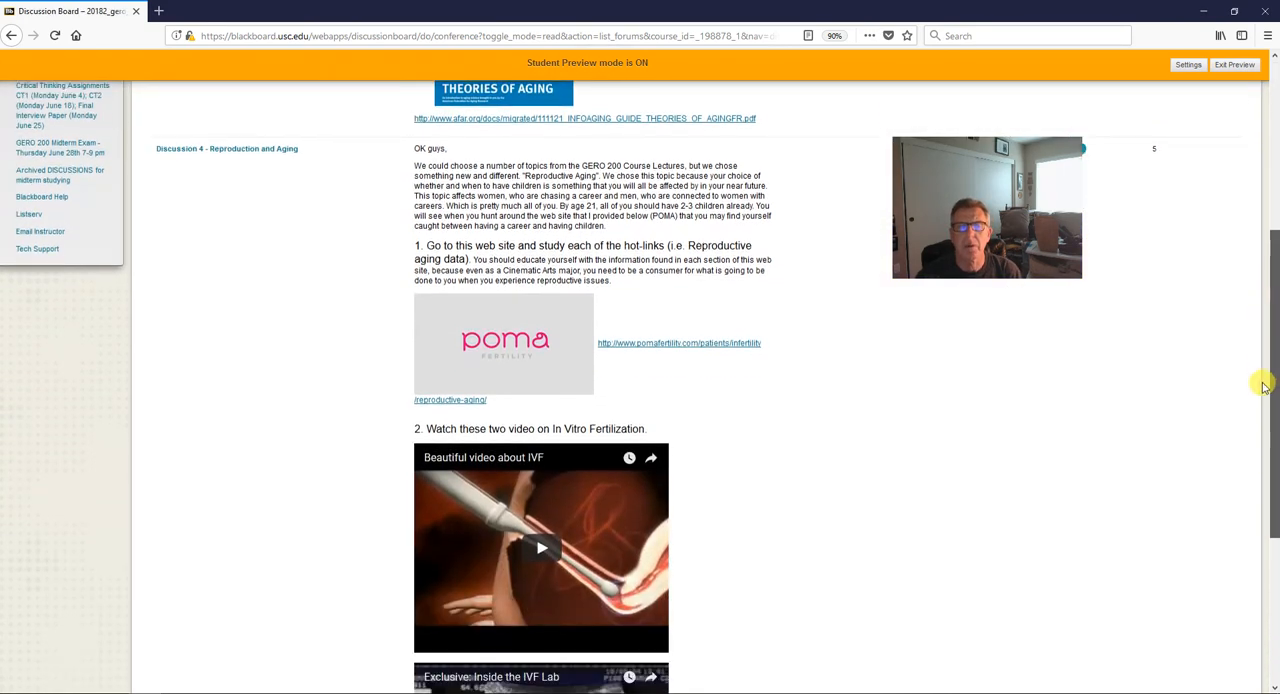
# Scroll to Discussion 4 – Reproduction and Aging and open its pomafertility.com link.
pyautogui.scroll(-3)
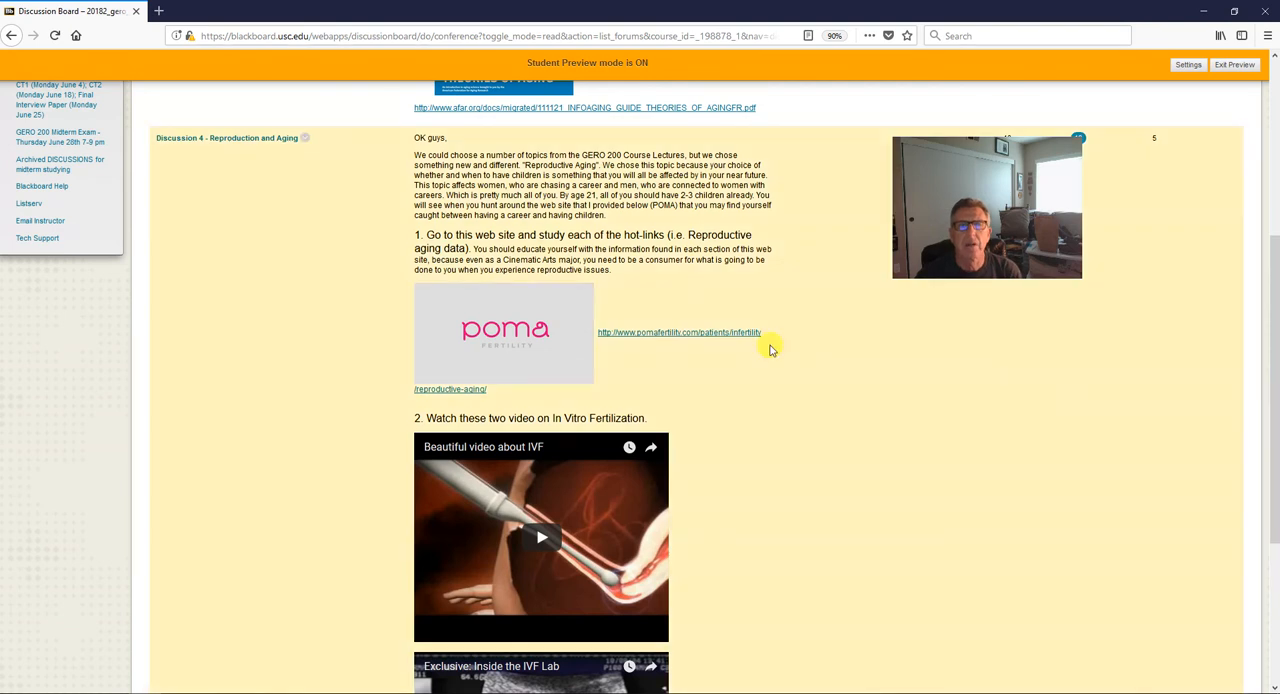
pyautogui.scroll(-3)
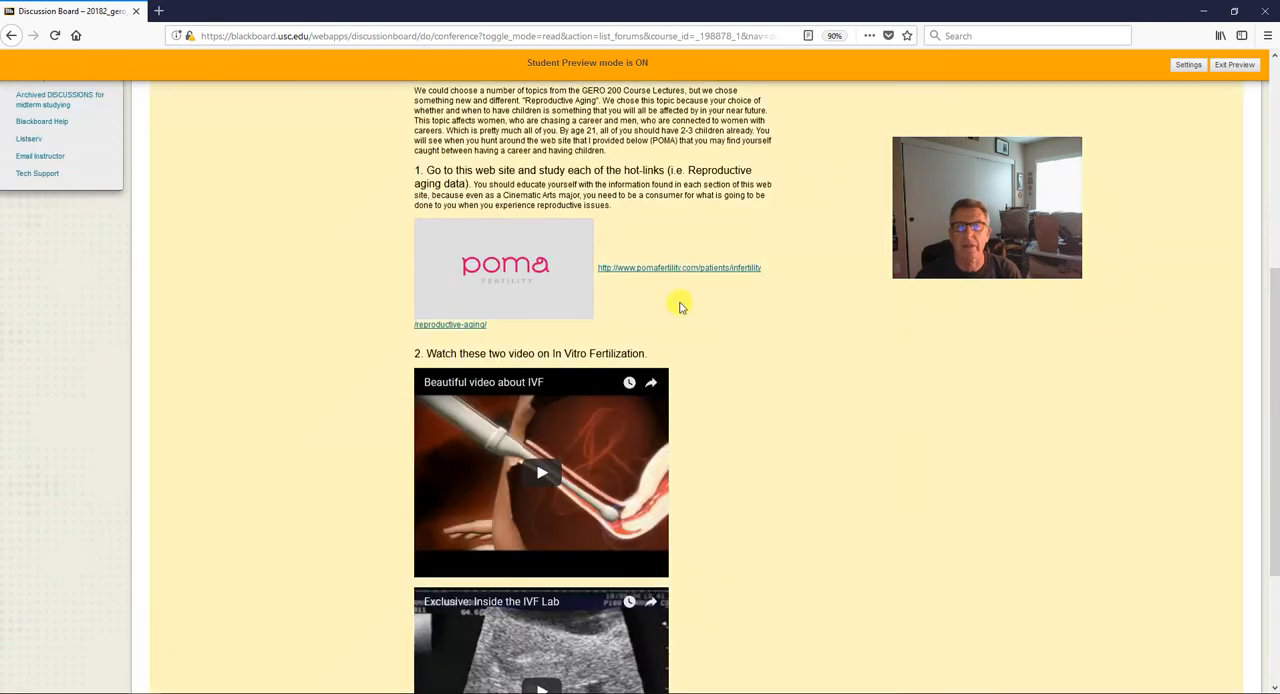
pyautogui.moveTo(678, 270)
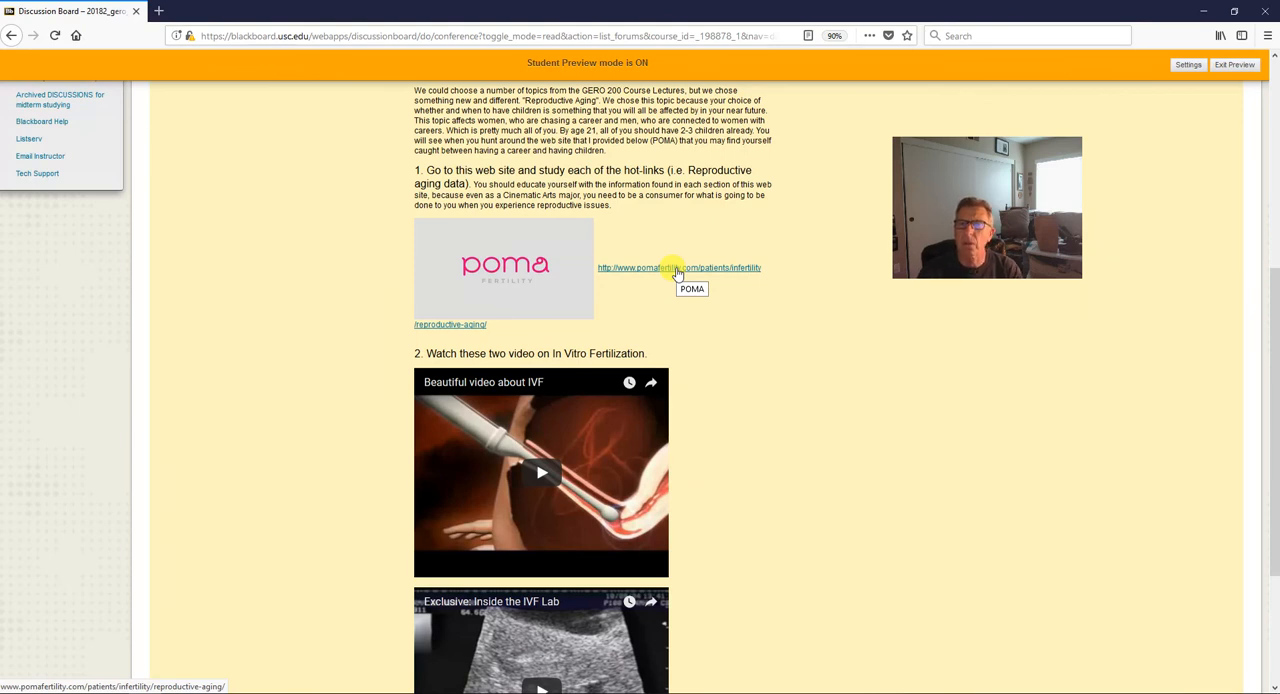
pyautogui.click(678, 267)
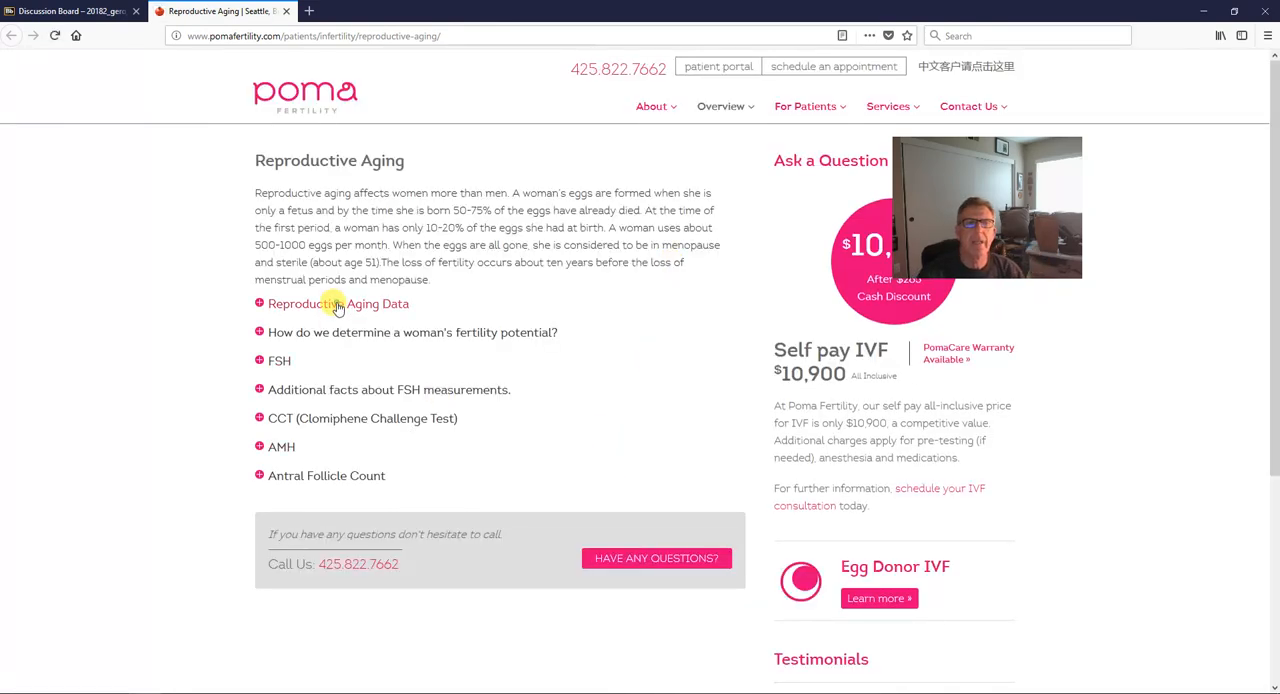
# Expand Reproductive Aging Data, review its birth-rate chart, then close the POMA tab.
pyautogui.click(337, 303)
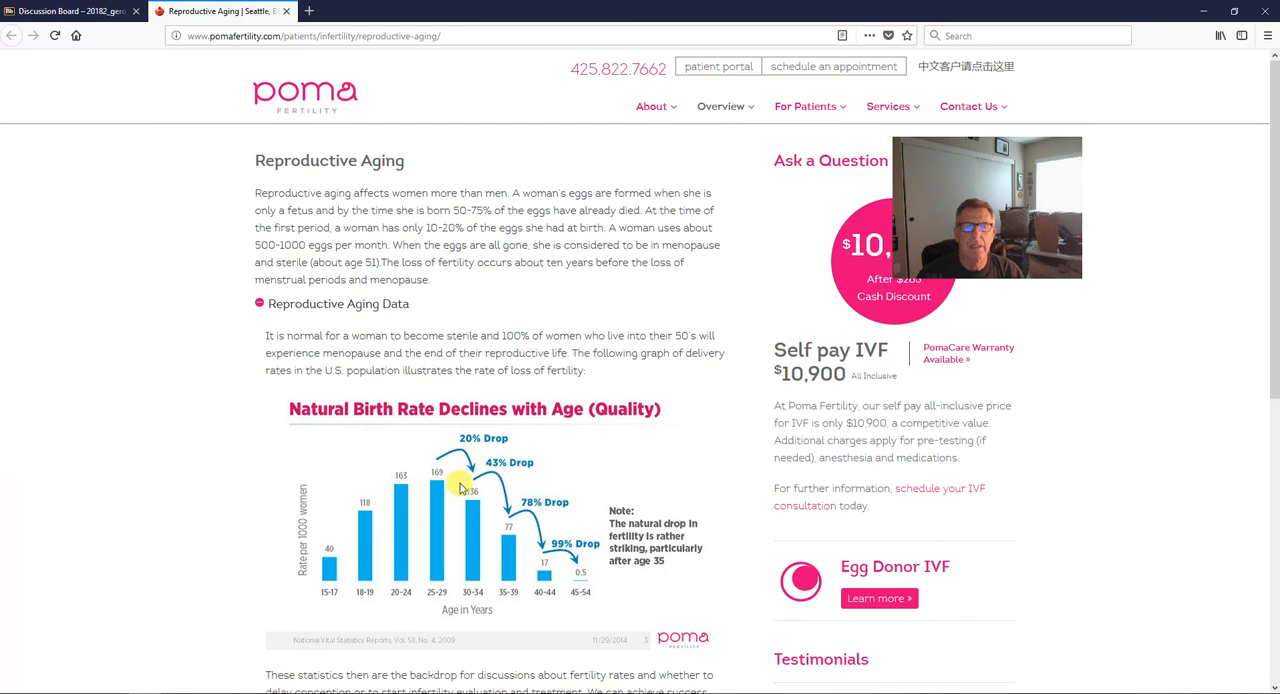
pyautogui.moveTo(495, 525)
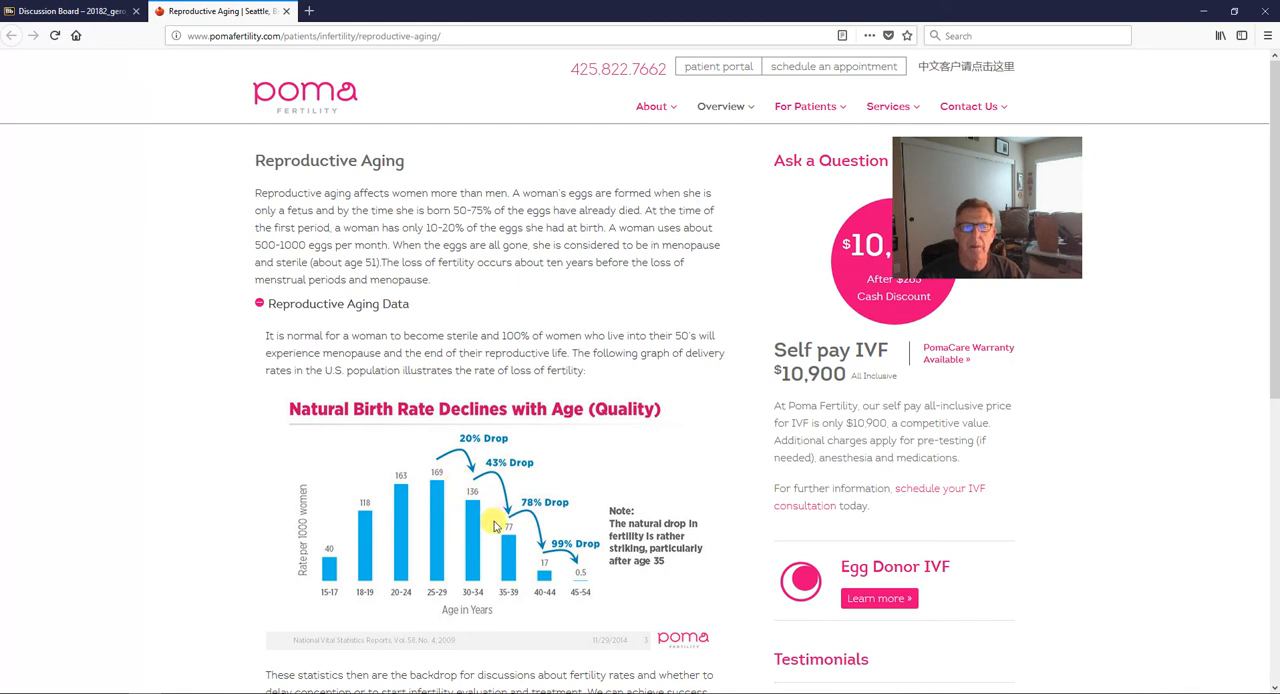
pyautogui.moveTo(507, 547)
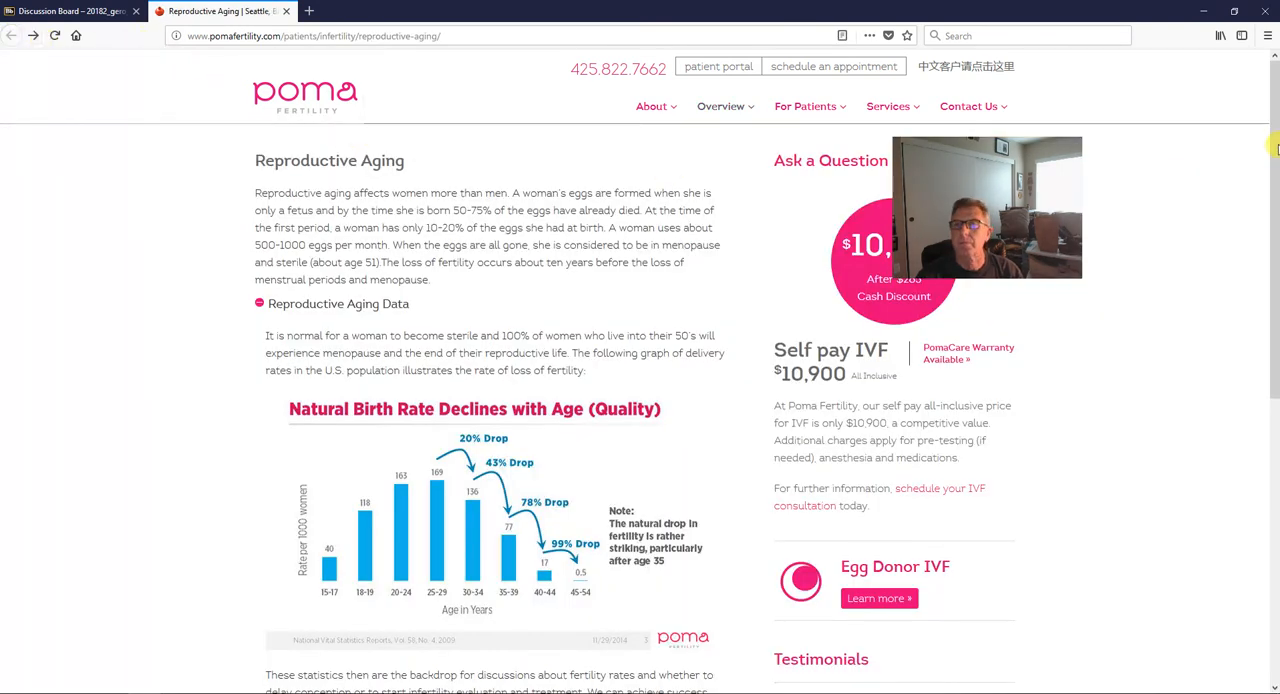
pyautogui.scroll(-3)
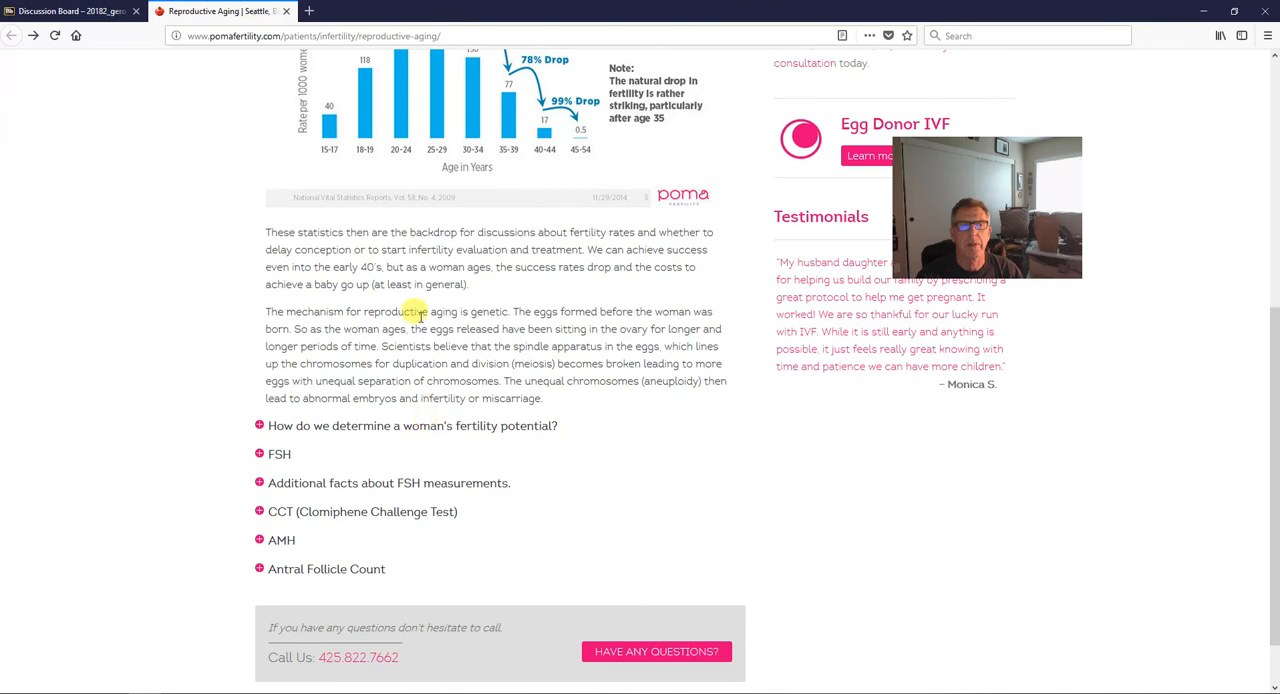
pyautogui.scroll(3)
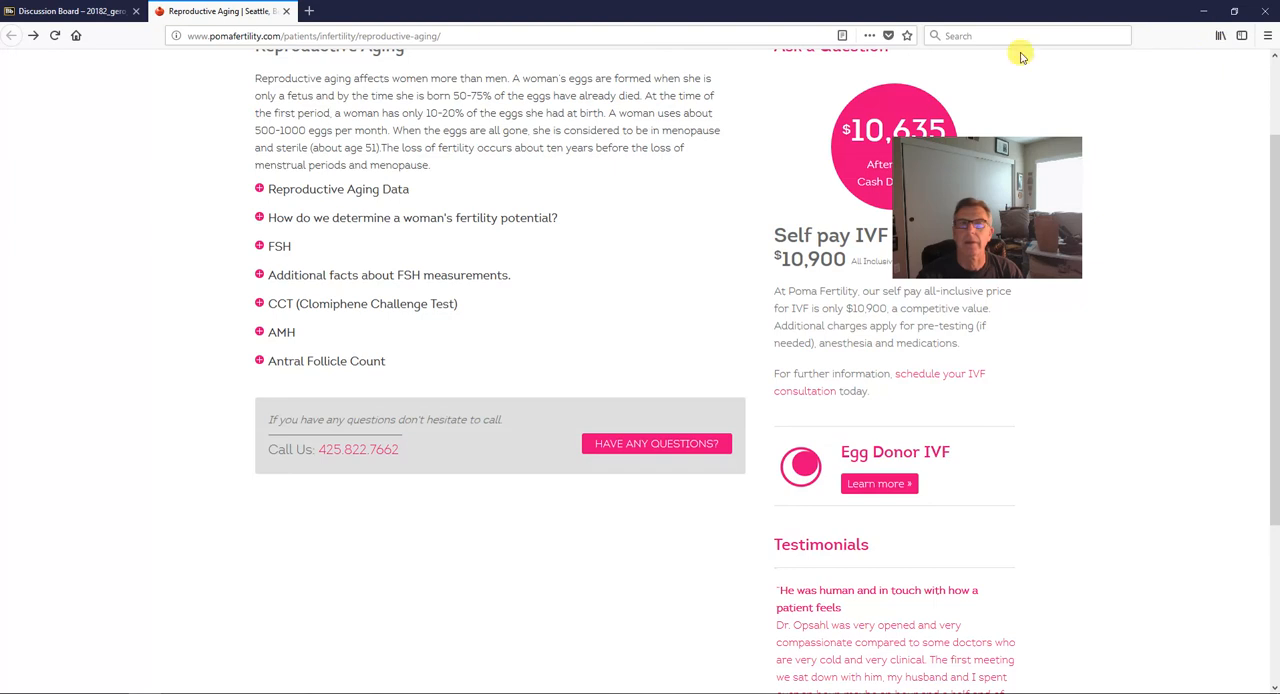
pyautogui.click(70, 11)
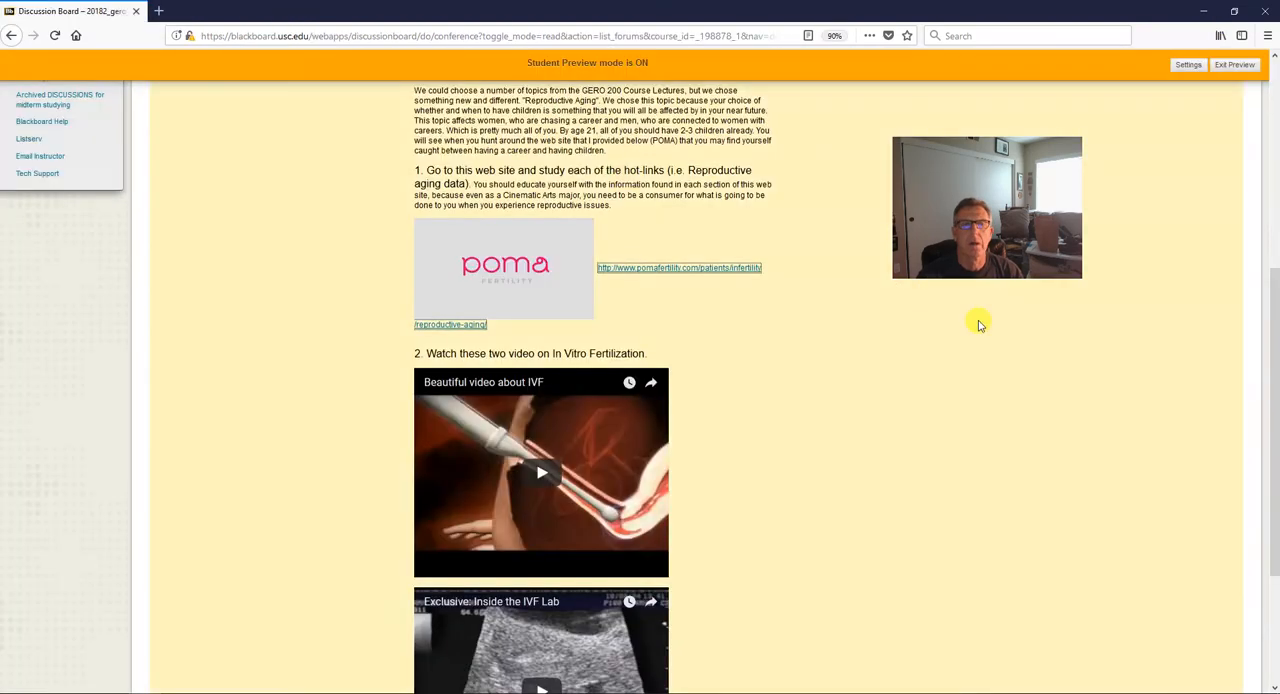
pyautogui.moveTo(1150, 480)
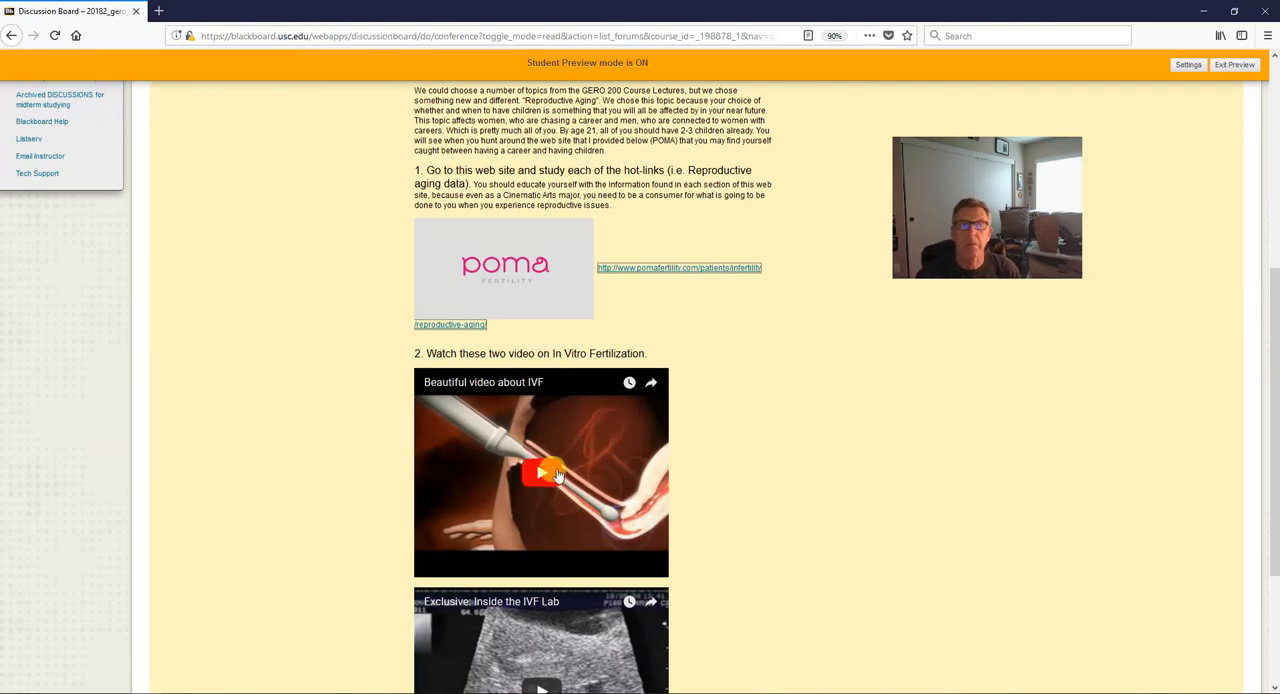
# Scroll the Discussion 4 post past both IVF videos to the discussion prompt.
pyautogui.scroll(-3)
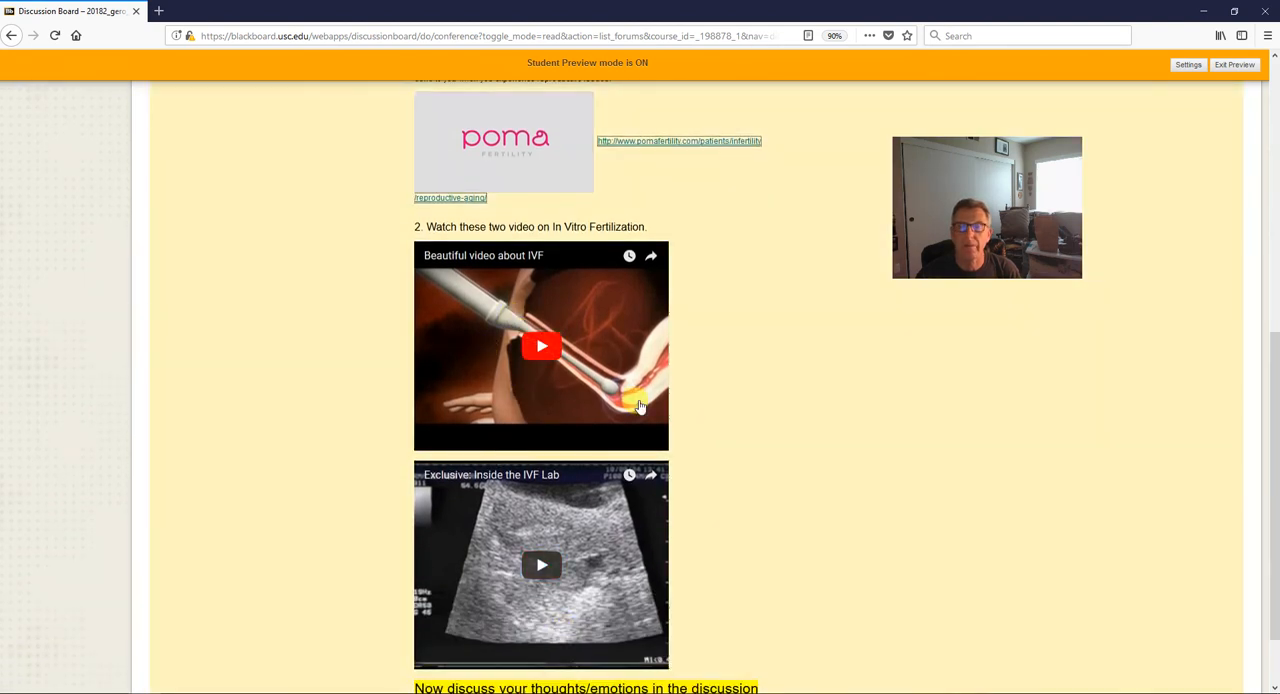
pyautogui.moveTo(1040, 535)
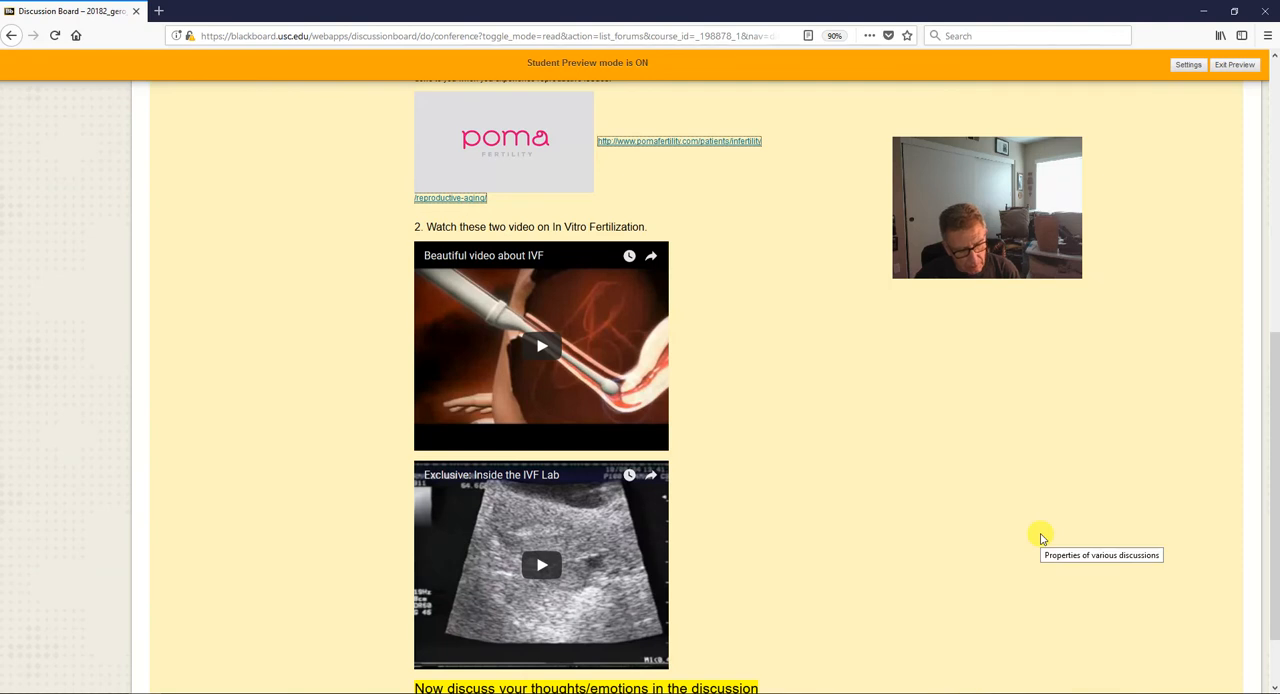